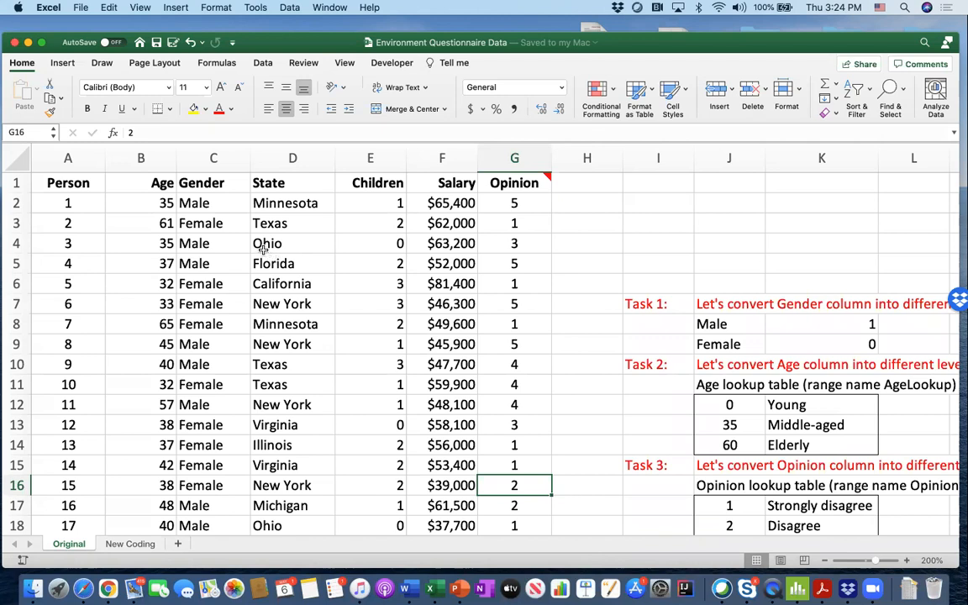
{"action": "mouse_move", "coordinate": [215, 232]}
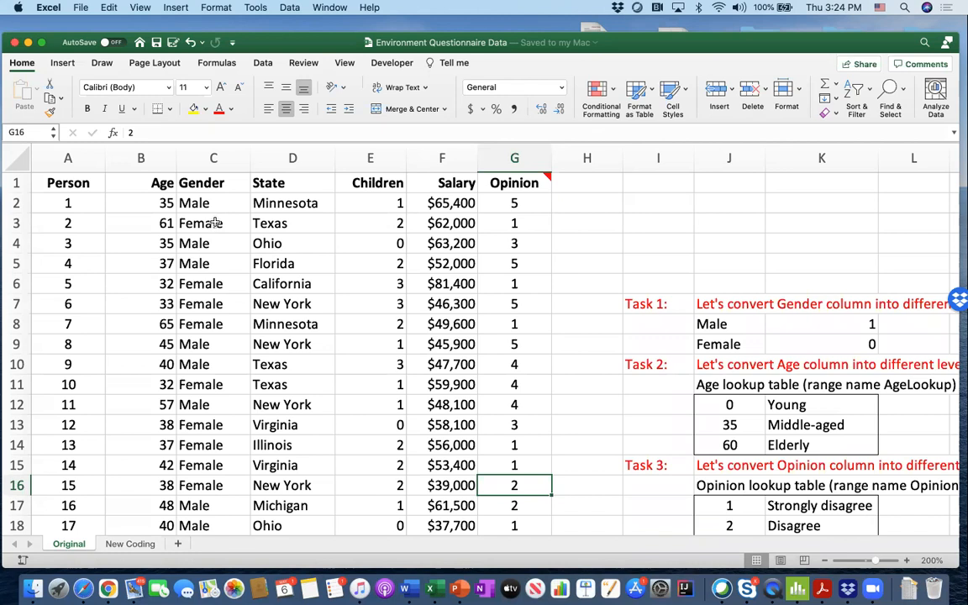
{"action": "mouse_move", "coordinate": [377, 267]}
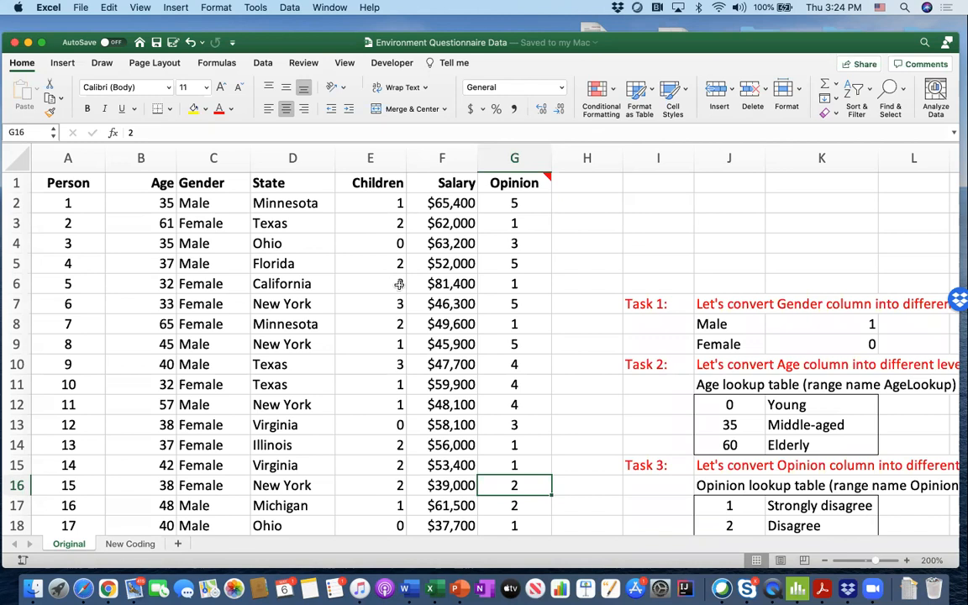
{"action": "mouse_move", "coordinate": [348, 289]}
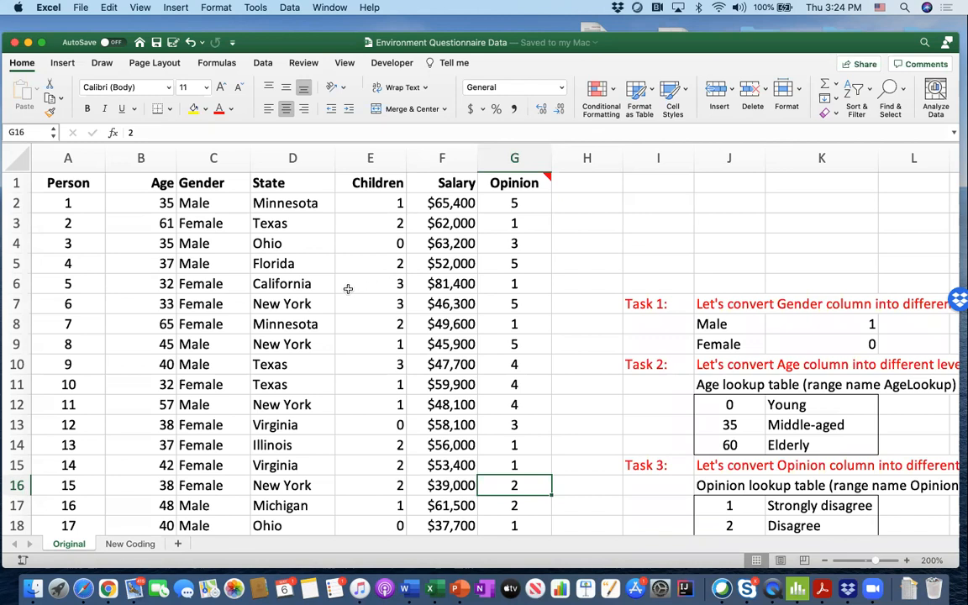
{"action": "mouse_move", "coordinate": [323, 283]}
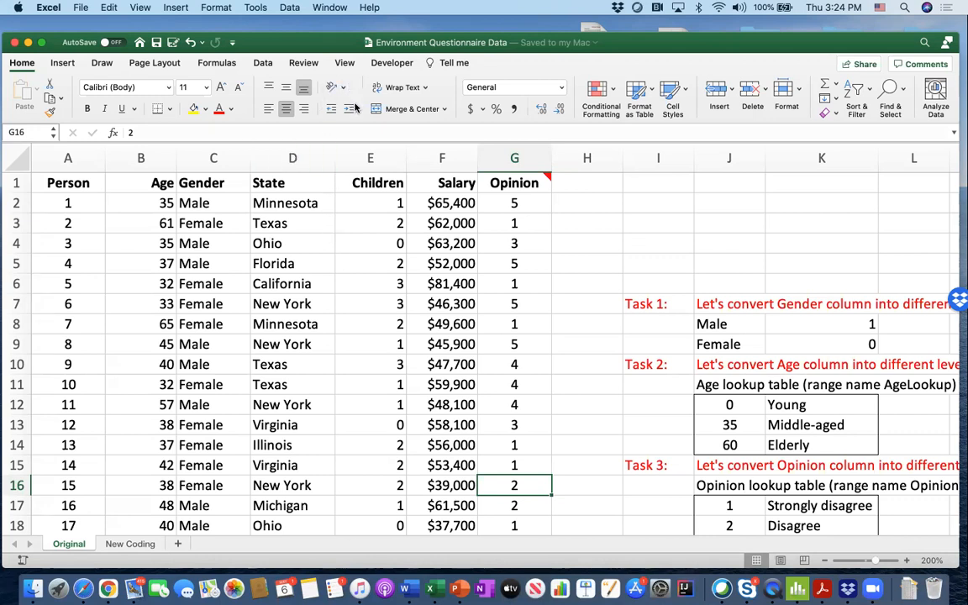
{"action": "mouse_move", "coordinate": [369, 124]}
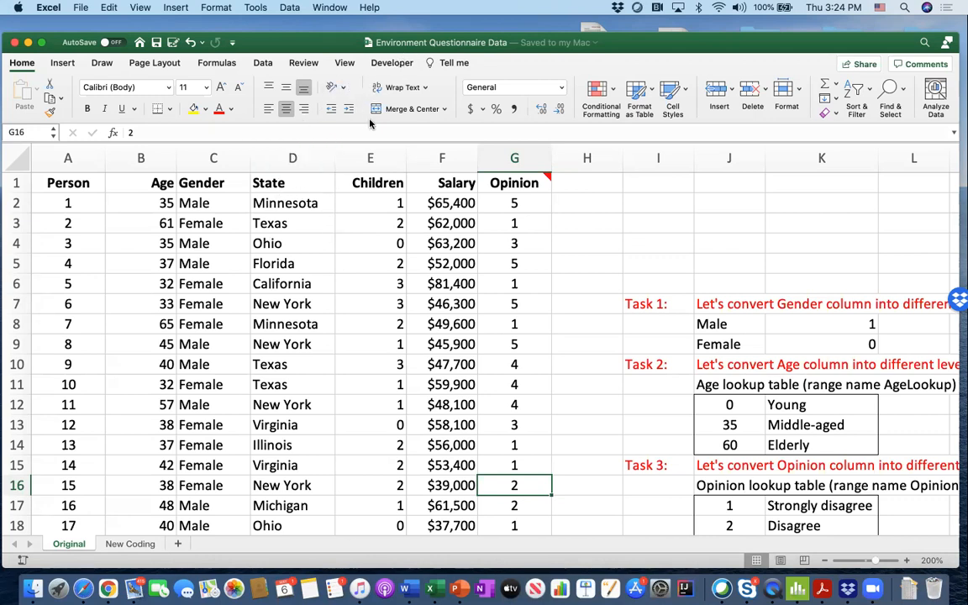
{"action": "mouse_move", "coordinate": [210, 236]}
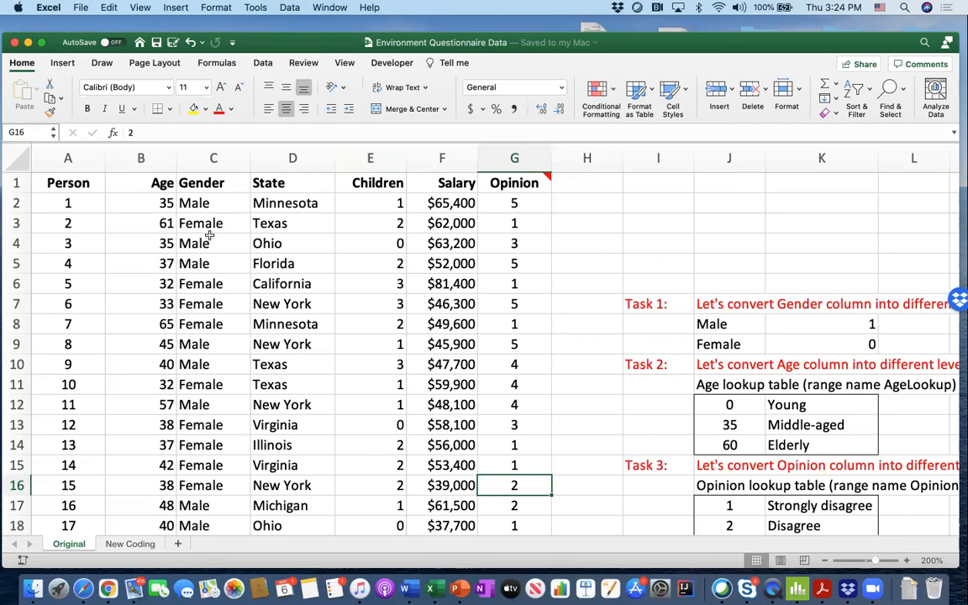
Review the Opinion scores, the Male/Female coding table and the Gender column on Original.
{"action": "scroll", "scroll_direction": "down", "scroll_amount": 3}
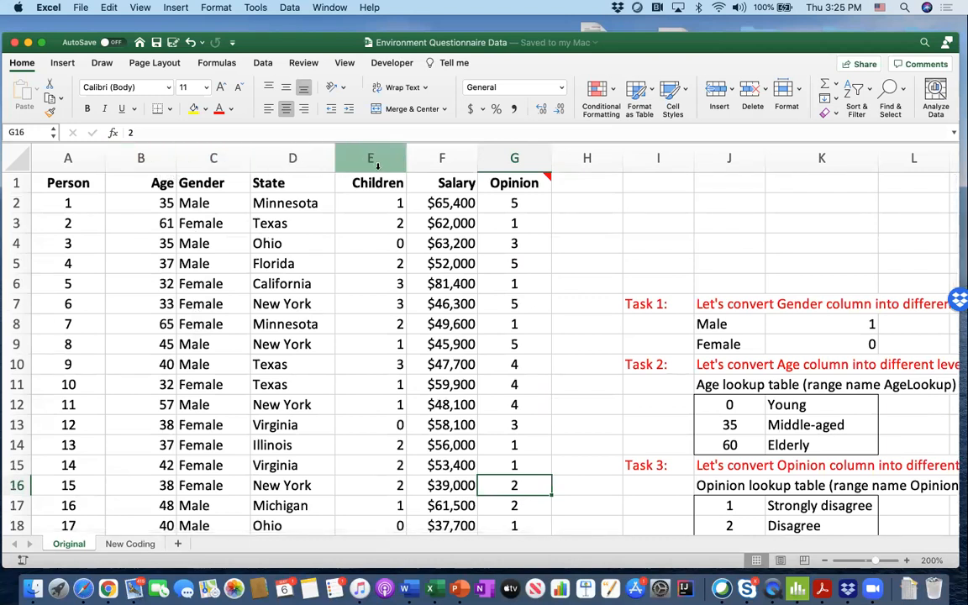
{"action": "left_click", "coordinate": [442, 158]}
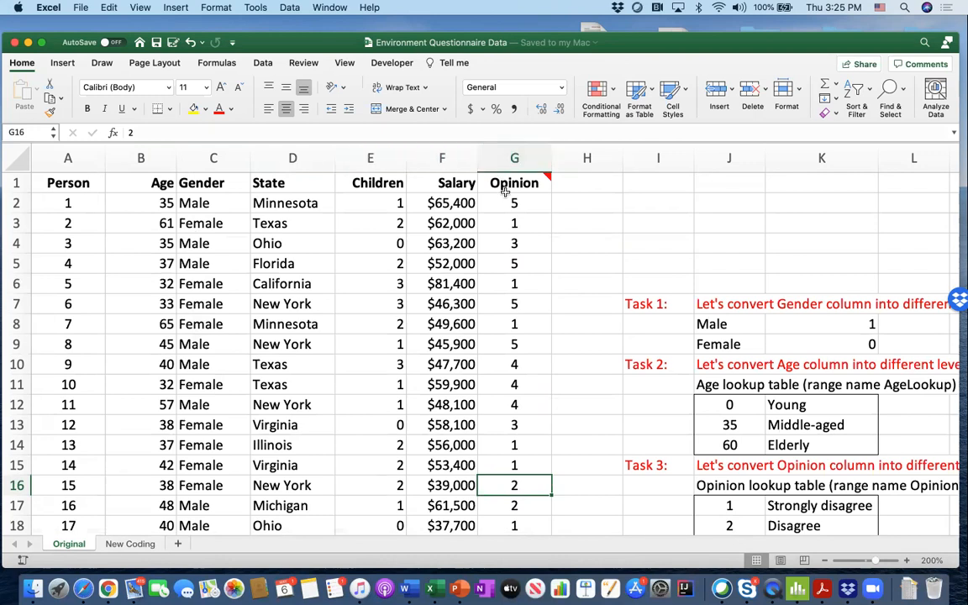
{"action": "mouse_move", "coordinate": [514, 182]}
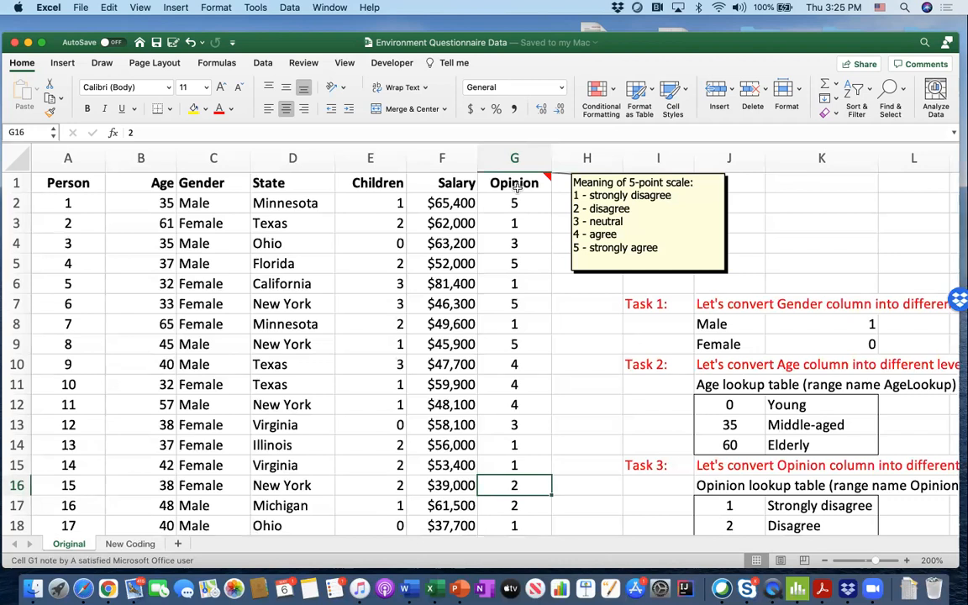
{"action": "mouse_move", "coordinate": [515, 193]}
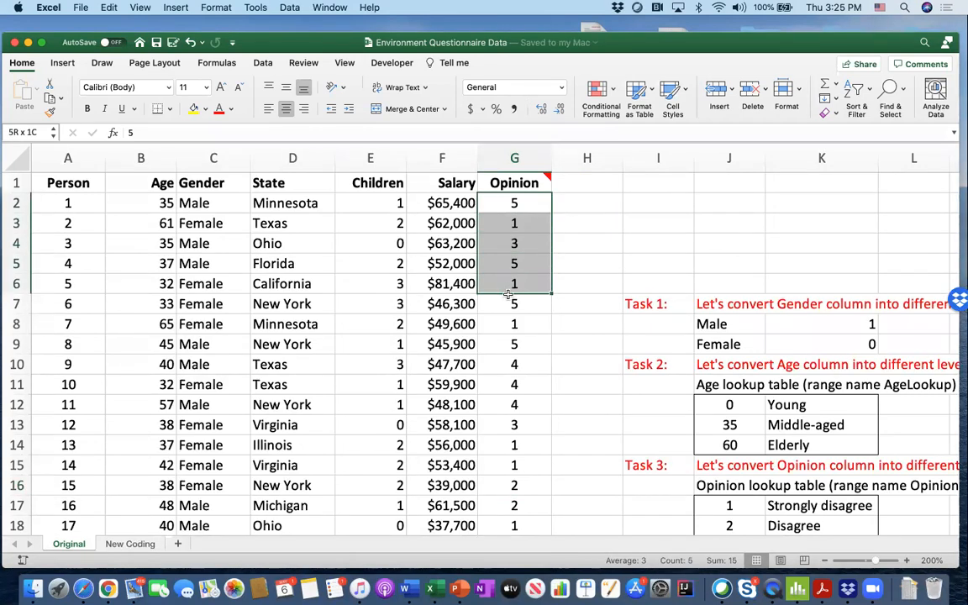
{"action": "left_click", "coordinate": [514, 304]}
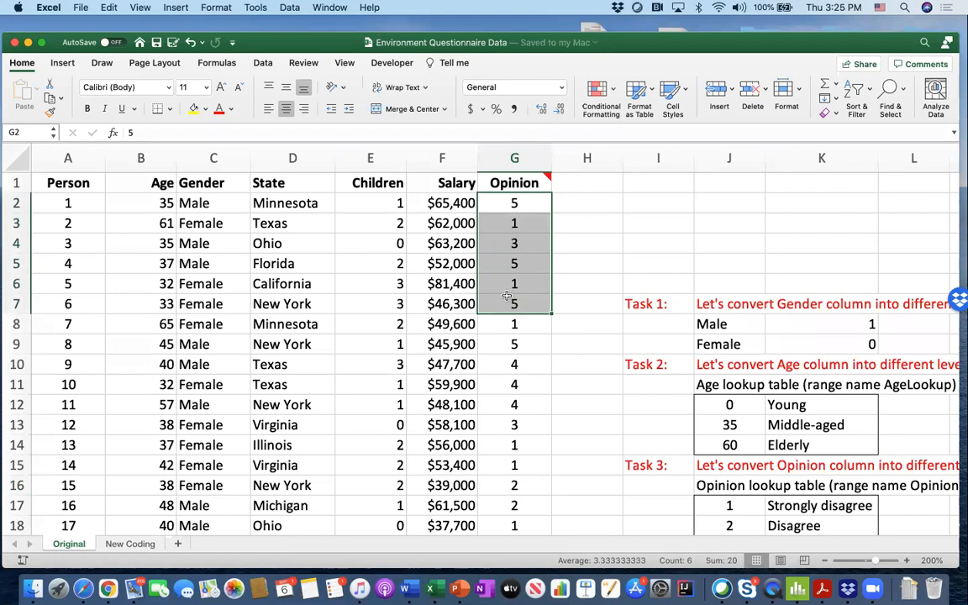
{"action": "mouse_move", "coordinate": [655, 301]}
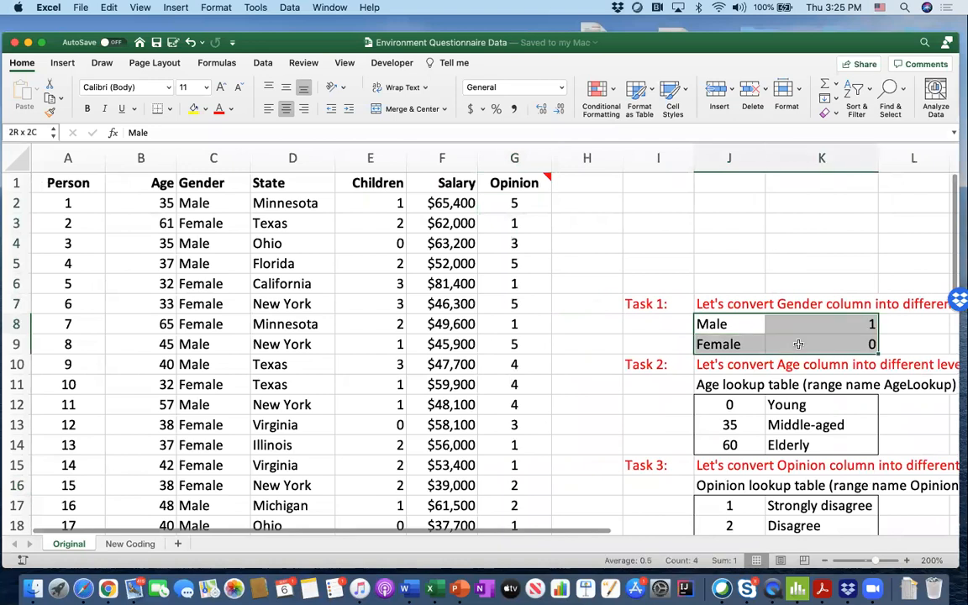
{"action": "left_click", "coordinate": [729, 323]}
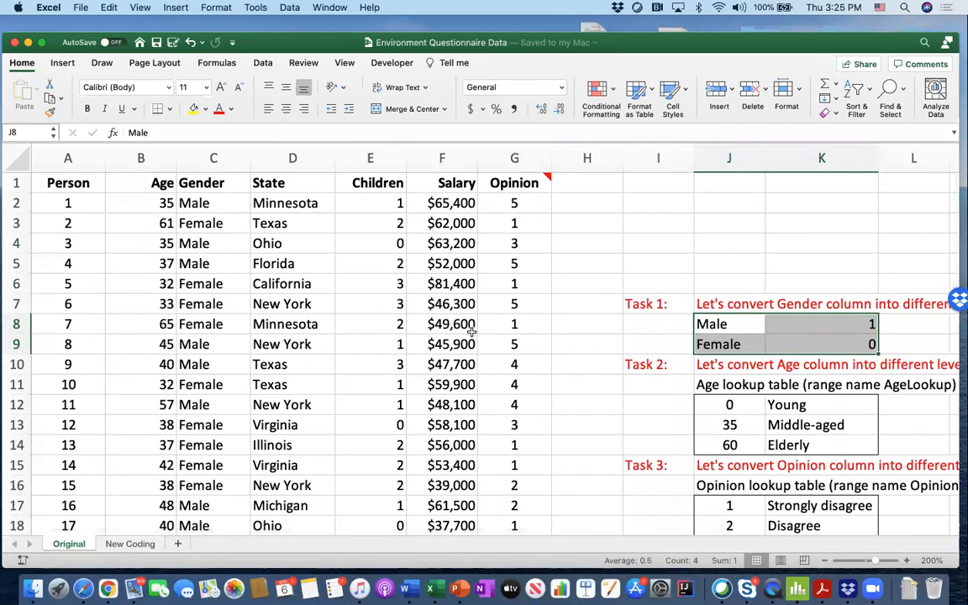
{"action": "left_click", "coordinate": [213, 158]}
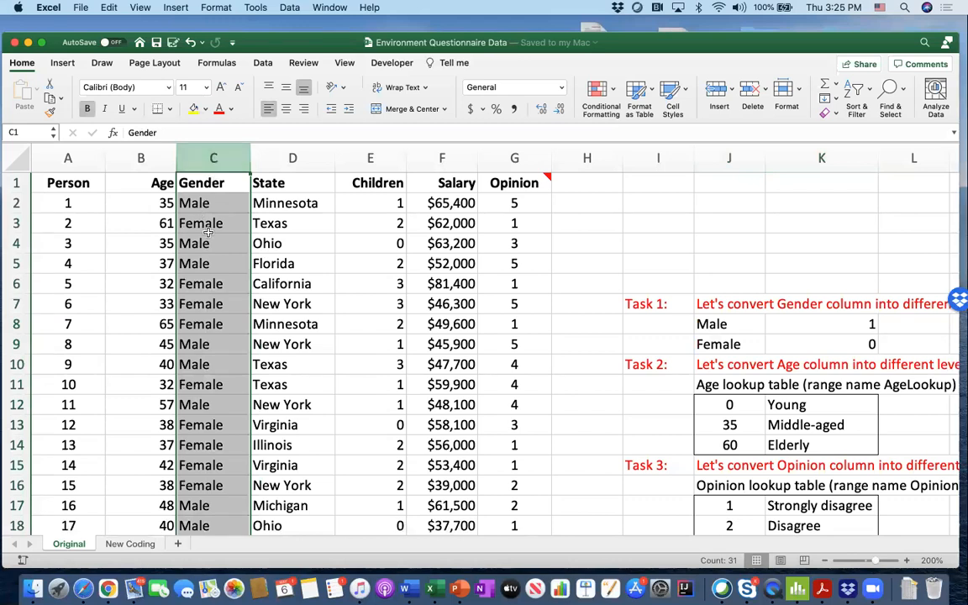
{"action": "mouse_move", "coordinate": [208, 243]}
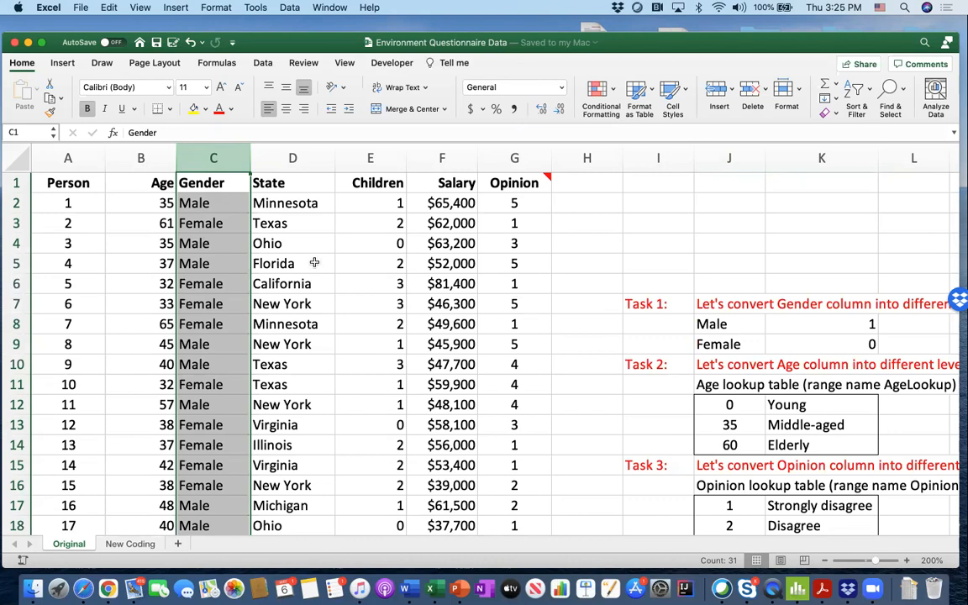
{"action": "left_click", "coordinate": [213, 202]}
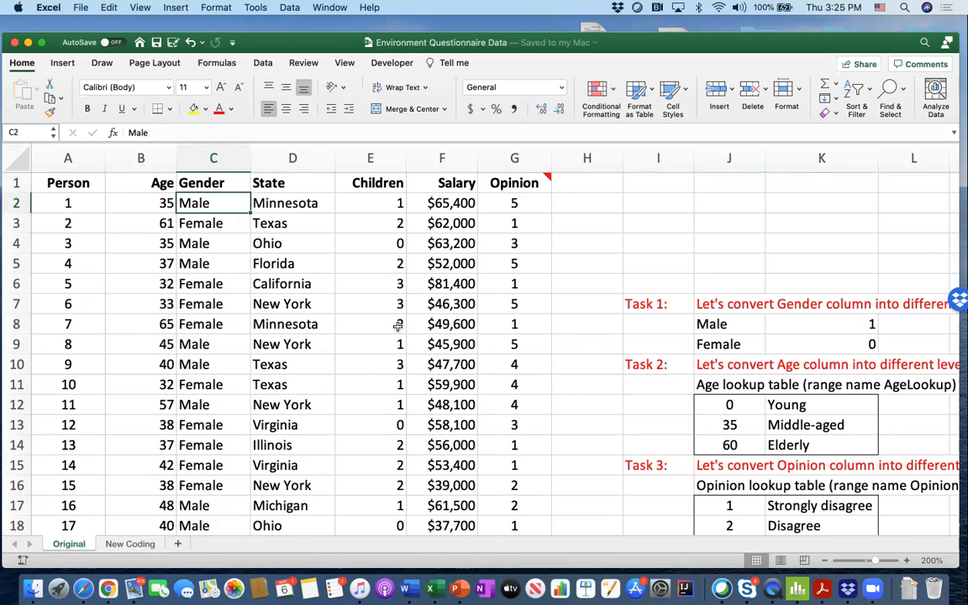
{"action": "mouse_move", "coordinate": [623, 460]}
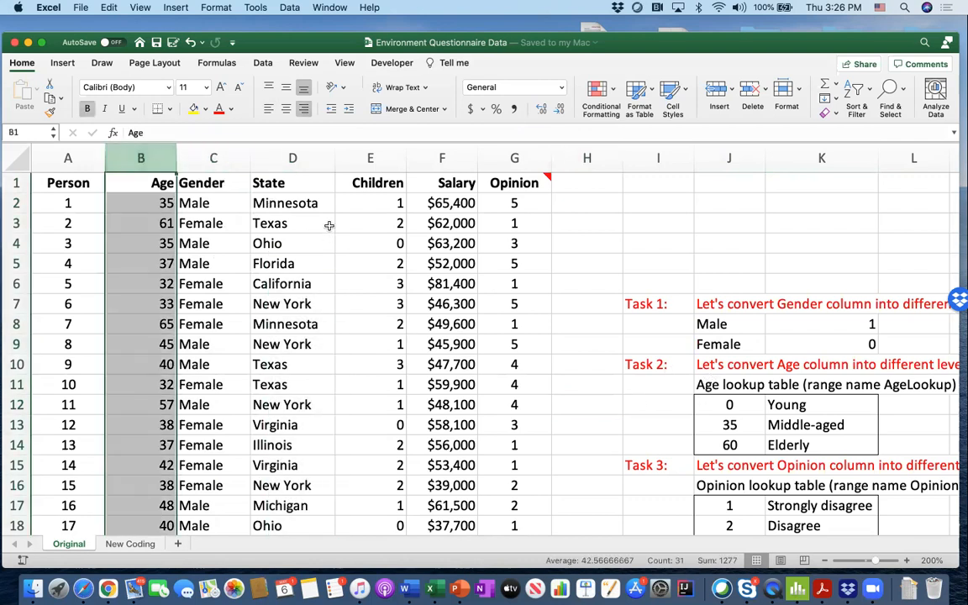
Review the Age column, the Elderly age-lookup row and the Opinion lookup table.
{"action": "left_click", "coordinate": [514, 158]}
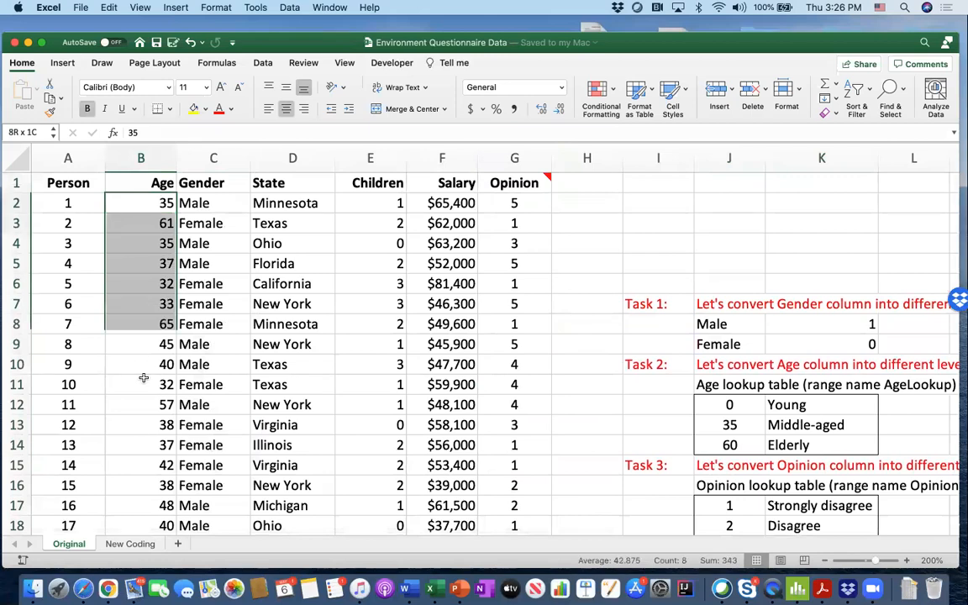
{"action": "scroll", "scroll_direction": "down", "scroll_amount": 3}
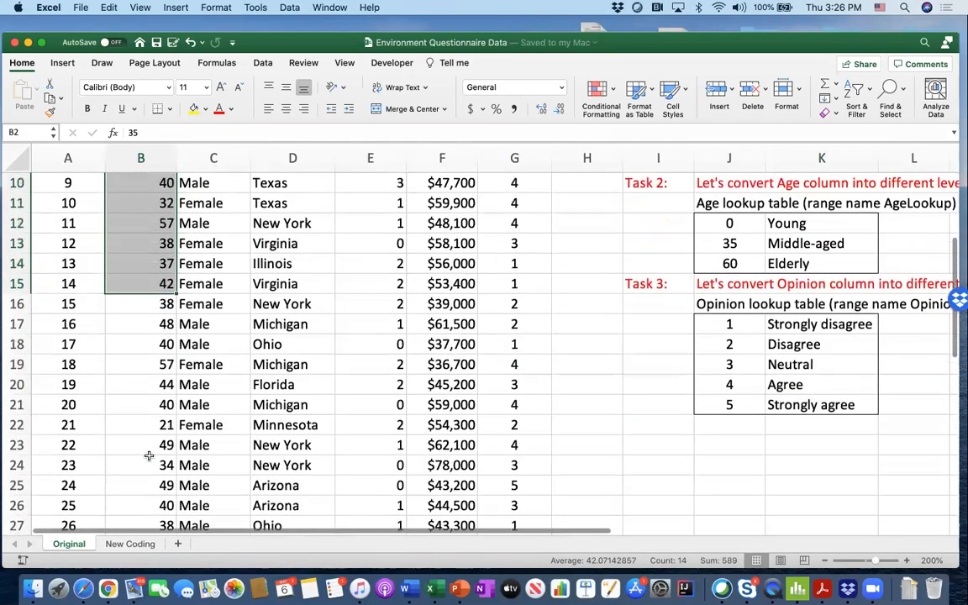
{"action": "scroll", "scroll_direction": "up", "scroll_amount": 3}
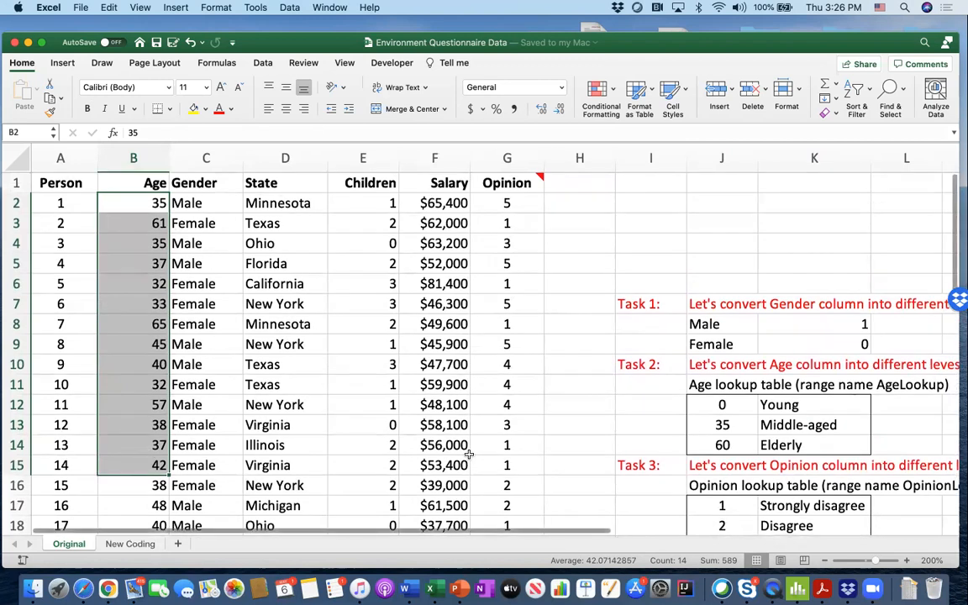
{"action": "mouse_move", "coordinate": [740, 410]}
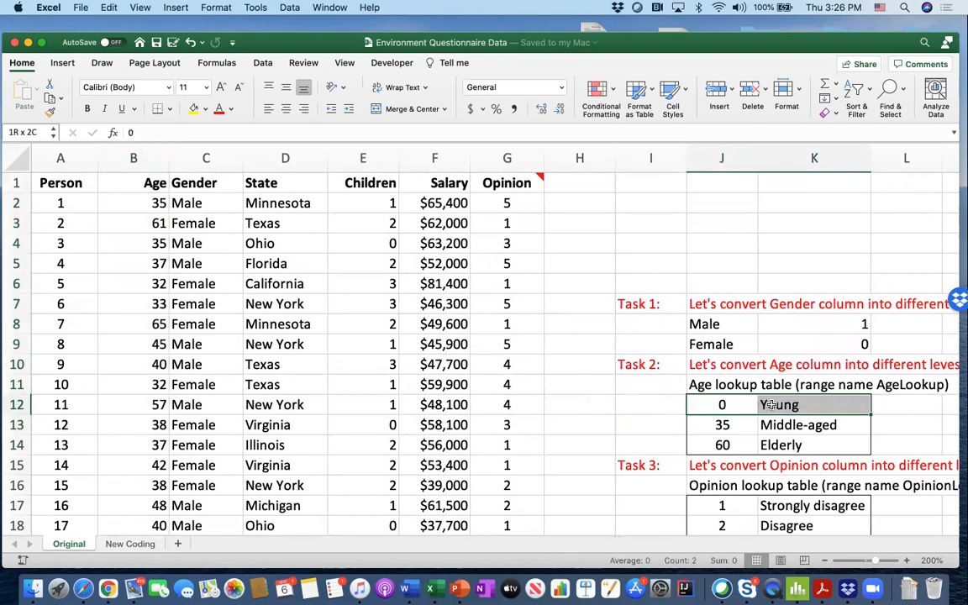
{"action": "left_click", "coordinate": [721, 424]}
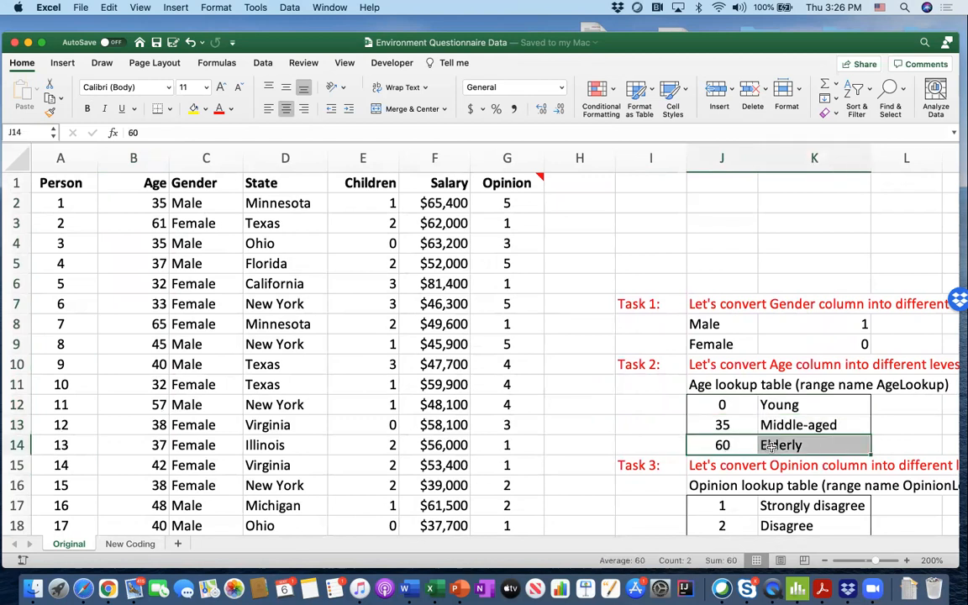
{"action": "scroll", "scroll_direction": "down", "scroll_amount": 3}
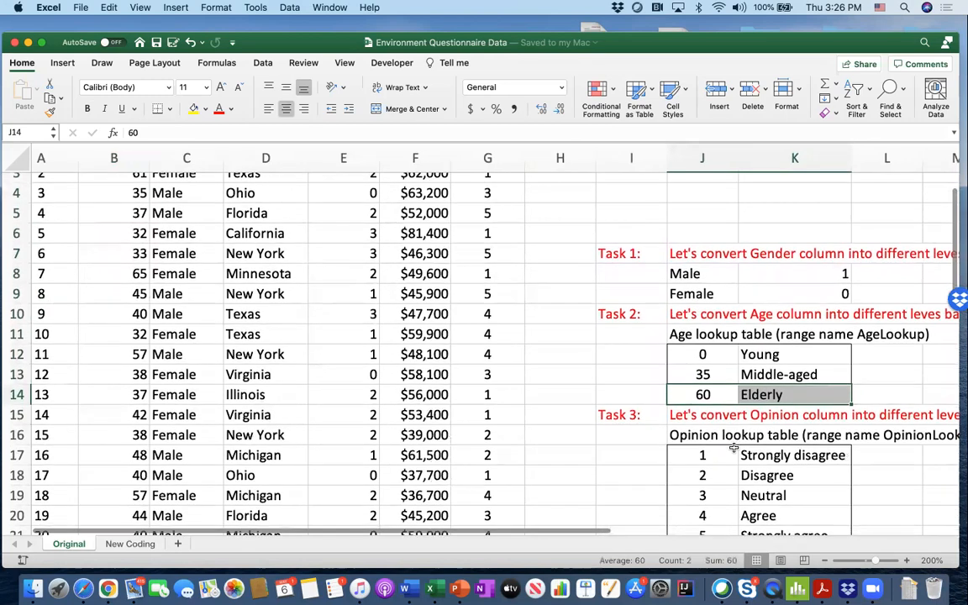
{"action": "scroll", "scroll_direction": "down", "scroll_amount": 3}
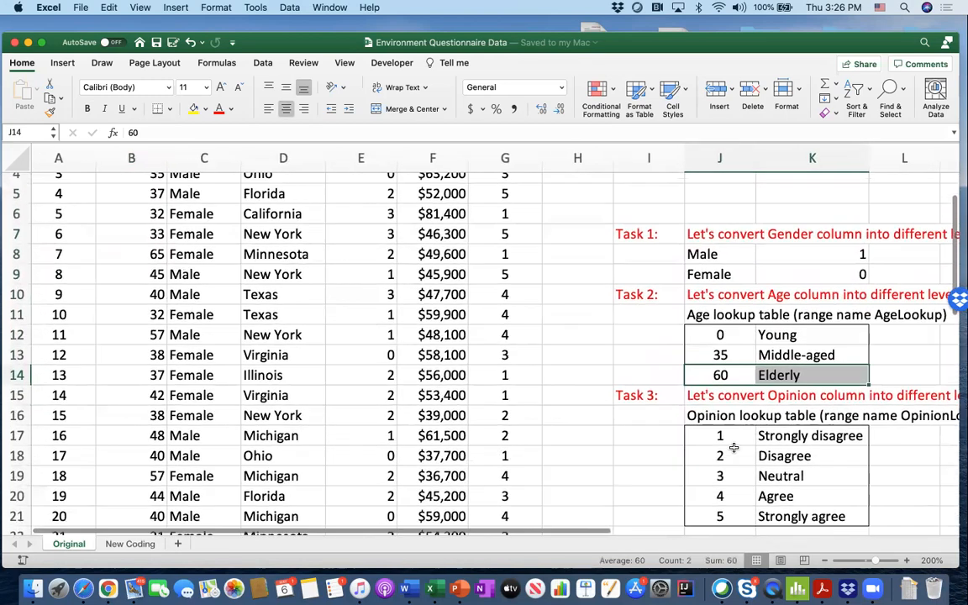
{"action": "left_click_drag", "start_coordinate": [720, 435], "coordinate": [812, 516]}
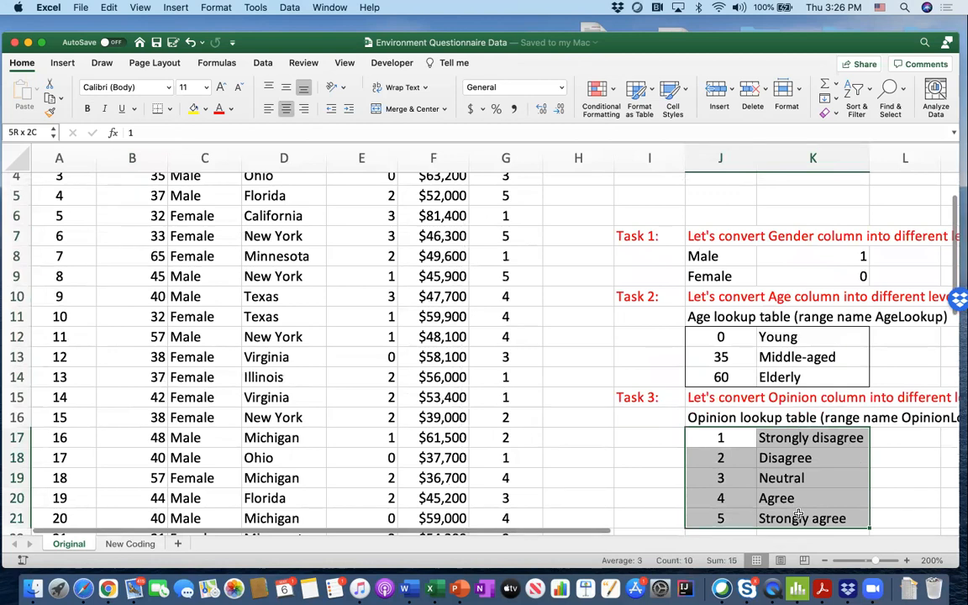
{"action": "left_click", "coordinate": [721, 437]}
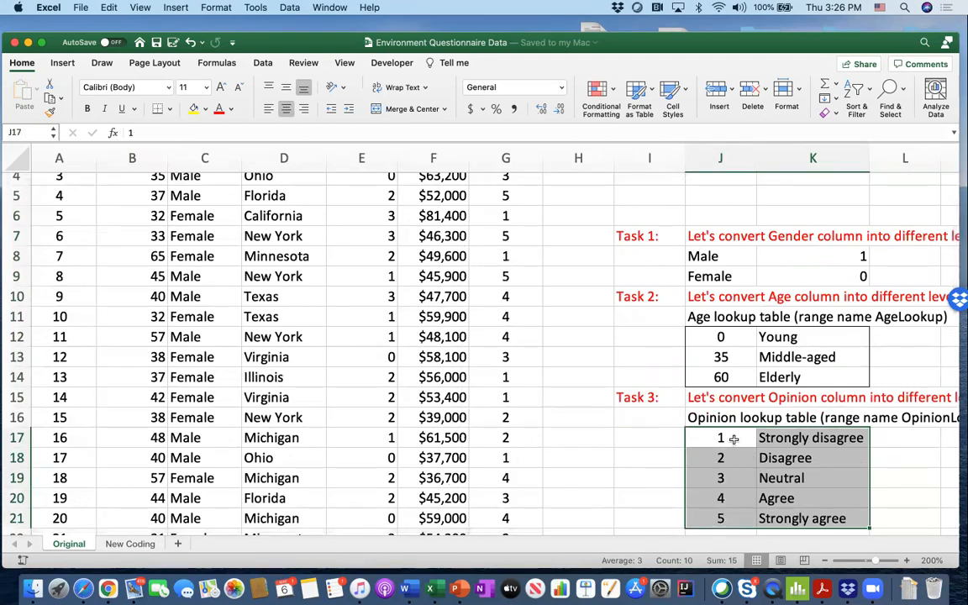
Extend the selection from A1 down to G31 to cover the whole survey table.
{"action": "scroll", "scroll_direction": "down", "scroll_amount": 3}
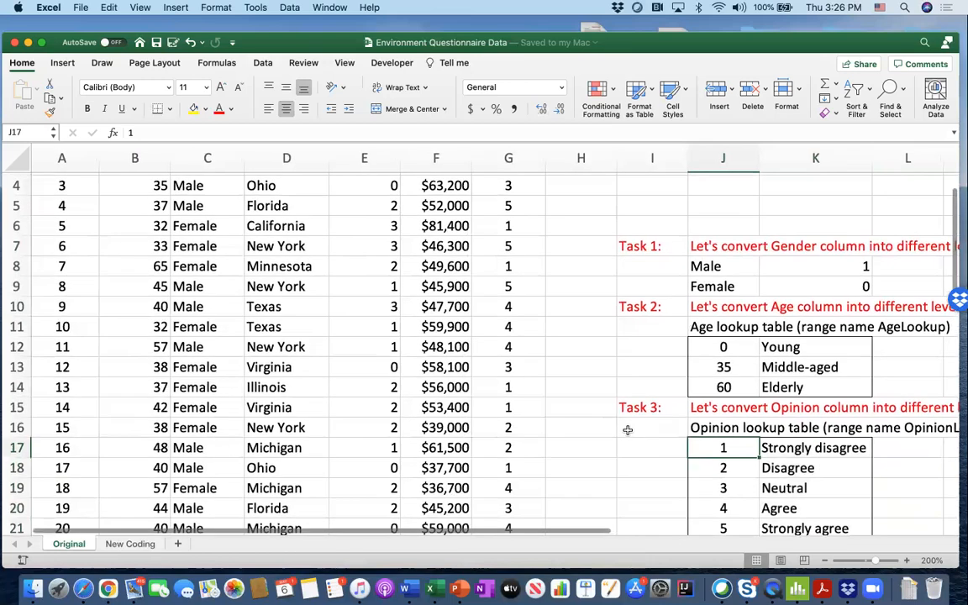
{"action": "scroll", "scroll_direction": "up", "scroll_amount": 3}
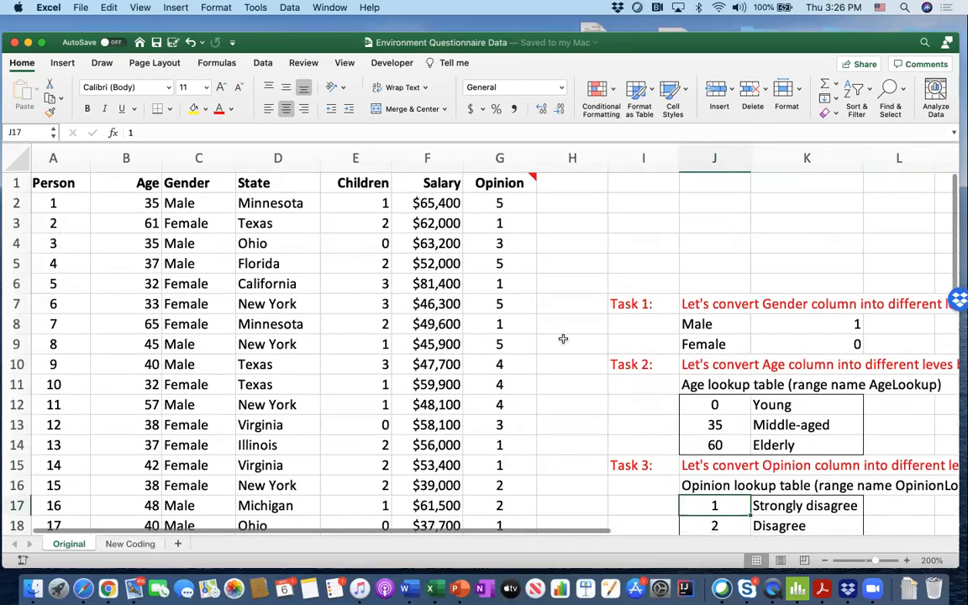
{"action": "scroll", "scroll_direction": "down", "scroll_amount": 3}
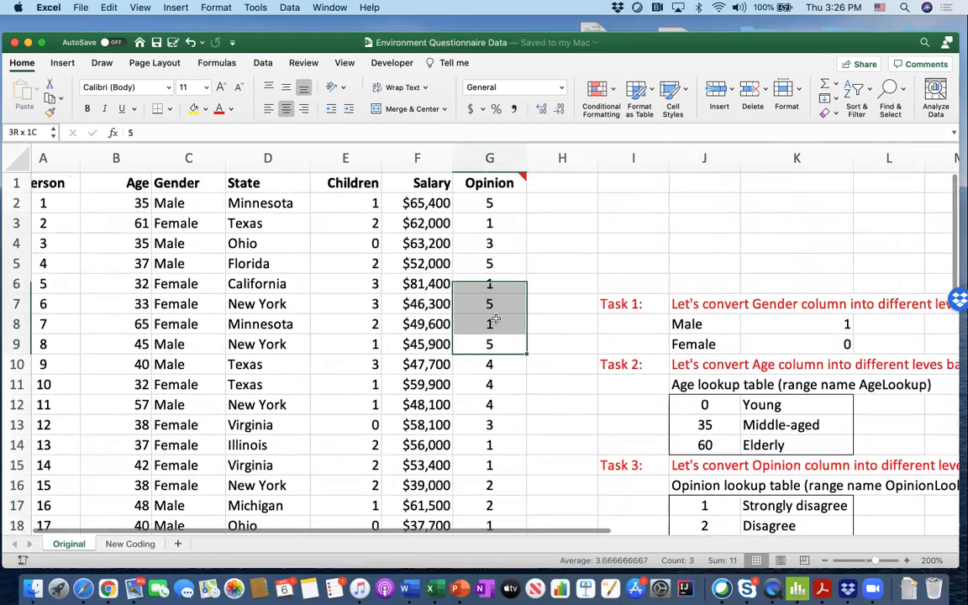
{"action": "scroll", "scroll_direction": "down", "scroll_amount": 3}
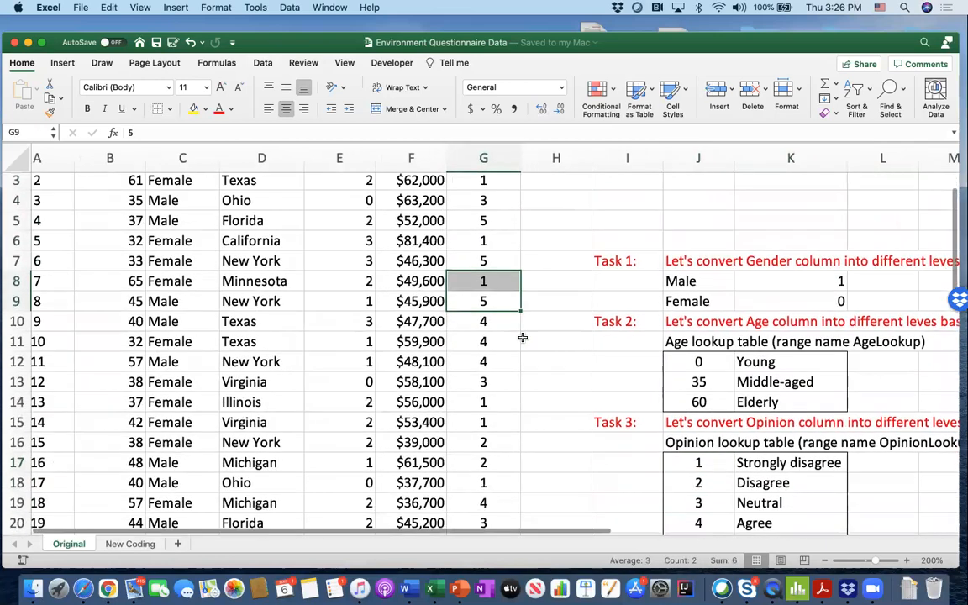
{"action": "scroll", "scroll_direction": "down", "scroll_amount": 3}
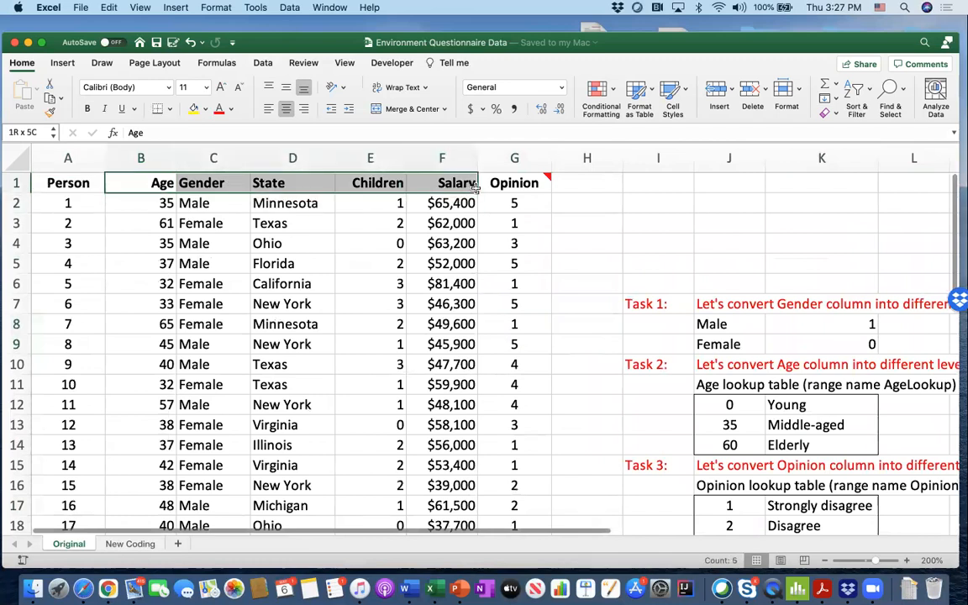
{"action": "scroll", "scroll_direction": "down", "scroll_amount": 3}
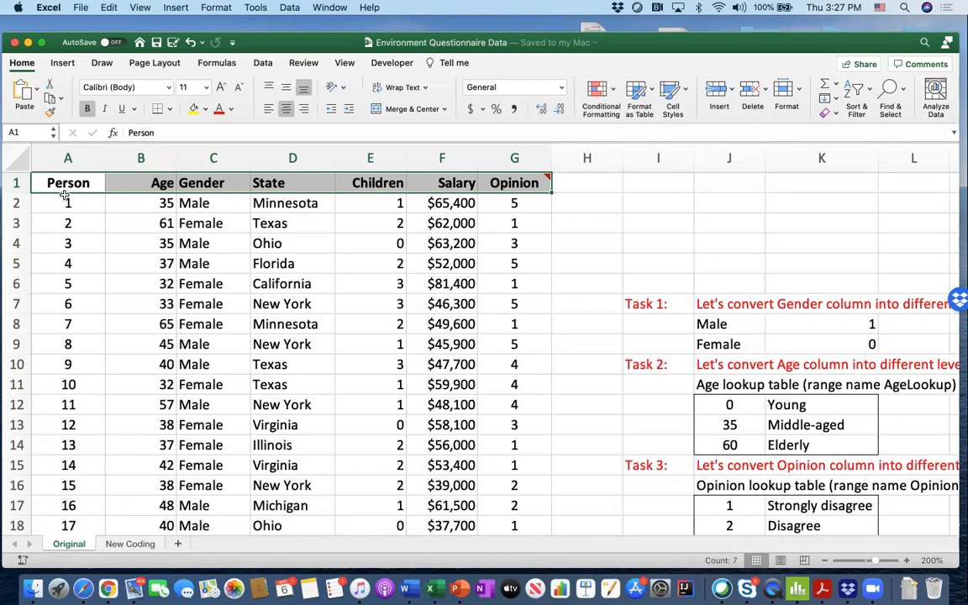
{"action": "scroll", "scroll_direction": "down", "scroll_amount": 3}
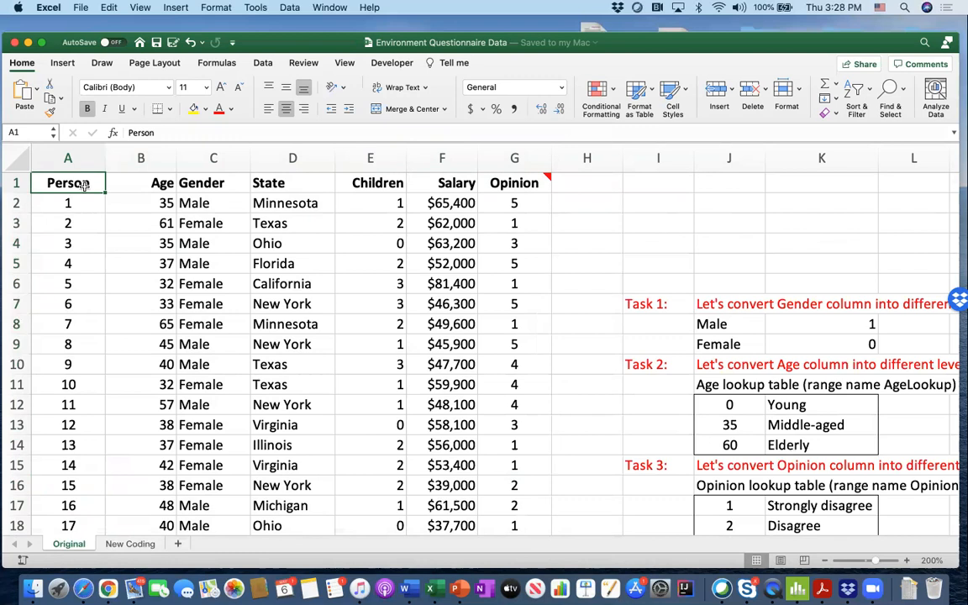
{"action": "scroll", "scroll_direction": "down", "scroll_amount": 3}
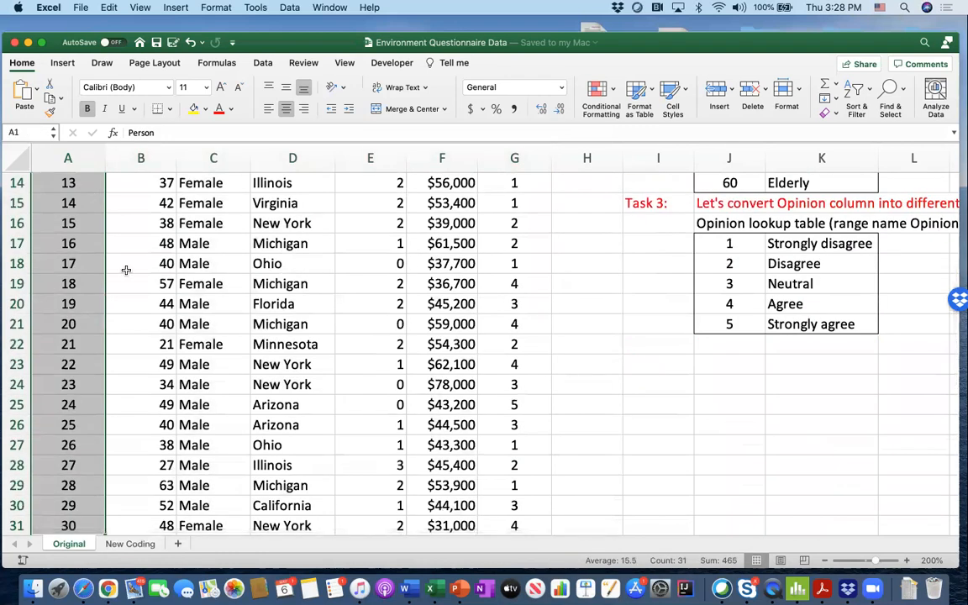
{"action": "scroll", "scroll_direction": "down", "scroll_amount": 3}
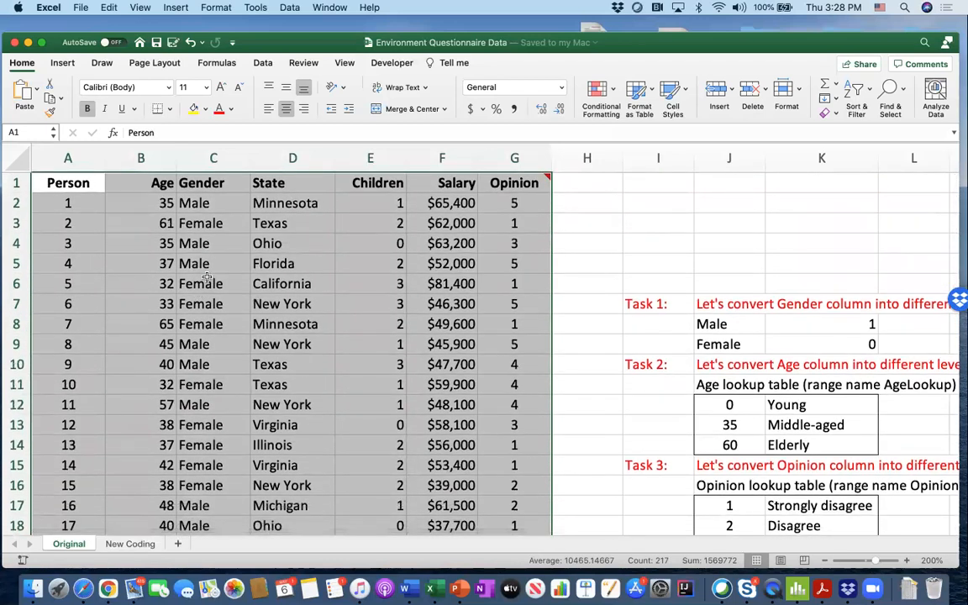
Copy the Person-through-Opinion table from Original and paste it at A1 on New Coding.
{"action": "key", "text": "cmd+c"}
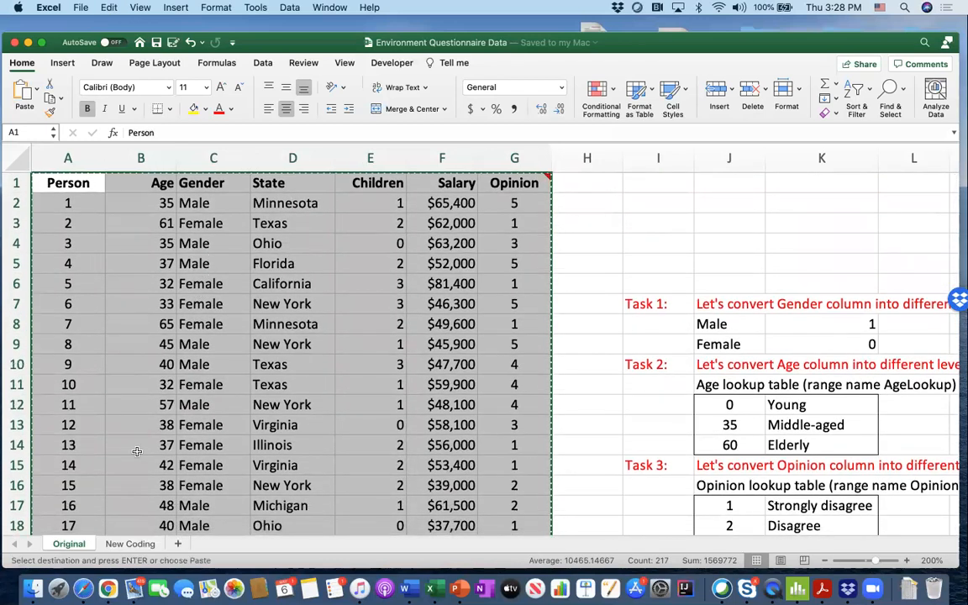
{"action": "left_click", "coordinate": [130, 544]}
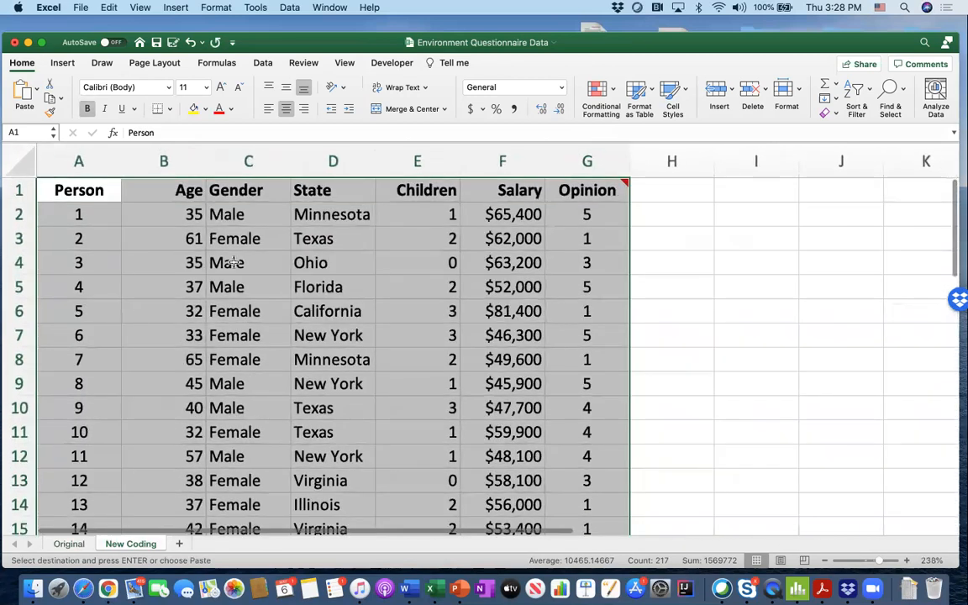
{"action": "left_click", "coordinate": [248, 262]}
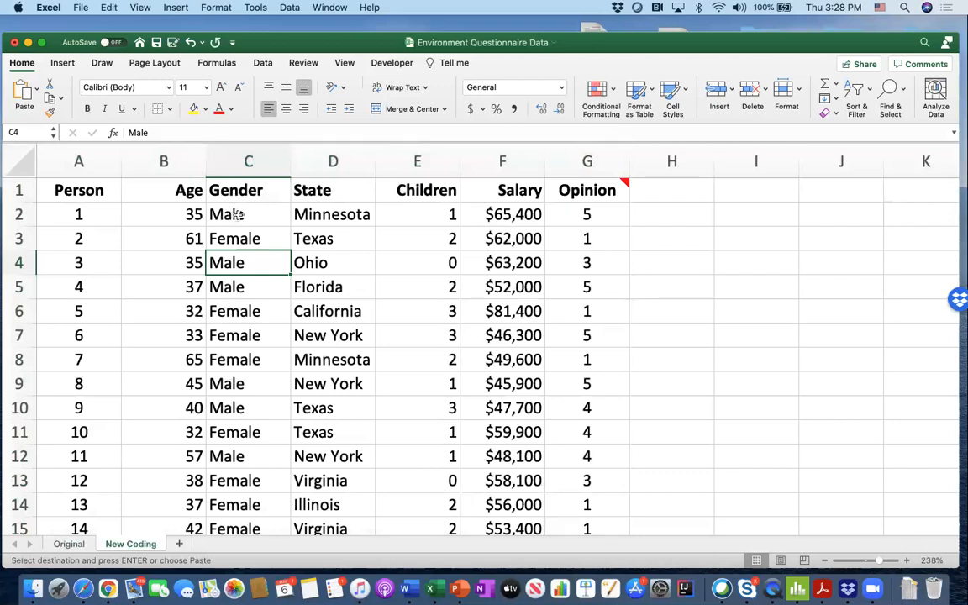
{"action": "mouse_move", "coordinate": [241, 218]}
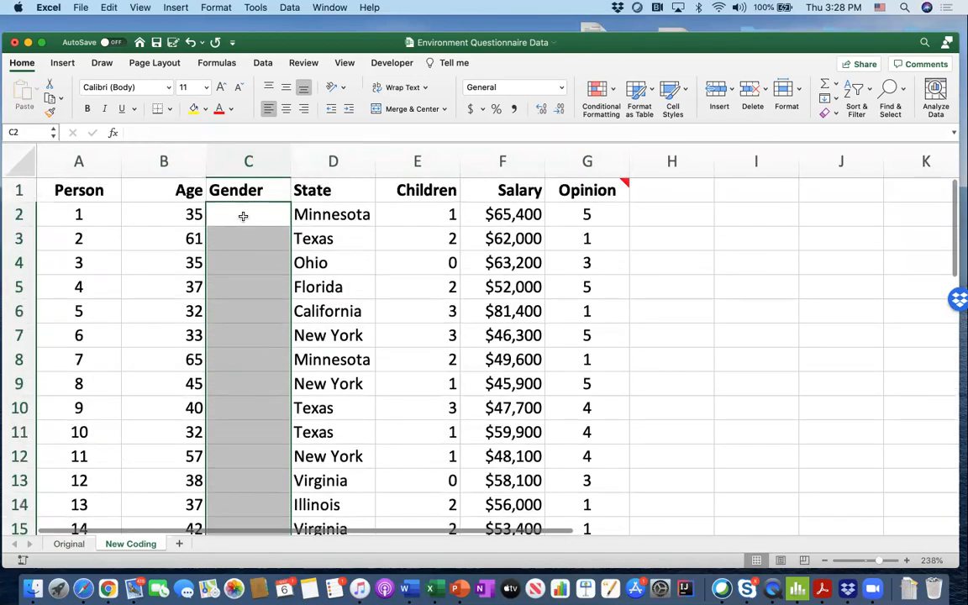
Enter =IF(Original!C2="Male",1,0) in cell C2 of New Coding.
{"action": "left_click", "coordinate": [248, 238]}
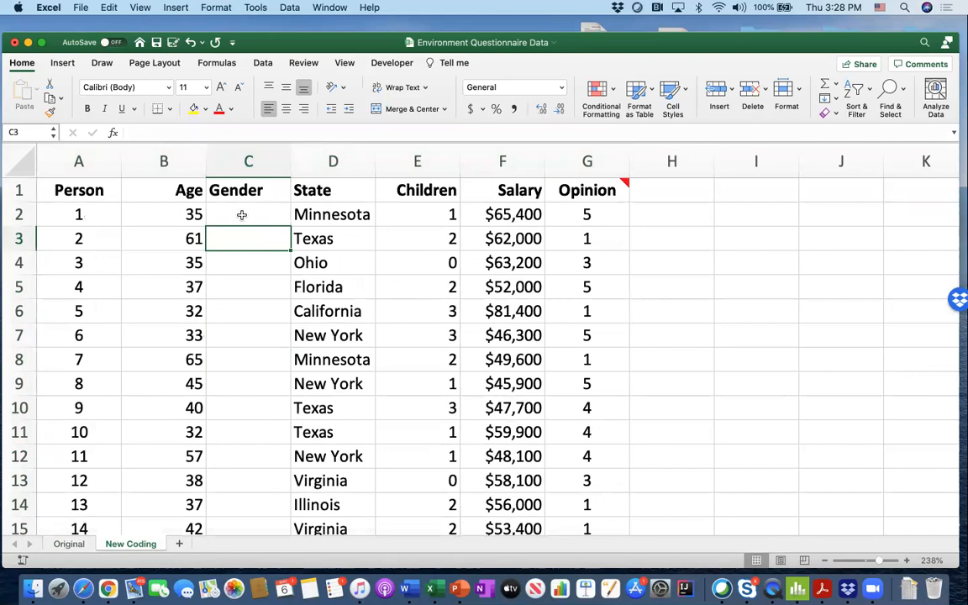
{"action": "type", "text": "="}
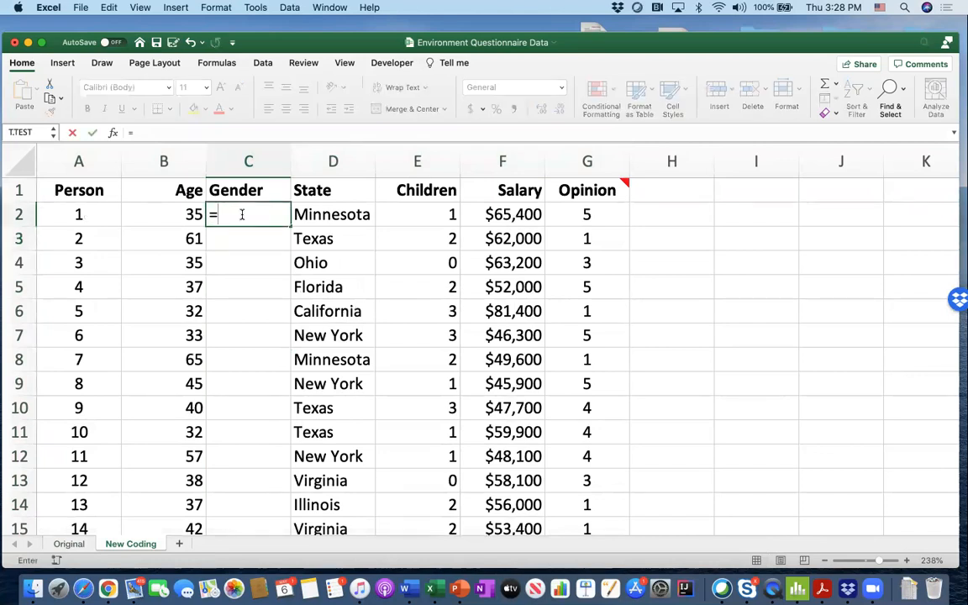
{"action": "type", "text": "If(Original!C2"}
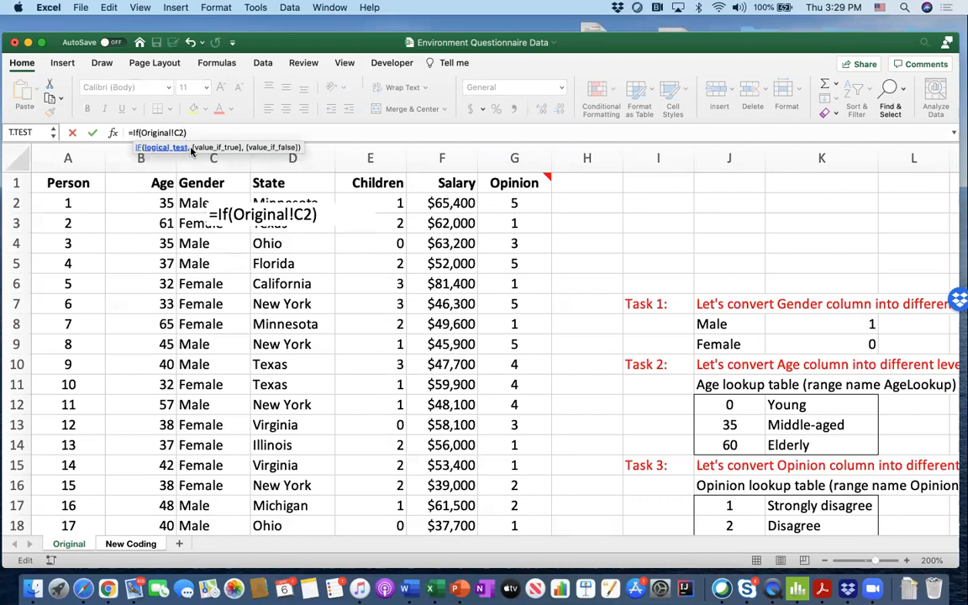
{"action": "type", "text": "="}
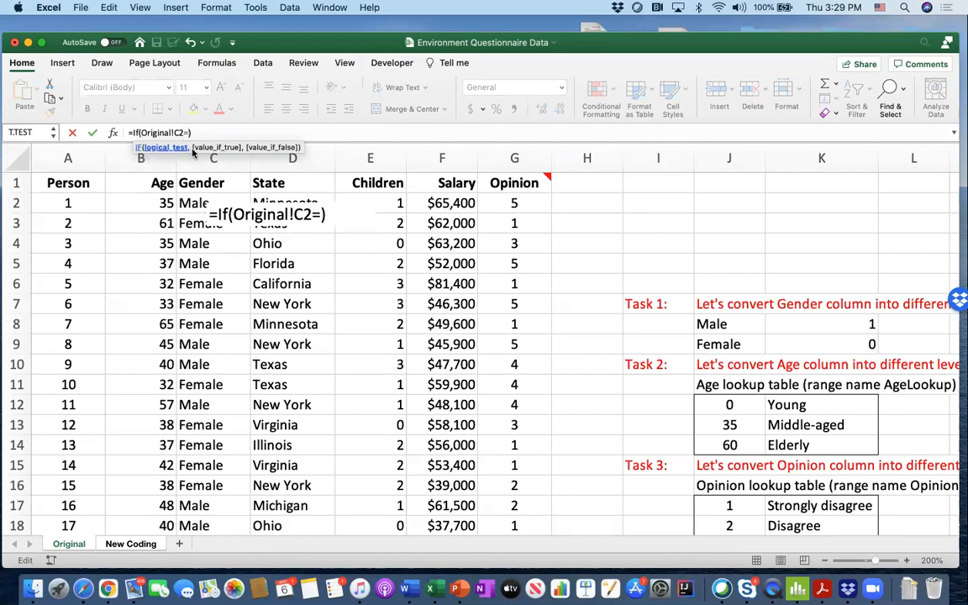
{"action": "type", "text": "\"\""}
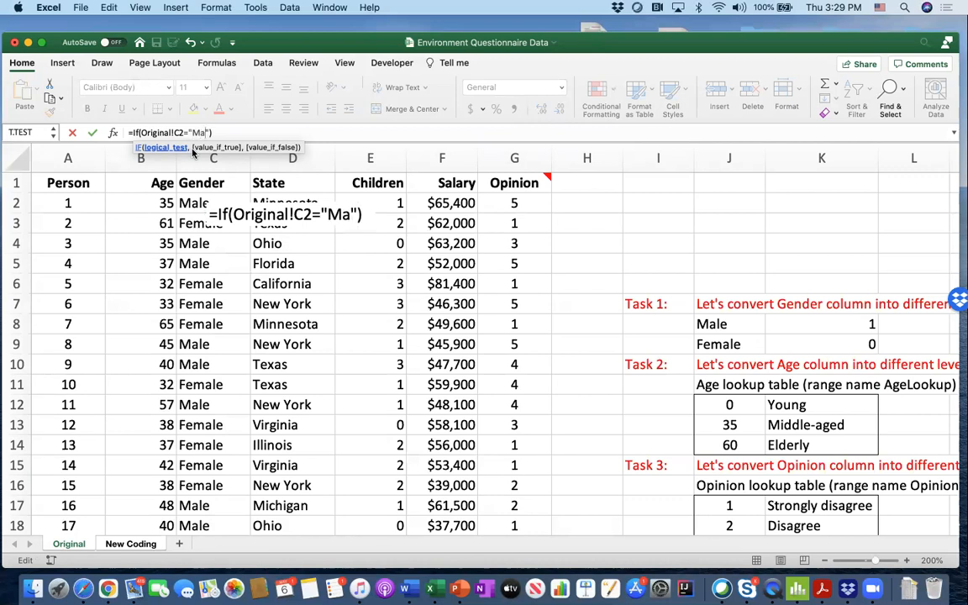
{"action": "type", "text": "le\","}
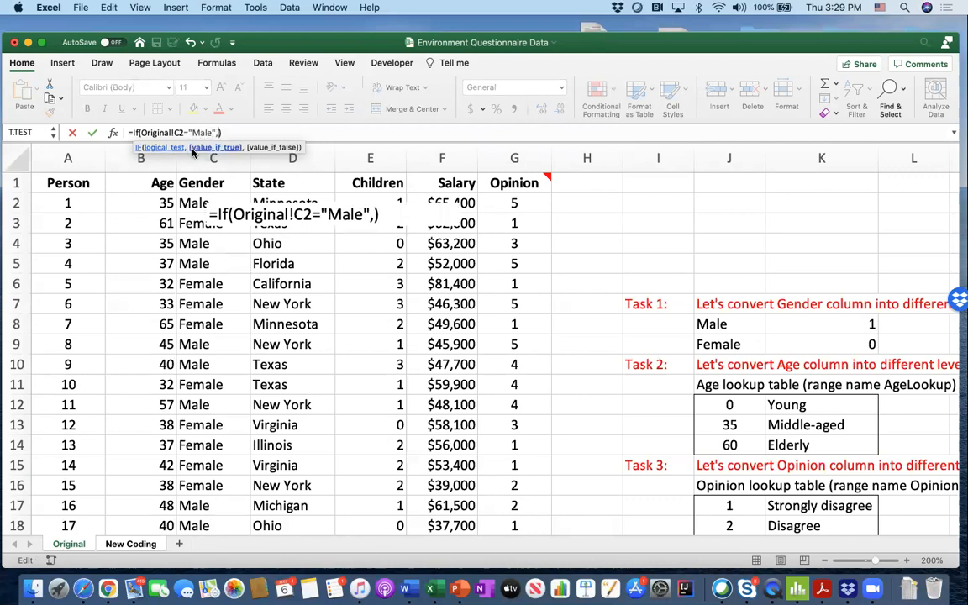
{"action": "type", "text": "1"}
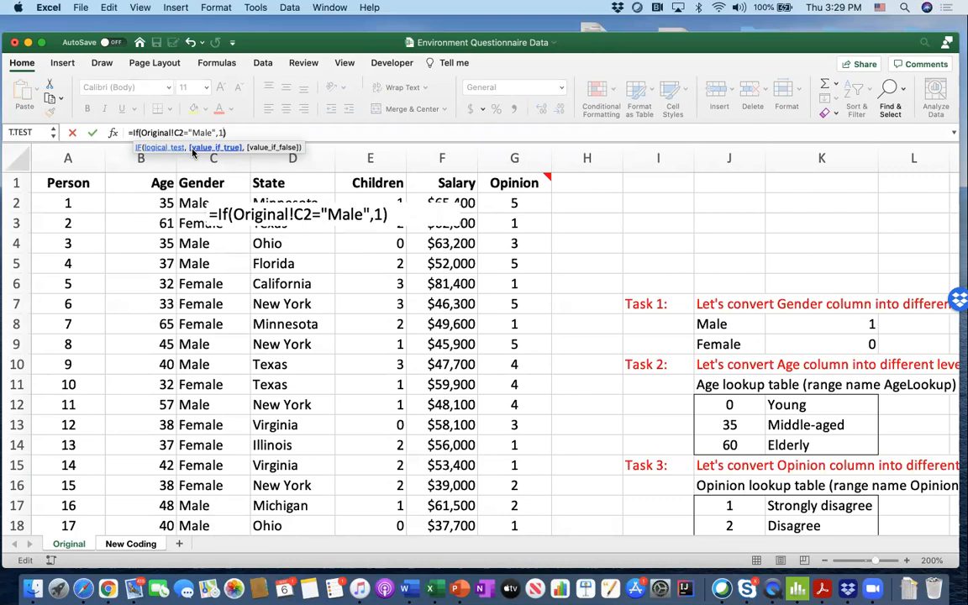
{"action": "type", "text": ",0"}
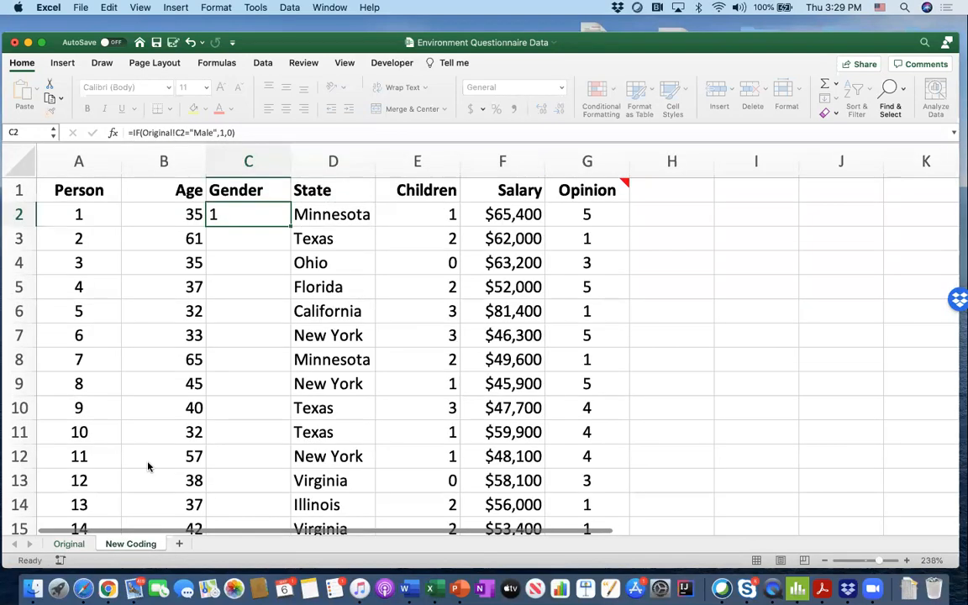
{"action": "left_click", "coordinate": [248, 160]}
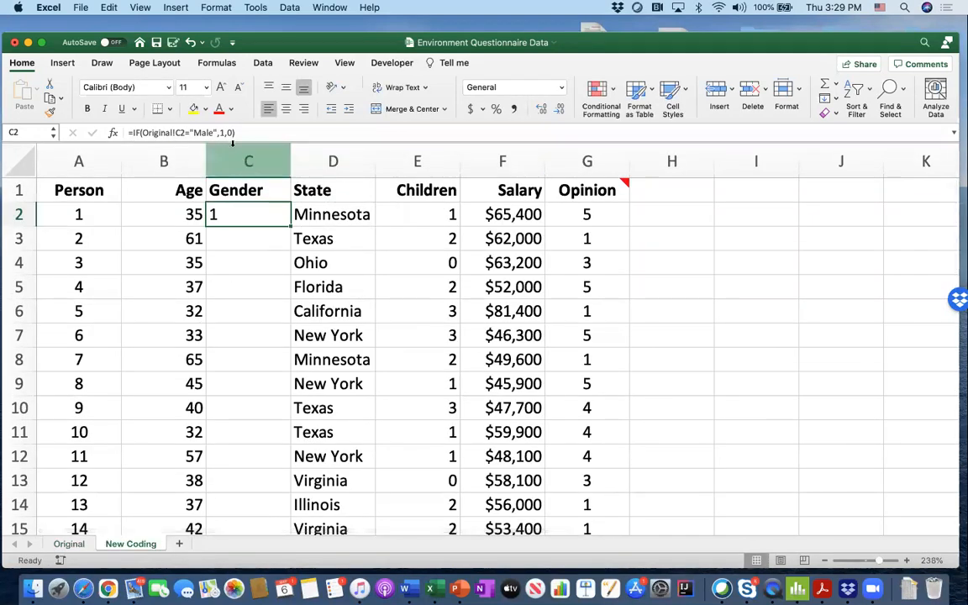
{"action": "mouse_move", "coordinate": [248, 132]}
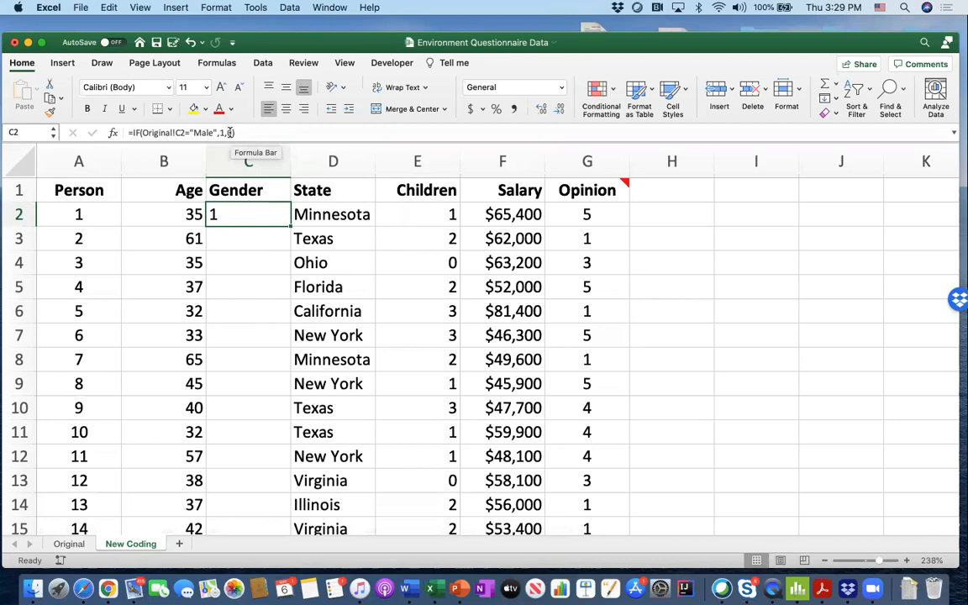
{"action": "left_click", "coordinate": [248, 237]}
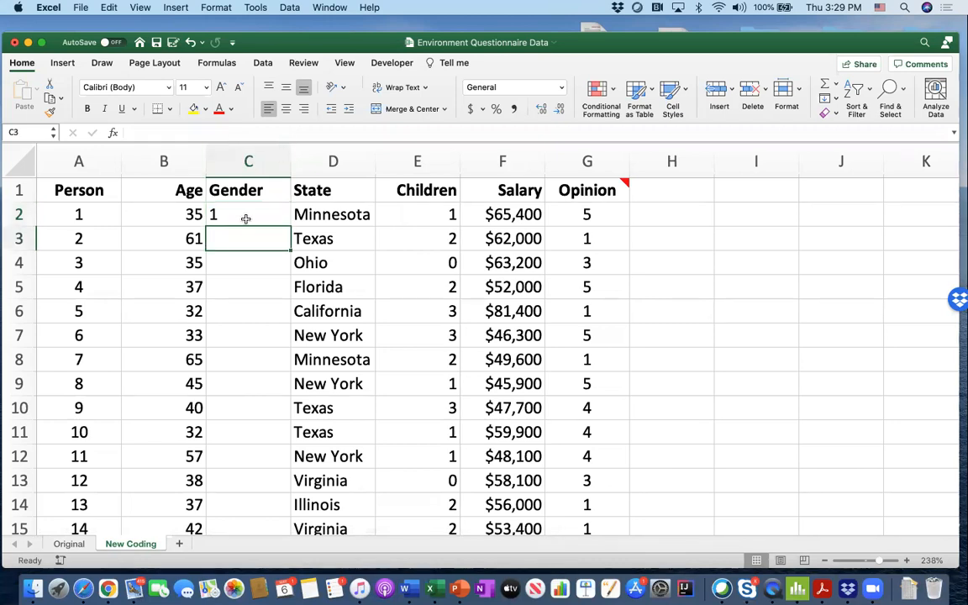
Fill the C2 Gender formula down the New Coding column to row 31.
{"action": "left_click", "coordinate": [248, 214]}
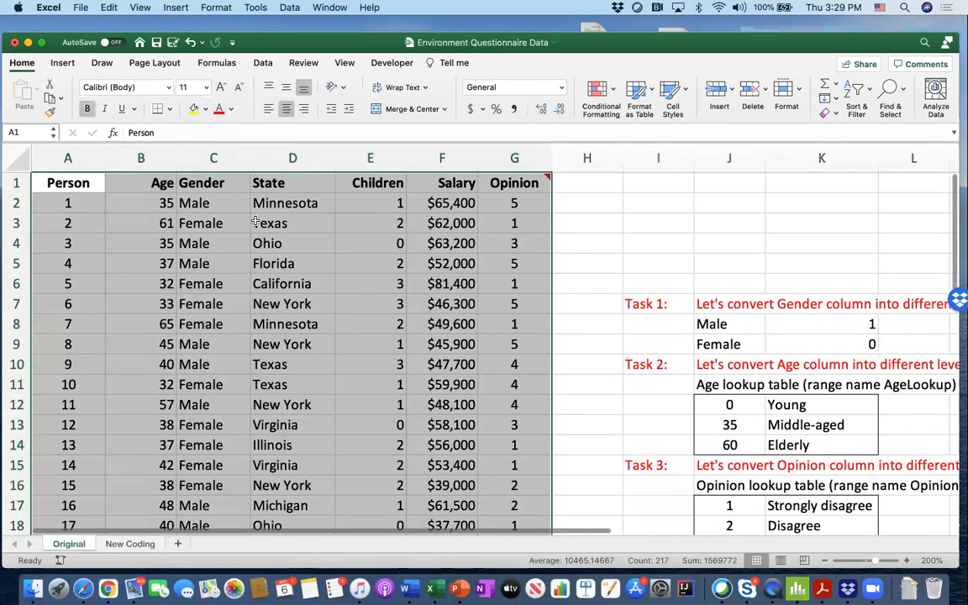
{"action": "left_click", "coordinate": [212, 203]}
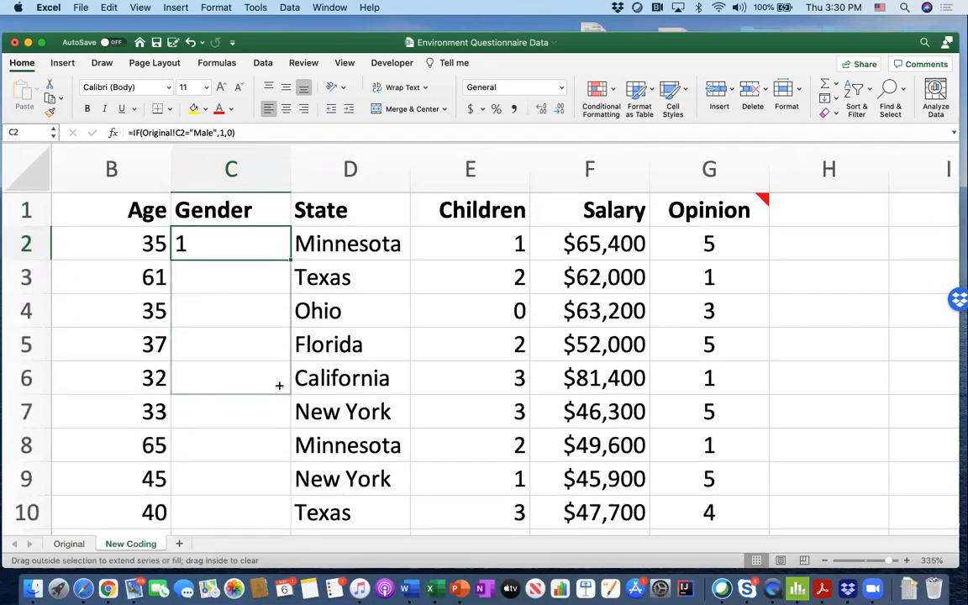
{"action": "scroll", "scroll_direction": "down", "scroll_amount": 3}
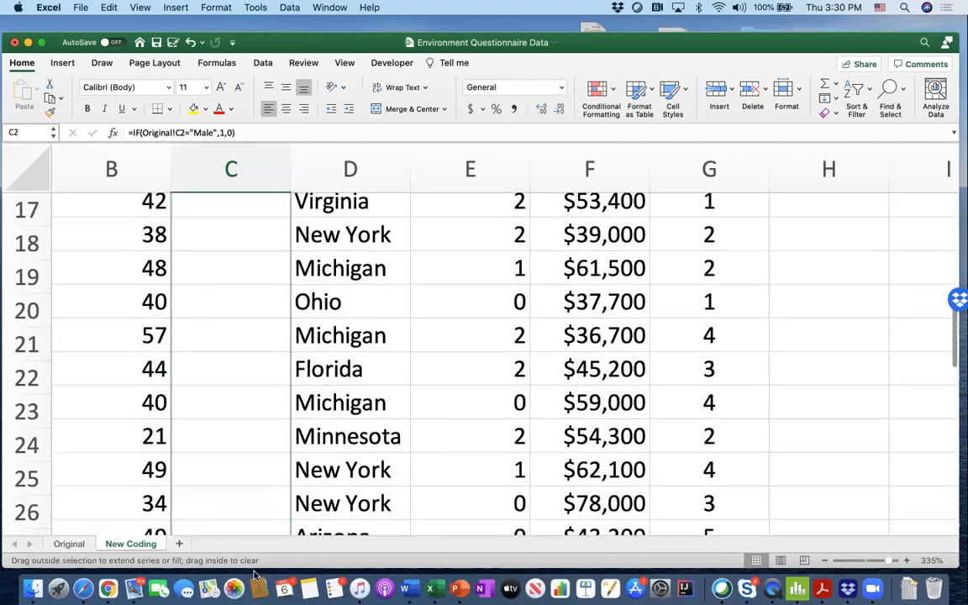
{"action": "scroll", "scroll_direction": "down", "scroll_amount": 3}
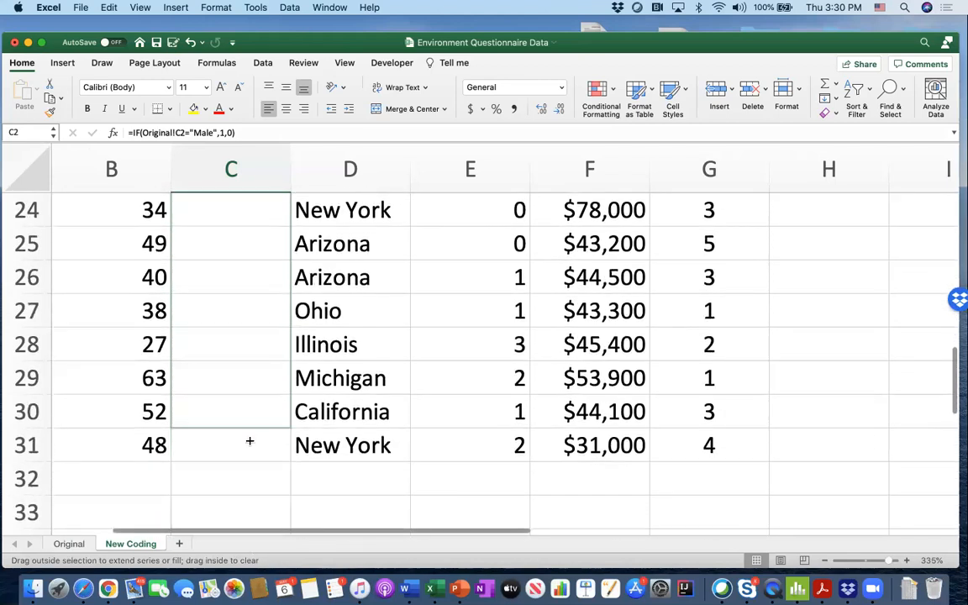
{"action": "left_click_drag", "start_coordinate": [231, 209], "coordinate": [231, 445]}
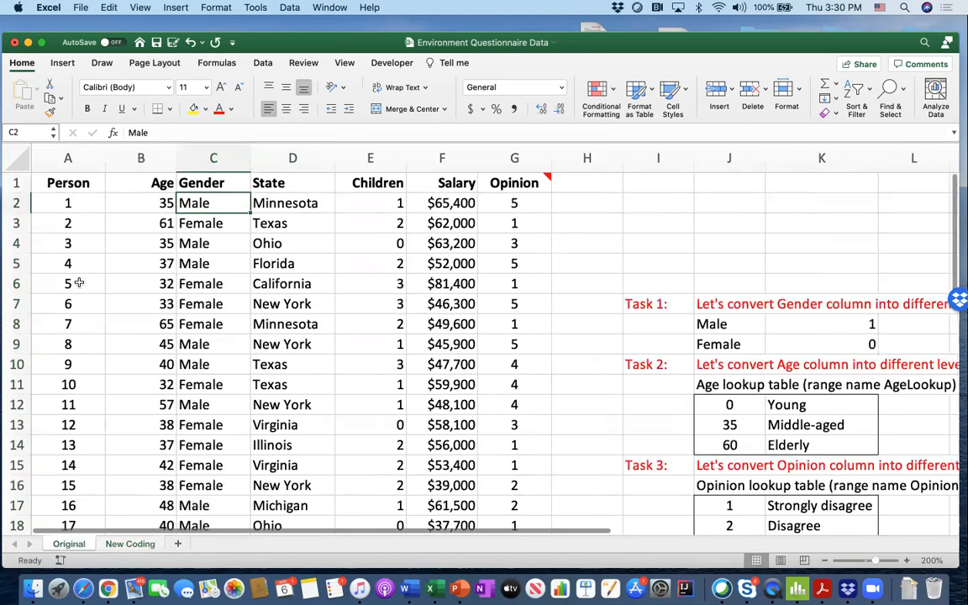
{"action": "left_click", "coordinate": [200, 283]}
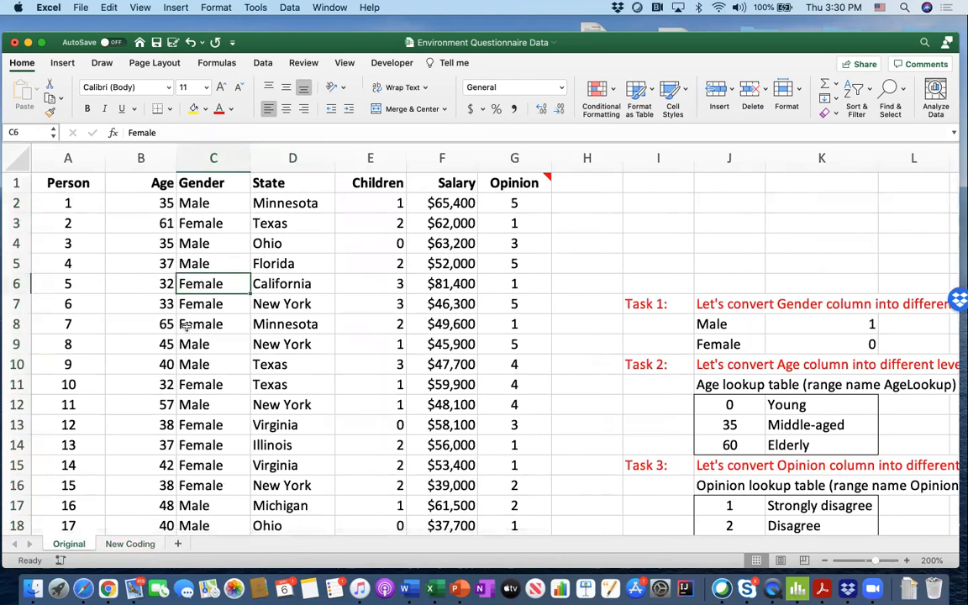
{"action": "left_click", "coordinate": [131, 543]}
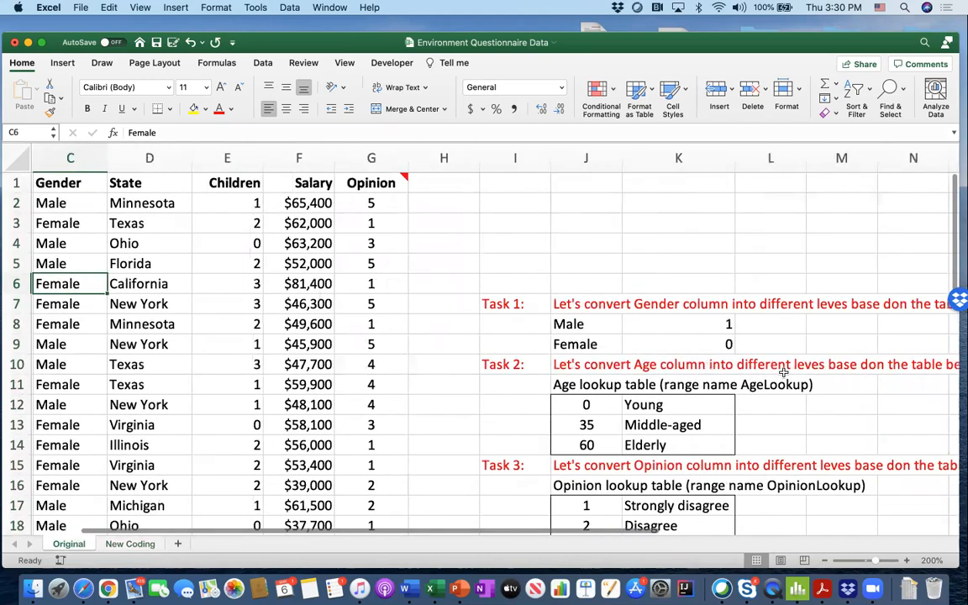
{"action": "scroll", "scroll_direction": "right", "scroll_amount": 3}
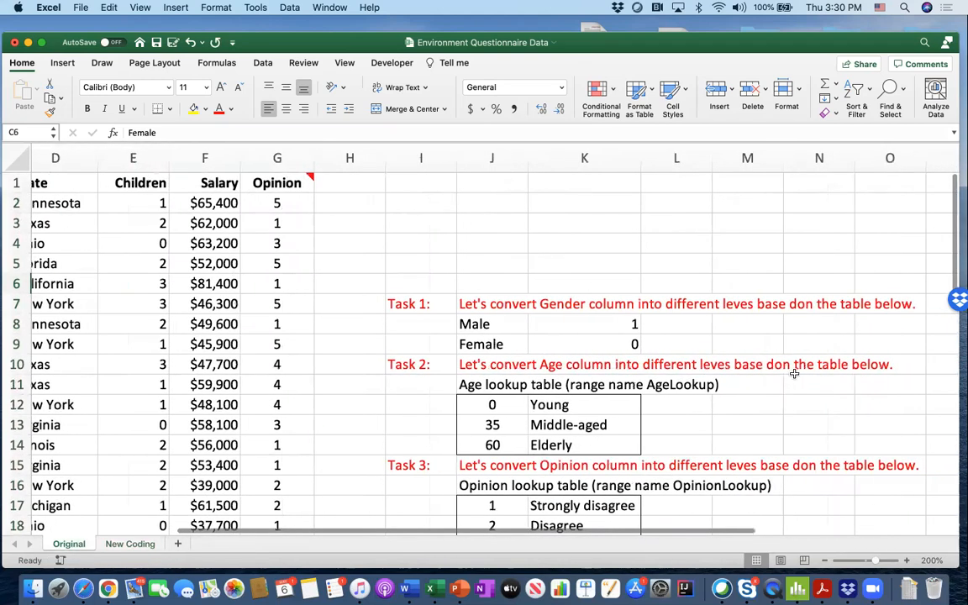
{"action": "left_click", "coordinate": [491, 364]}
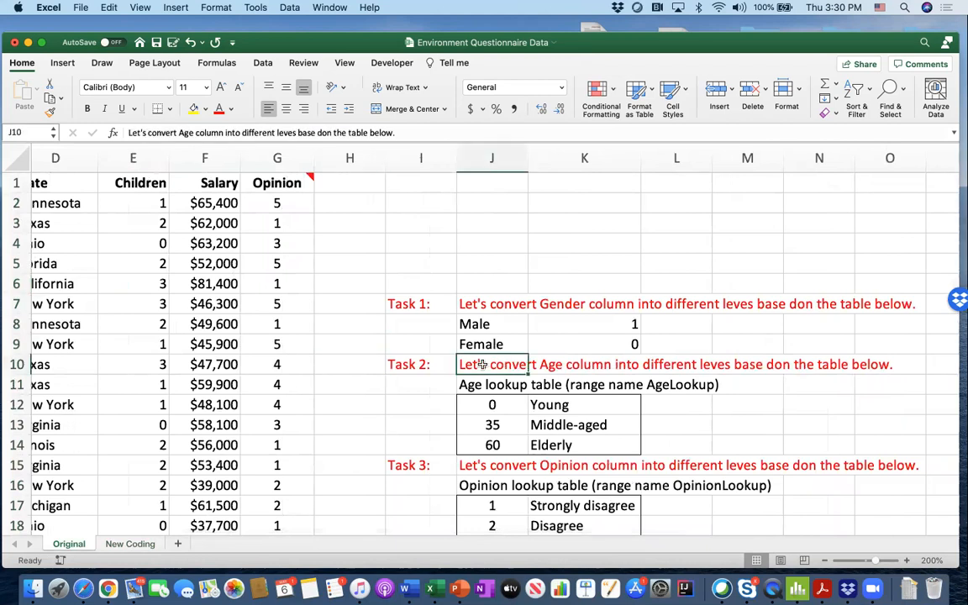
{"action": "double_click", "coordinate": [492, 364]}
{"action": "type", "text": "l"}
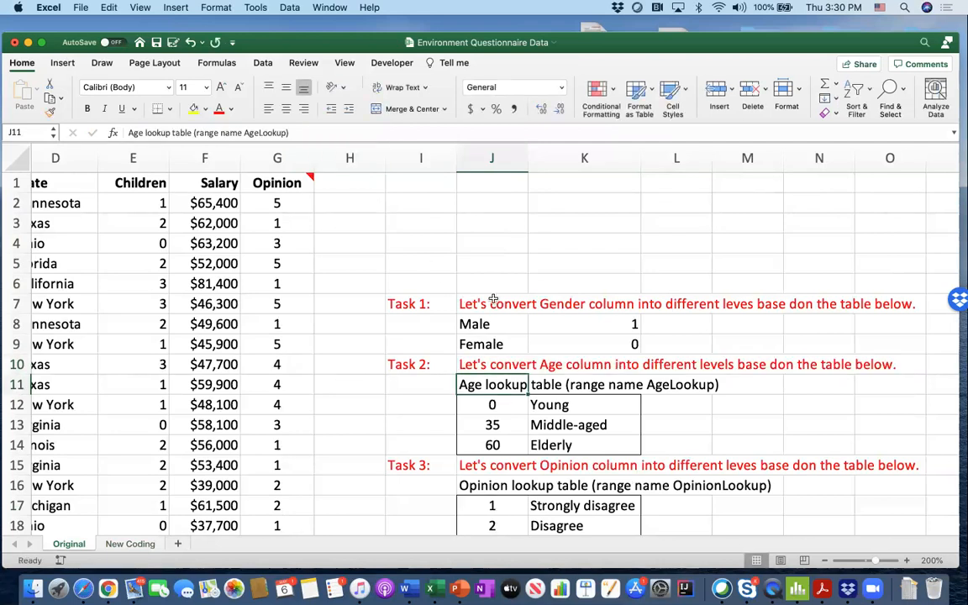
{"action": "double_click", "coordinate": [491, 303]}
{"action": "type", "text": "l"}
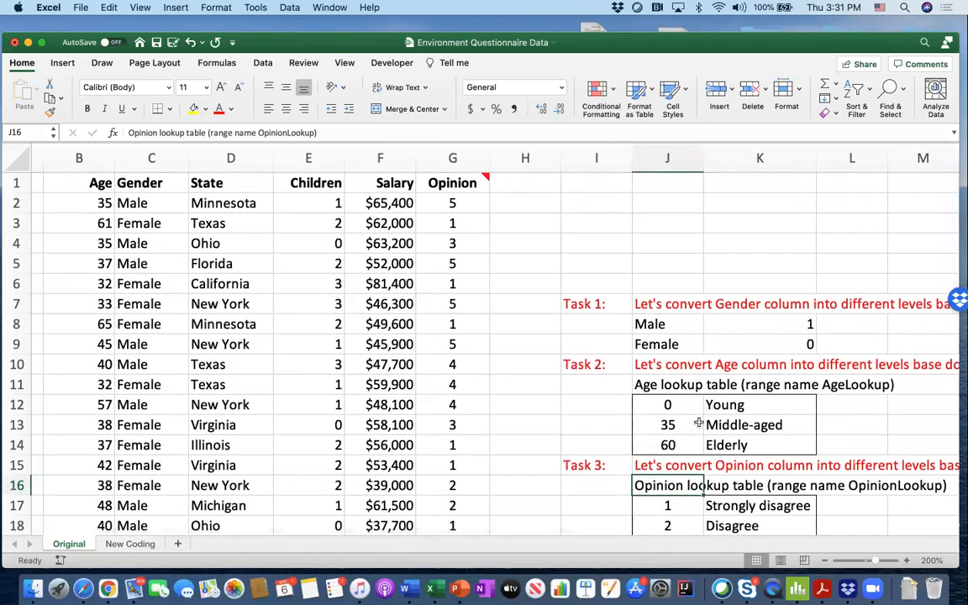
{"action": "mouse_move", "coordinate": [671, 424]}
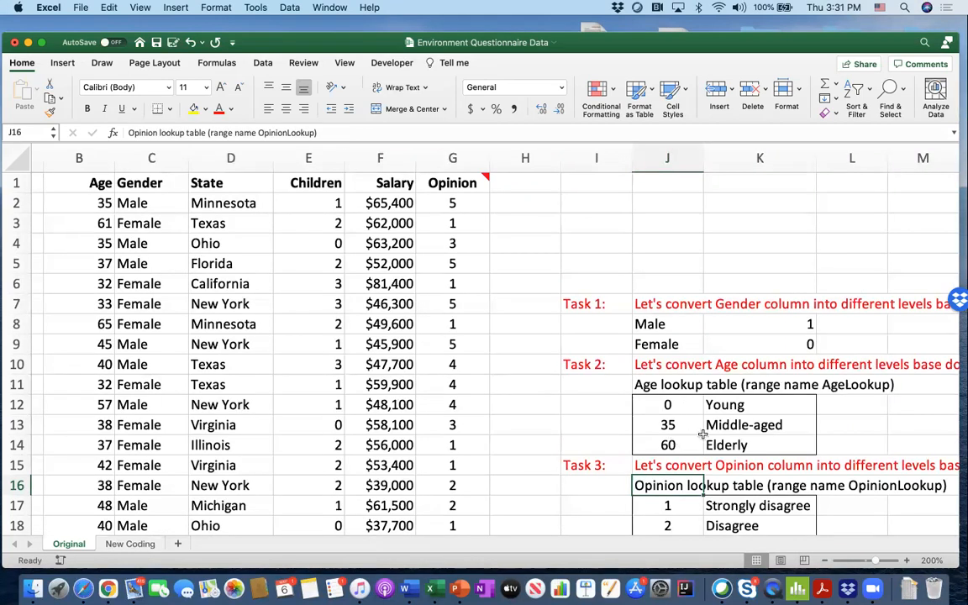
{"action": "mouse_move", "coordinate": [695, 444]}
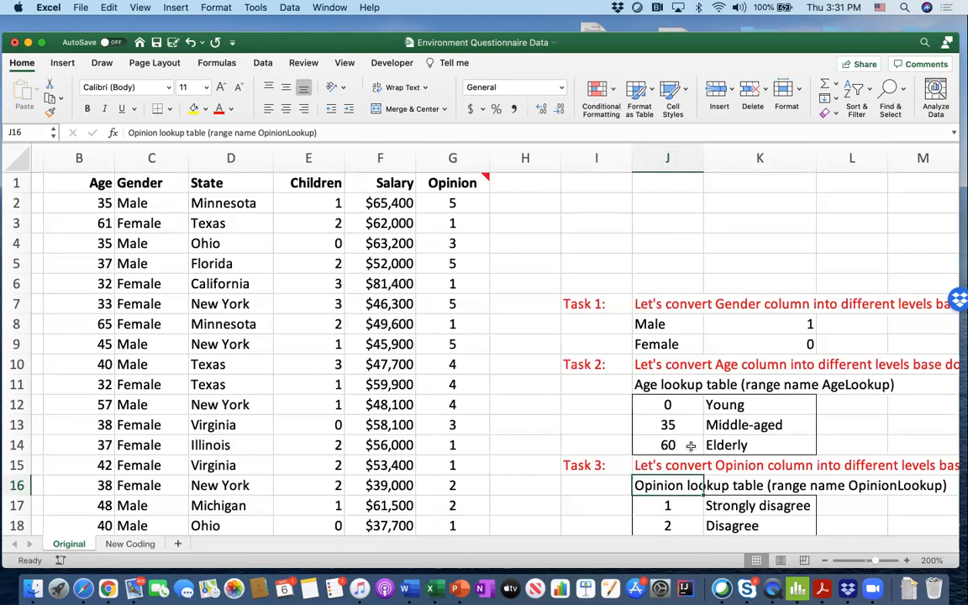
{"action": "mouse_move", "coordinate": [673, 377]}
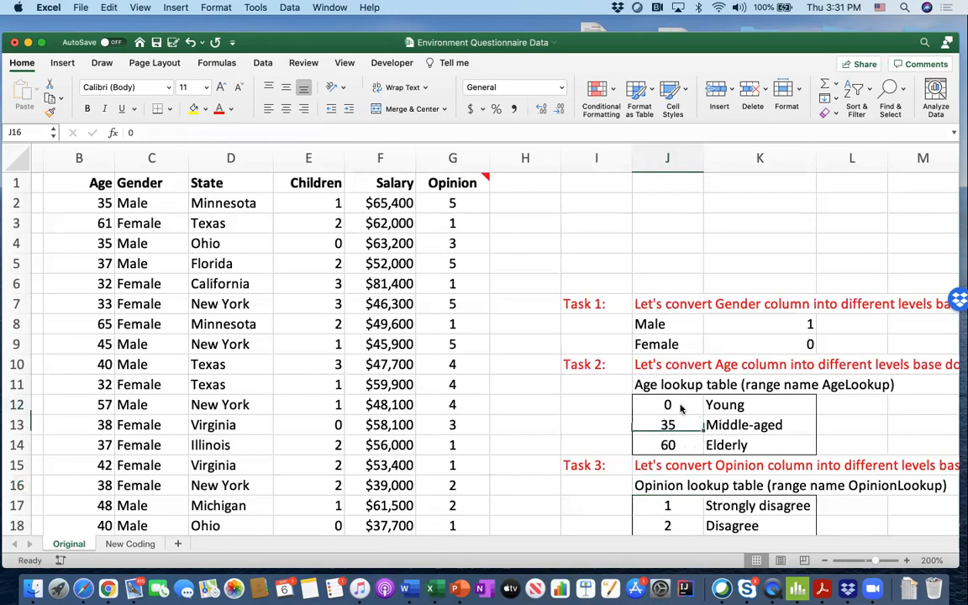
Copy the Age lookup table J11:L14 from Original to J3 on New Coding.
{"action": "left_click", "coordinate": [667, 444]}
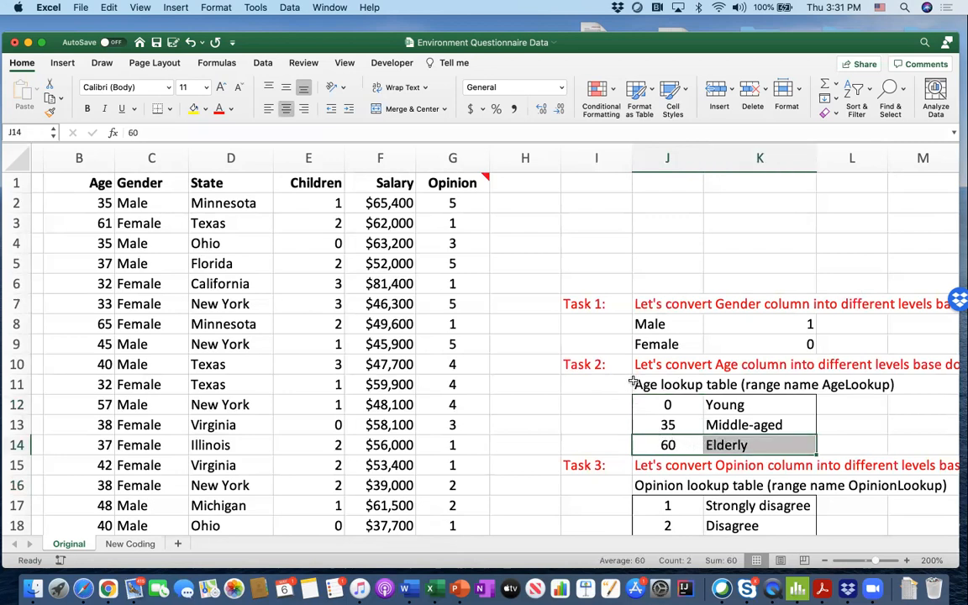
{"action": "left_click", "coordinate": [595, 384]}
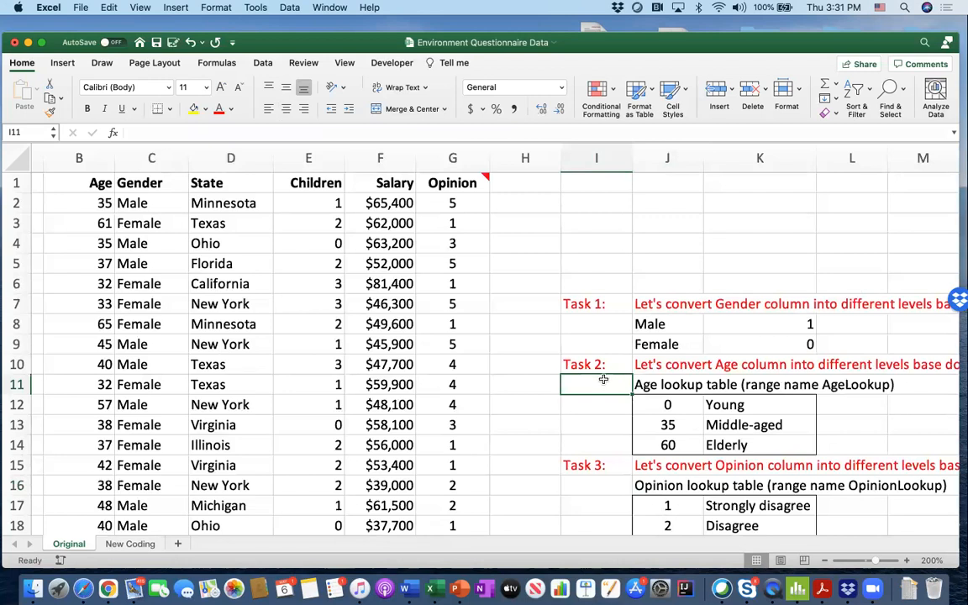
{"action": "mouse_move", "coordinate": [653, 404]}
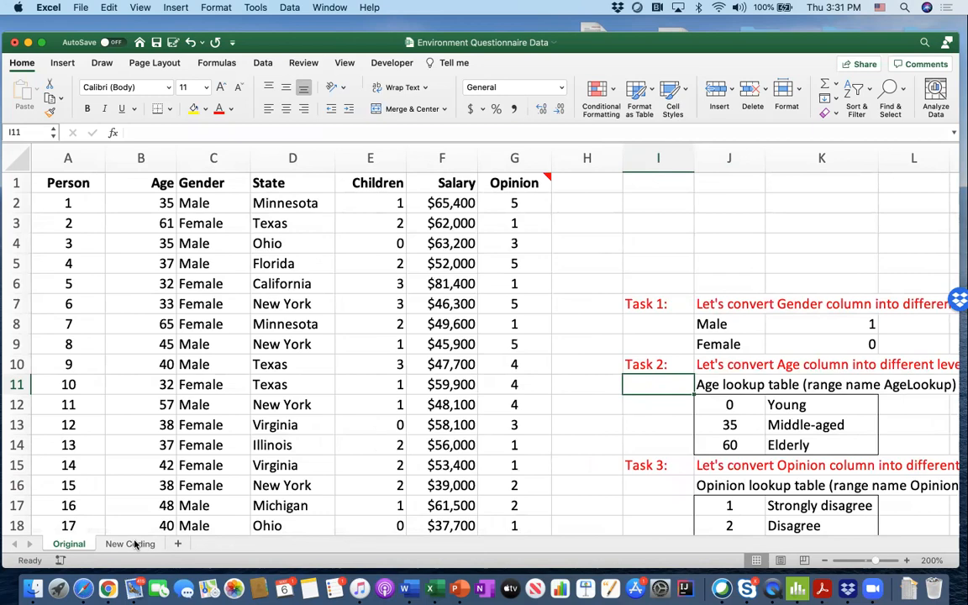
{"action": "scroll", "scroll_direction": "down", "scroll_amount": 3}
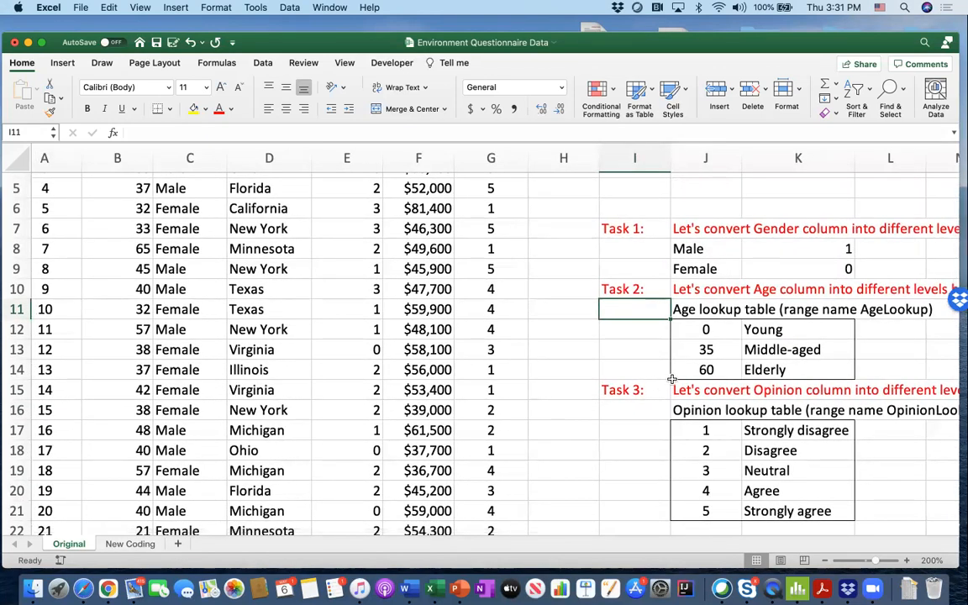
{"action": "mouse_move", "coordinate": [705, 328]}
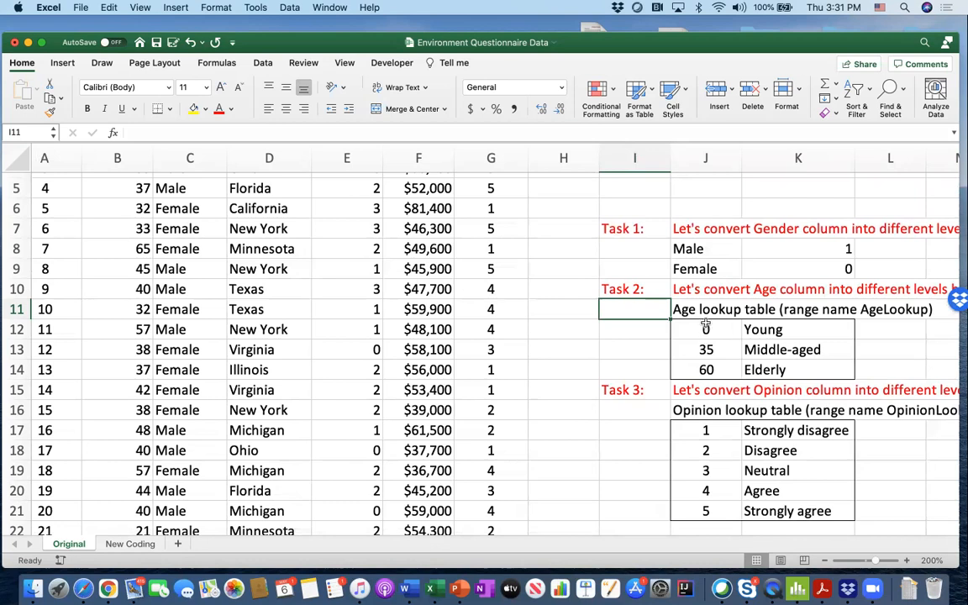
{"action": "mouse_move", "coordinate": [697, 310]}
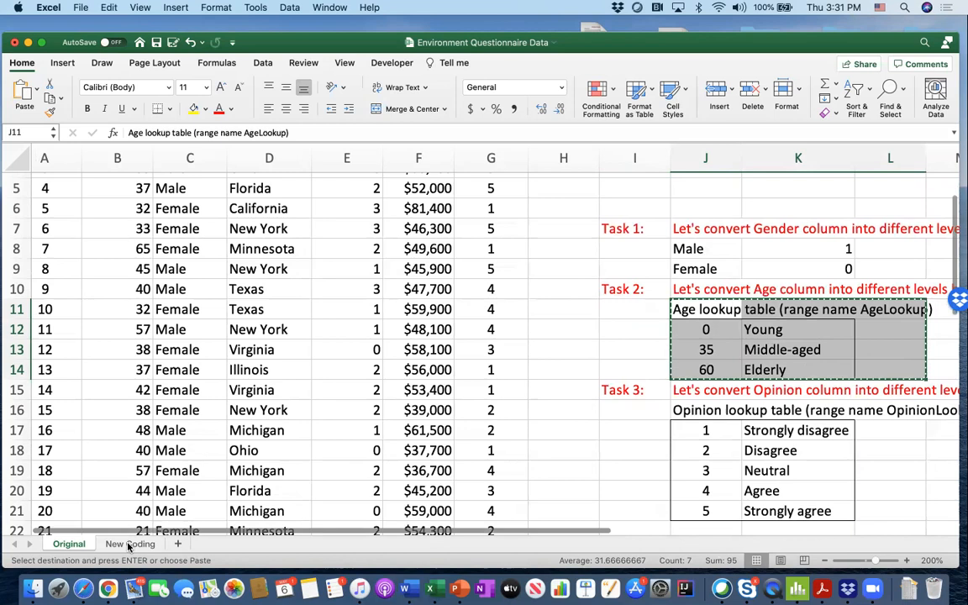
{"action": "left_click", "coordinate": [130, 543]}
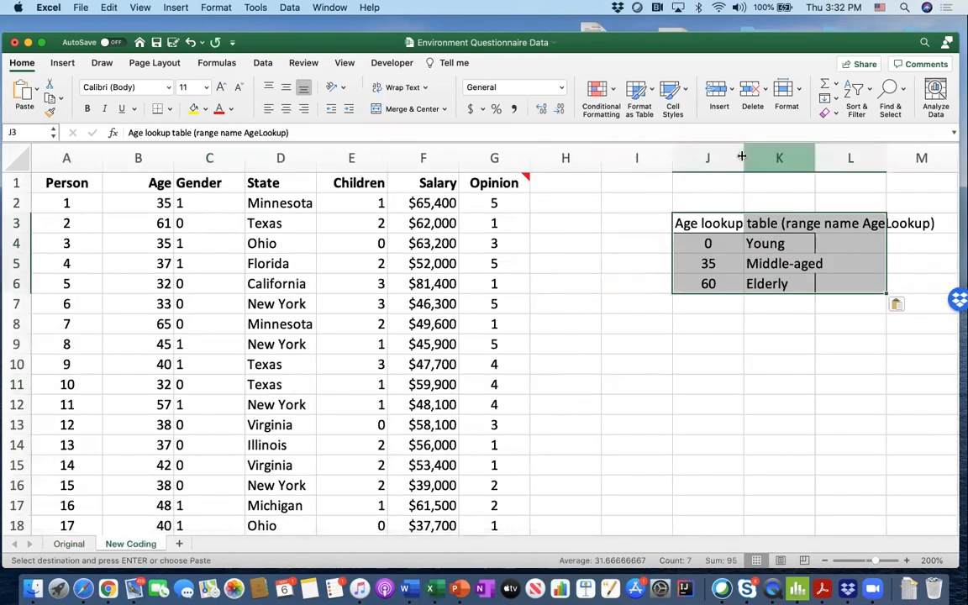
{"action": "scroll", "scroll_direction": "right", "scroll_amount": 3}
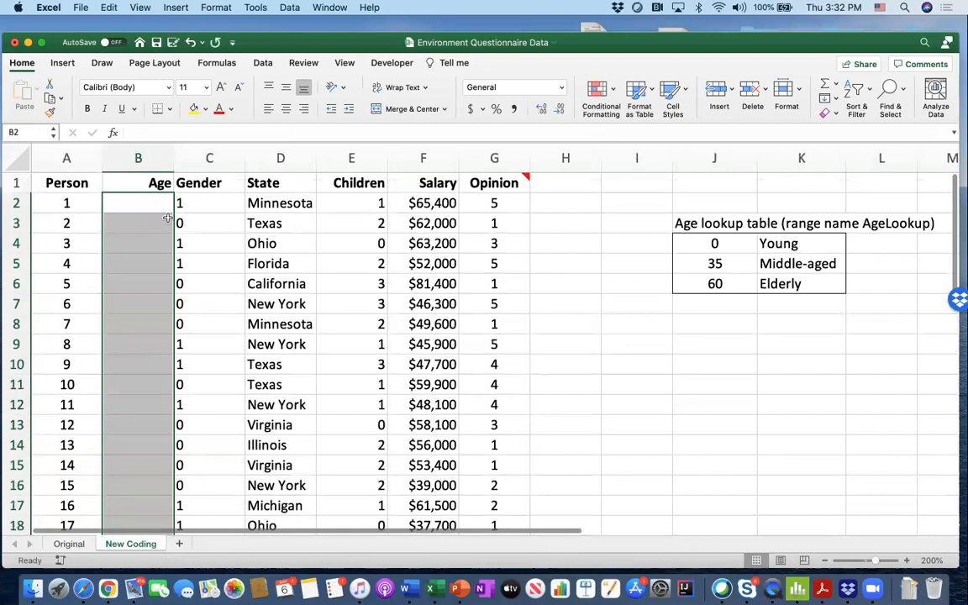
{"action": "mouse_move", "coordinate": [225, 216]}
{"action": "type", "text": "="}
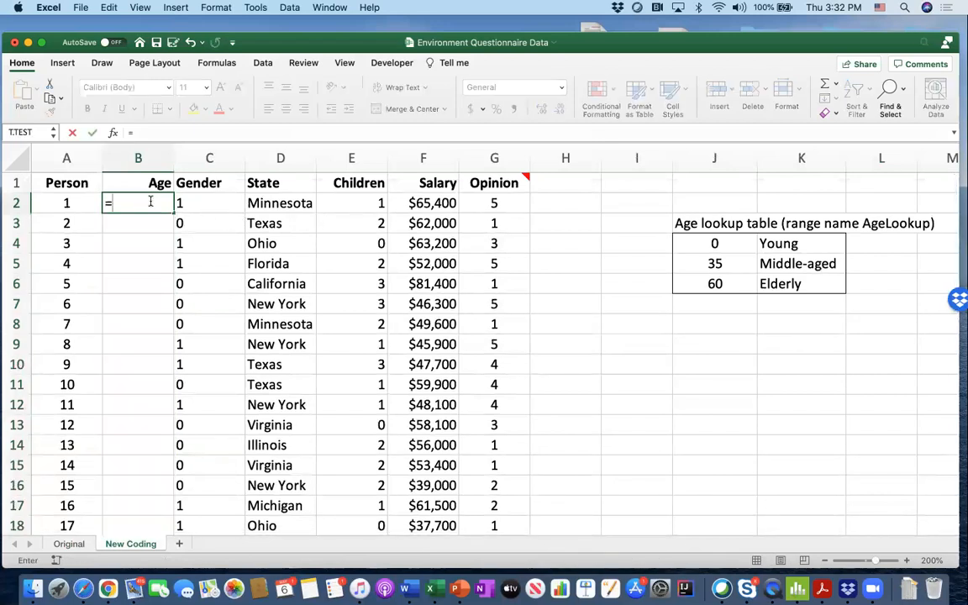
Start =VLOOKUP( in B2, then read and close its Help window.
{"action": "type", "text": "vlook"}
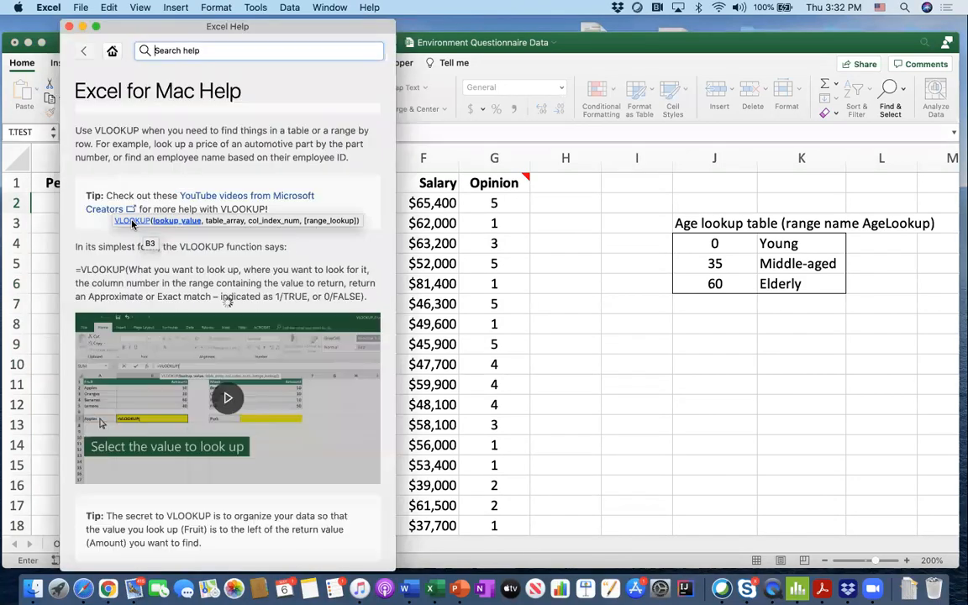
{"action": "scroll", "scroll_direction": "down", "scroll_amount": 3}
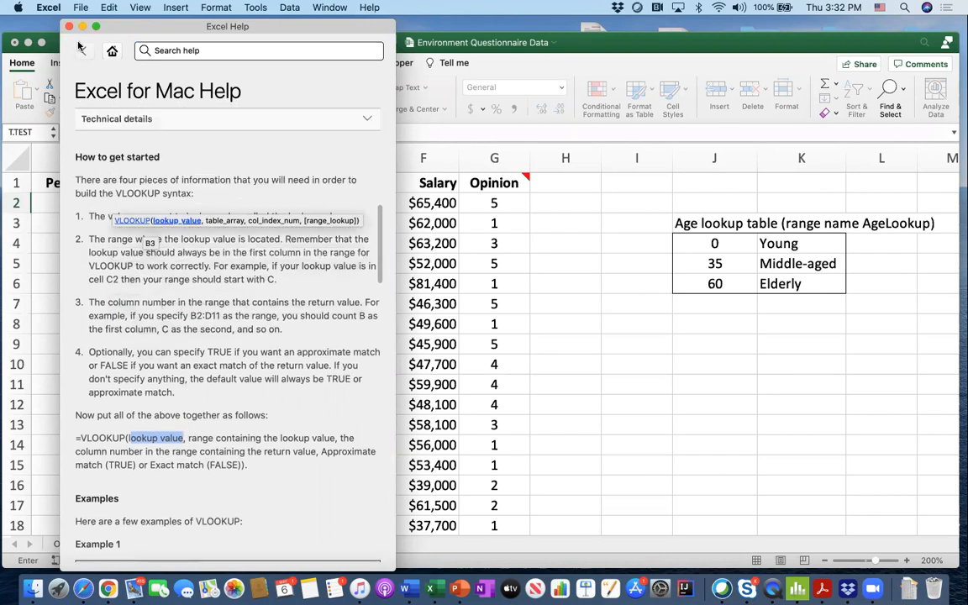
{"action": "left_click", "coordinate": [69, 26]}
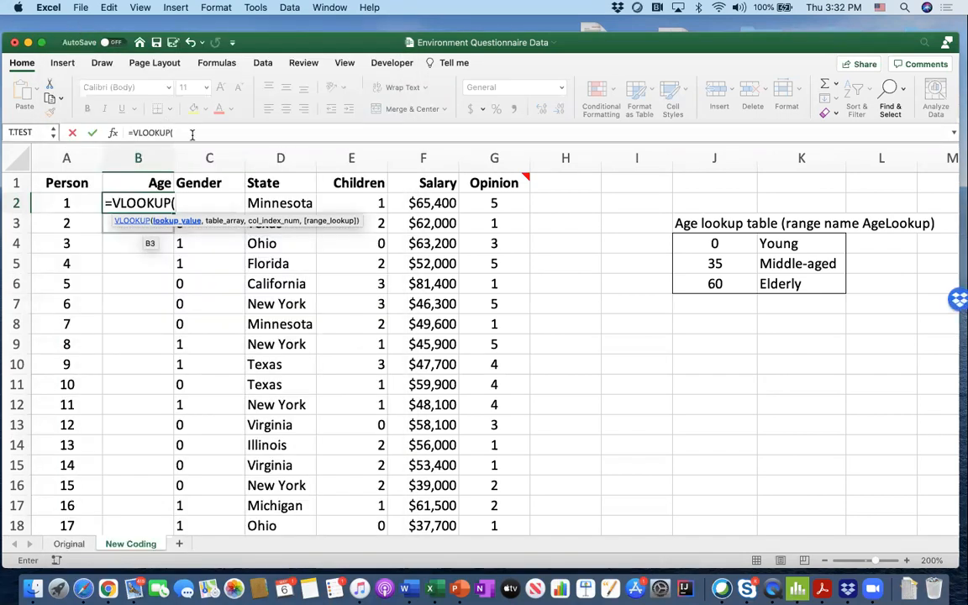
Cancel the B2 formula and name the J4:K6 age range AgeLookup.
{"action": "key", "text": "Escape"}
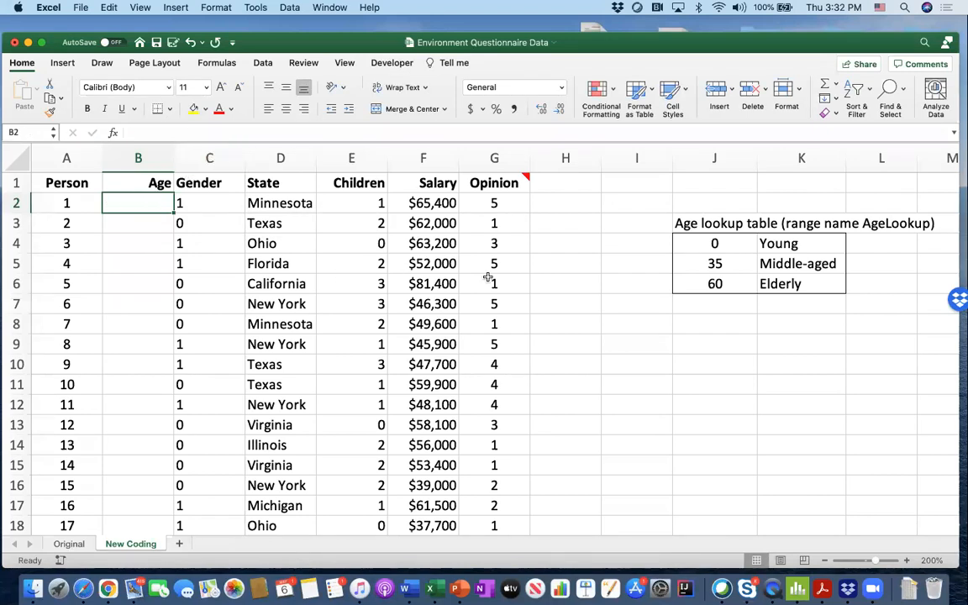
{"action": "left_click", "coordinate": [565, 283]}
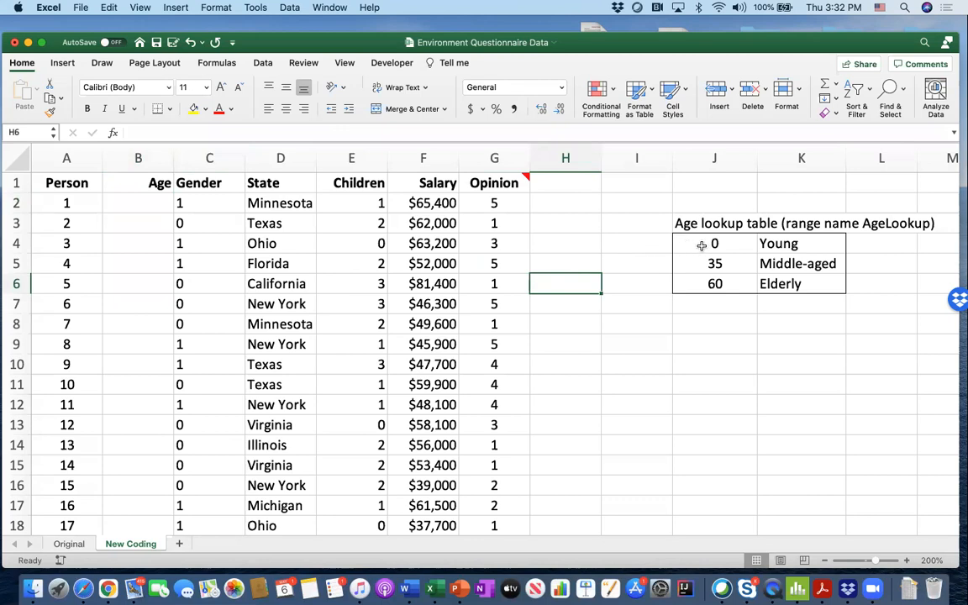
{"action": "mouse_move", "coordinate": [713, 242]}
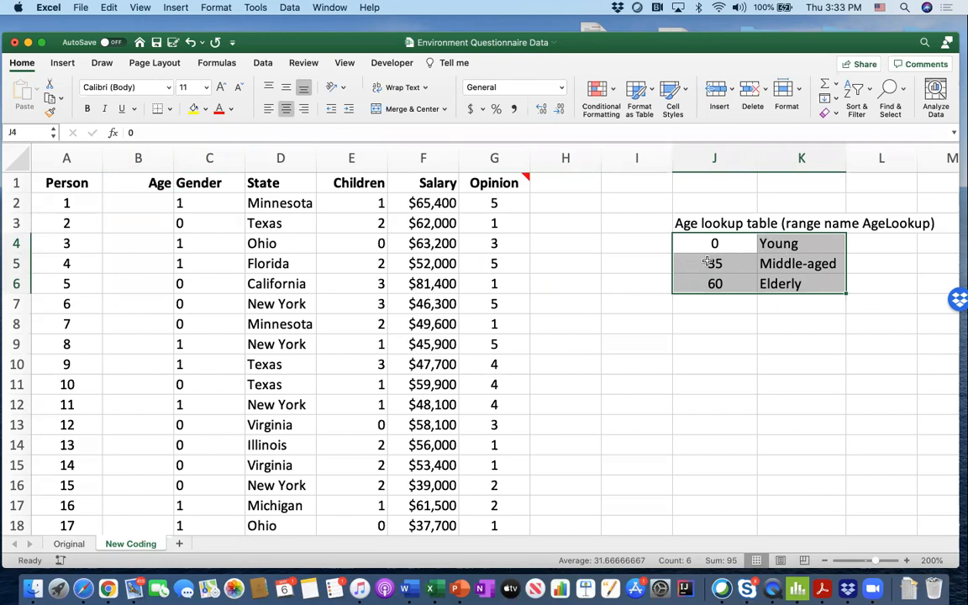
{"action": "mouse_move", "coordinate": [725, 251]}
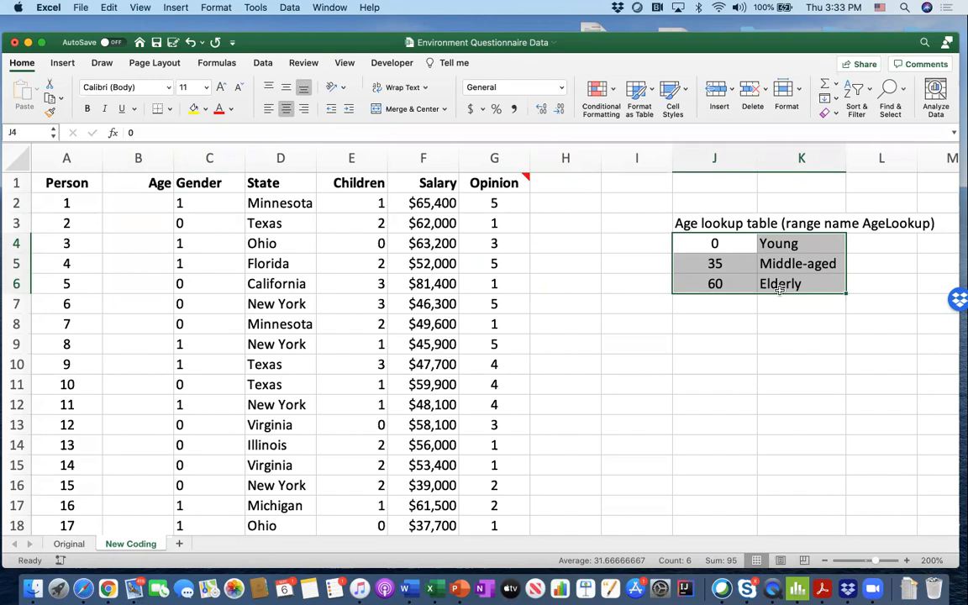
{"action": "mouse_move", "coordinate": [724, 264]}
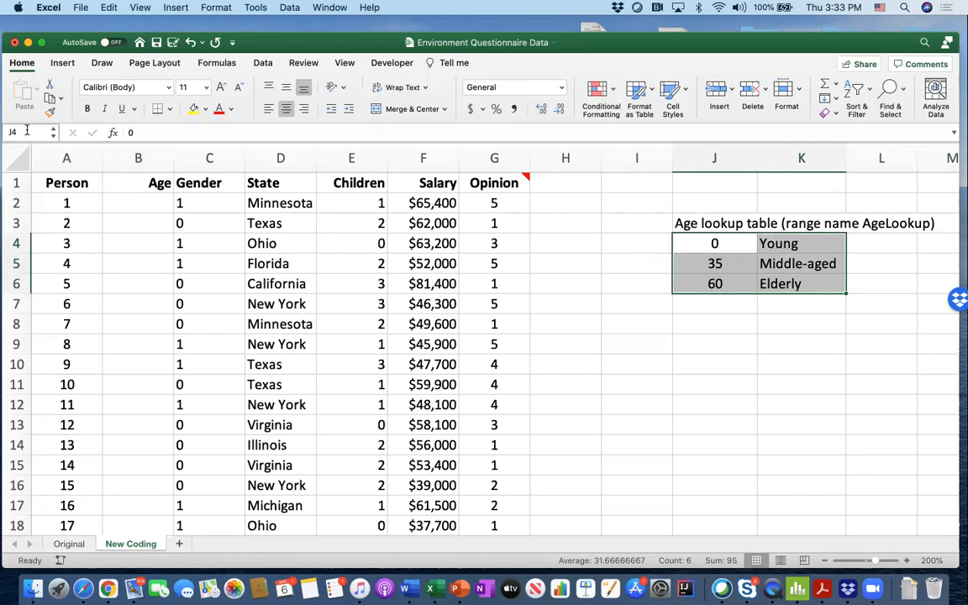
{"action": "mouse_move", "coordinate": [17, 133]}
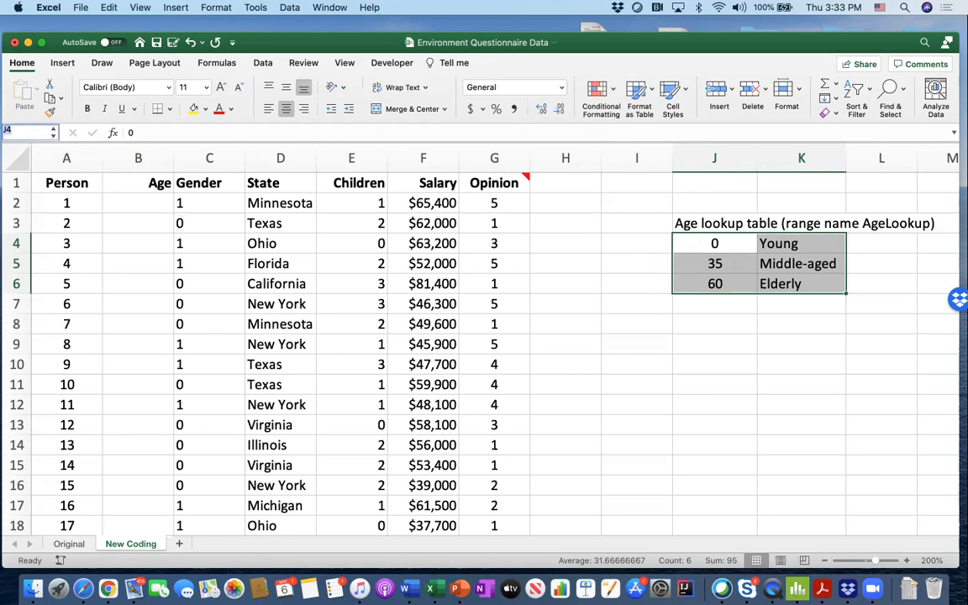
{"action": "left_click", "coordinate": [67, 158]}
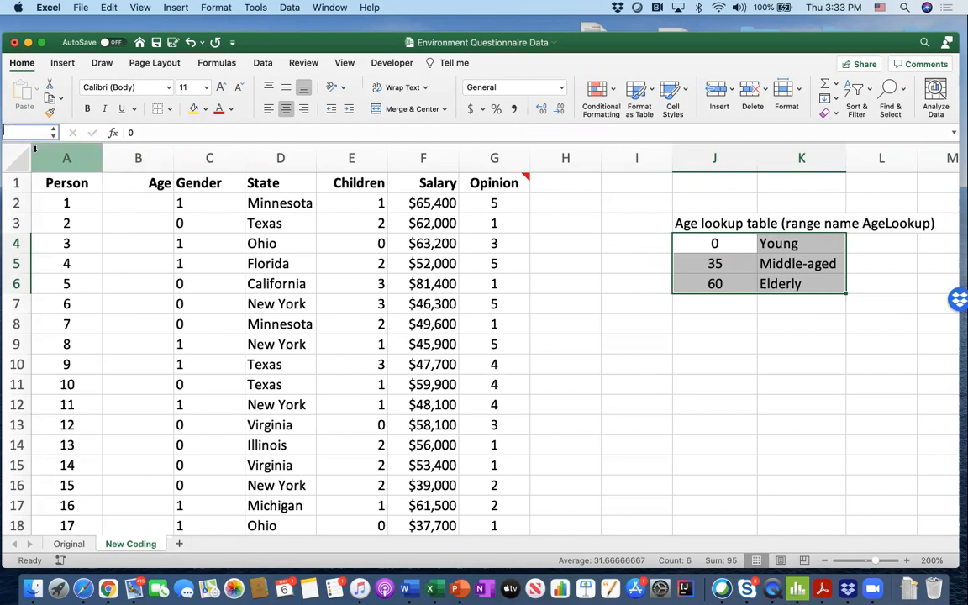
{"action": "type", "text": "AgeLookup"}
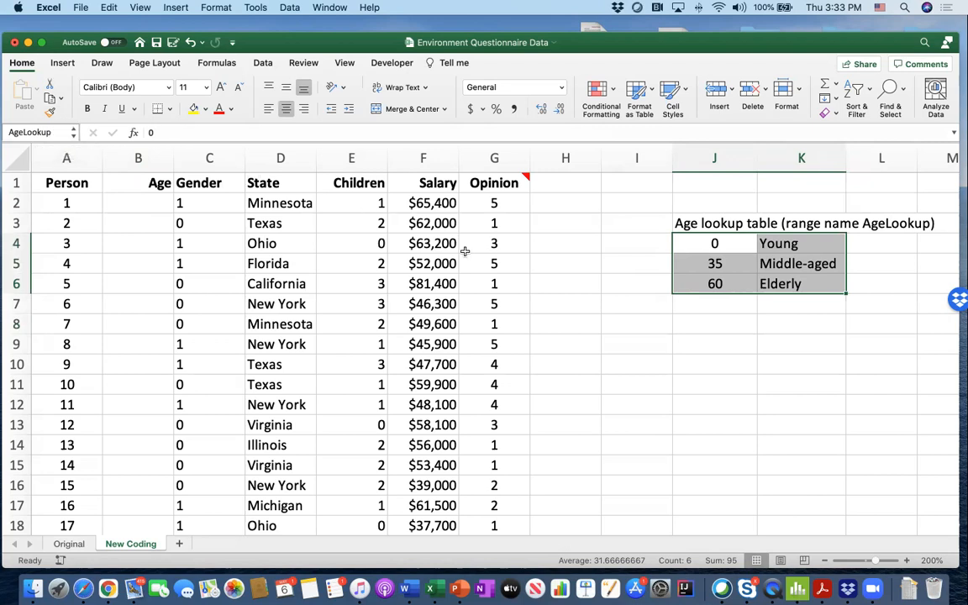
Begin =VLOOKUP(Original!B2,AgeLookup, in cell B2 of New Coding.
{"action": "left_click", "coordinate": [138, 202]}
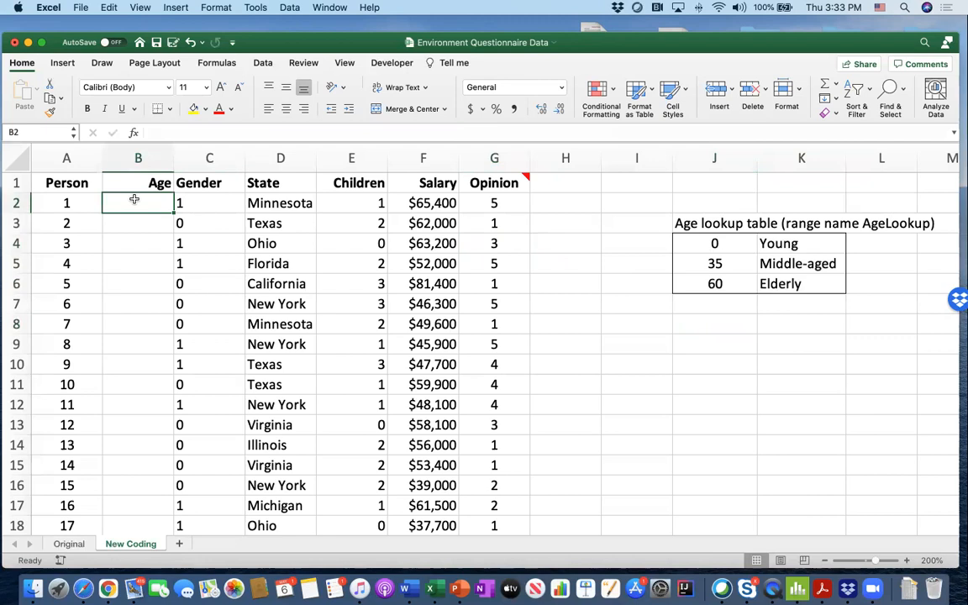
{"action": "type", "text": "="}
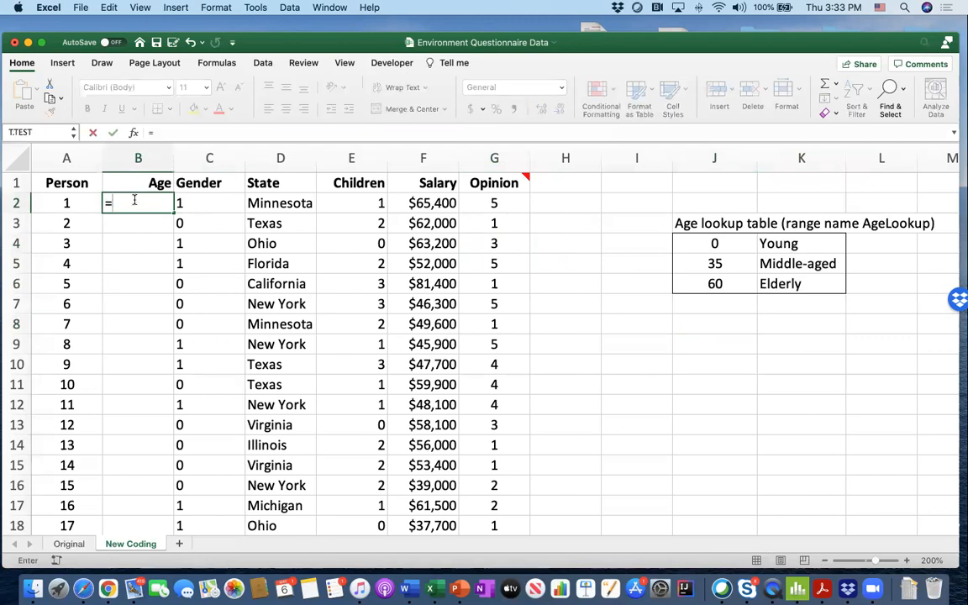
{"action": "type", "text": "vlook"}
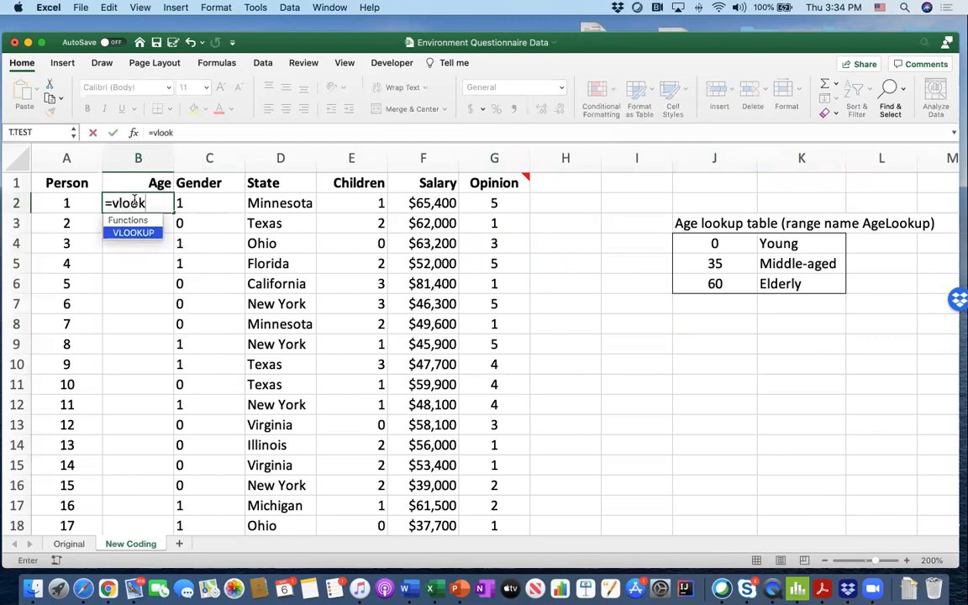
{"action": "type", "text": "up("}
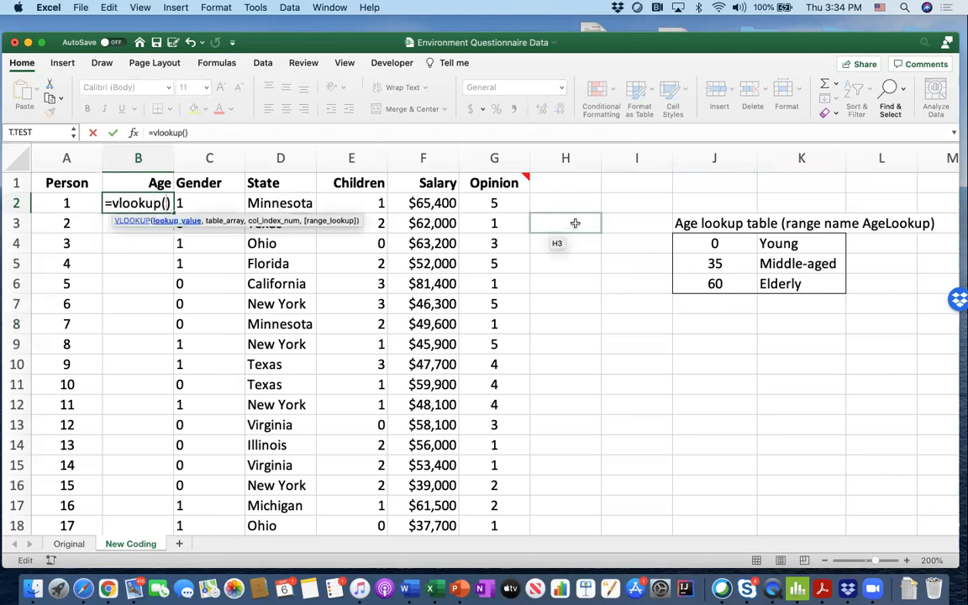
{"action": "left_click", "coordinate": [636, 263]}
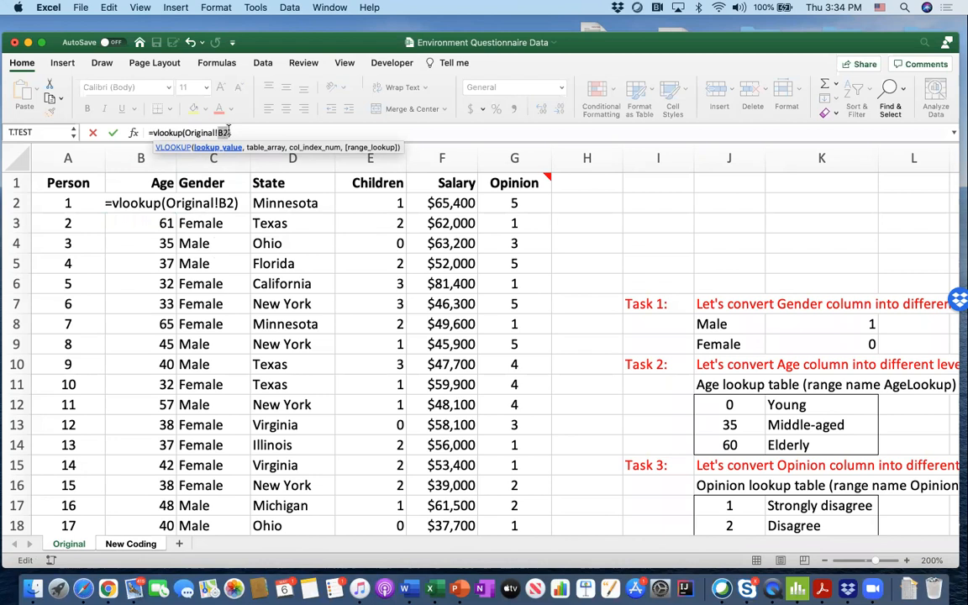
{"action": "type", "text": ","}
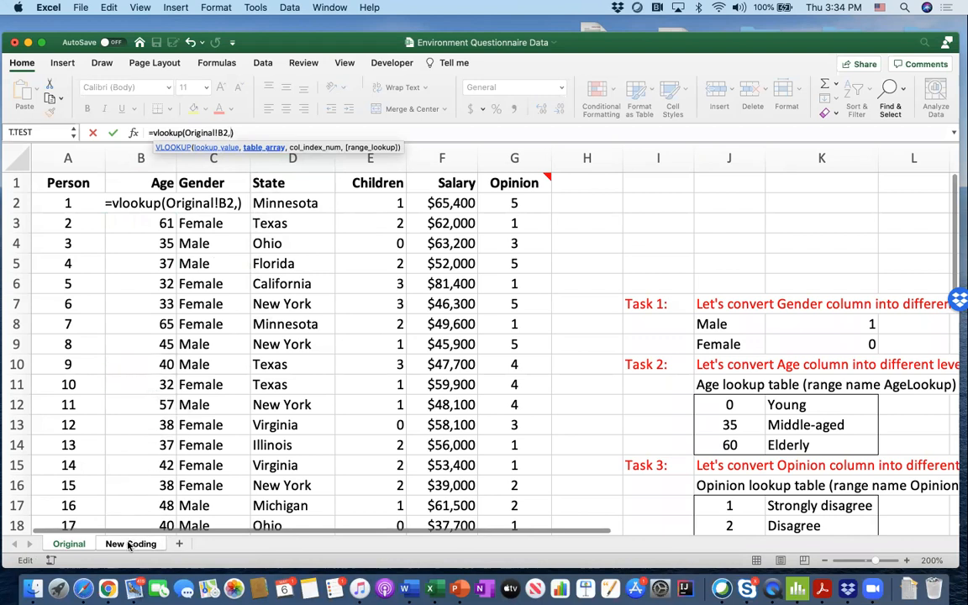
{"action": "type", "text": "AgeLookup"}
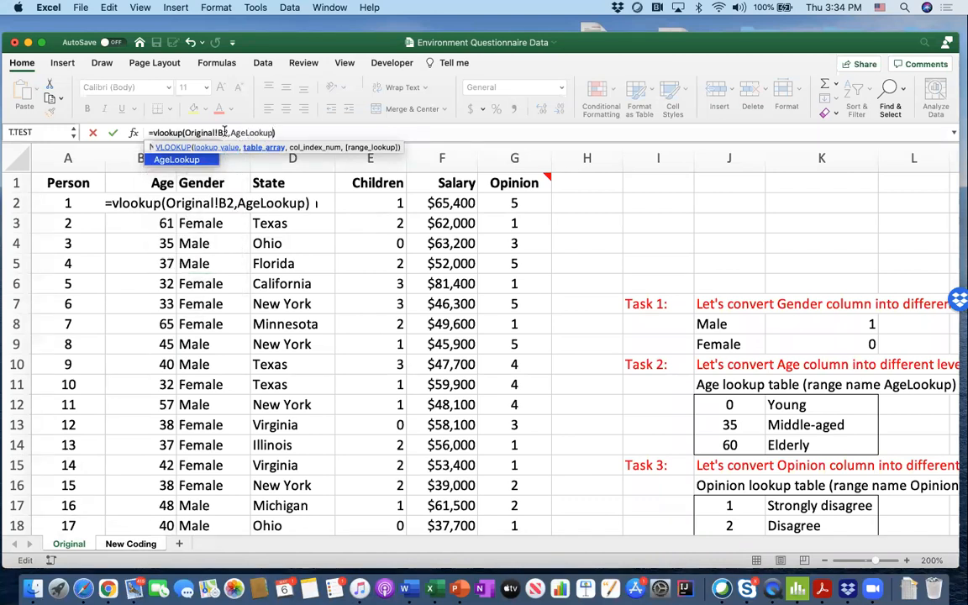
{"action": "type", "text": ","}
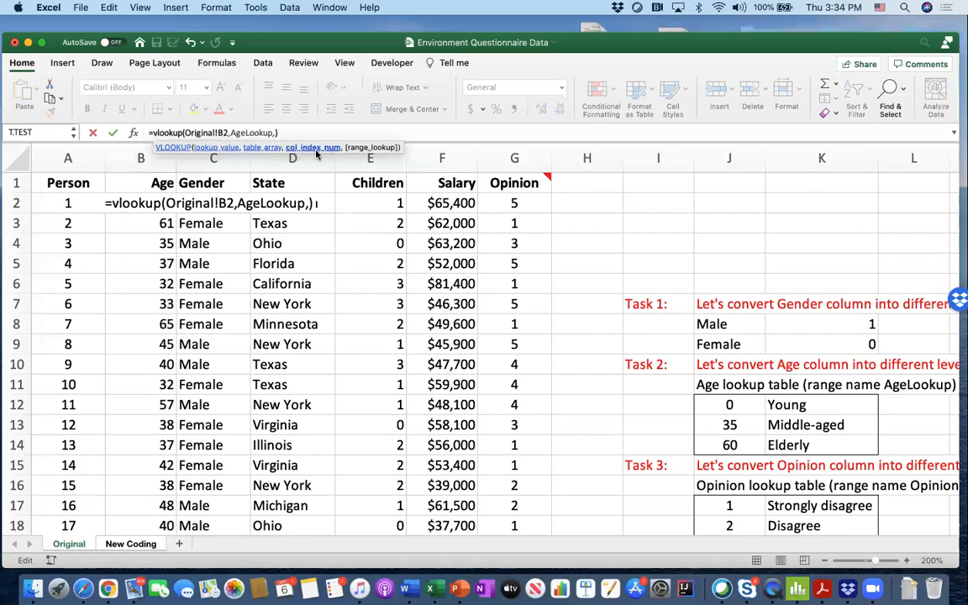
{"action": "left_click", "coordinate": [130, 544]}
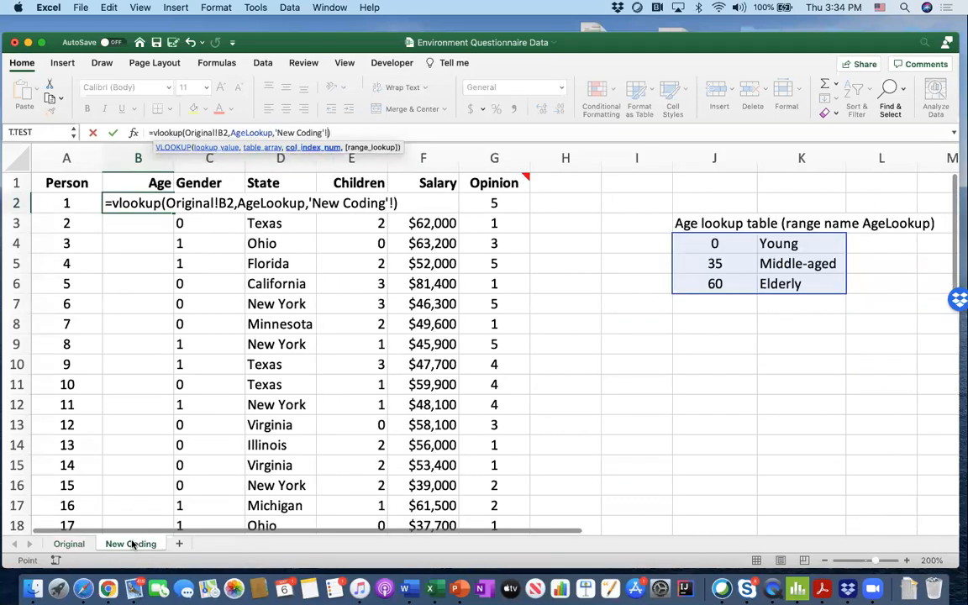
{"action": "mouse_move", "coordinate": [678, 259]}
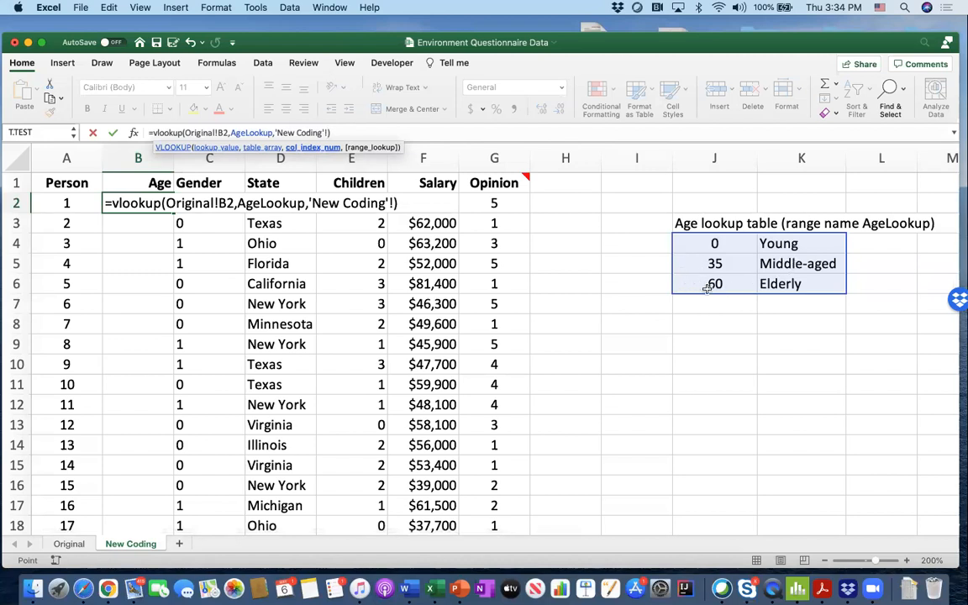
{"action": "mouse_move", "coordinate": [778, 270]}
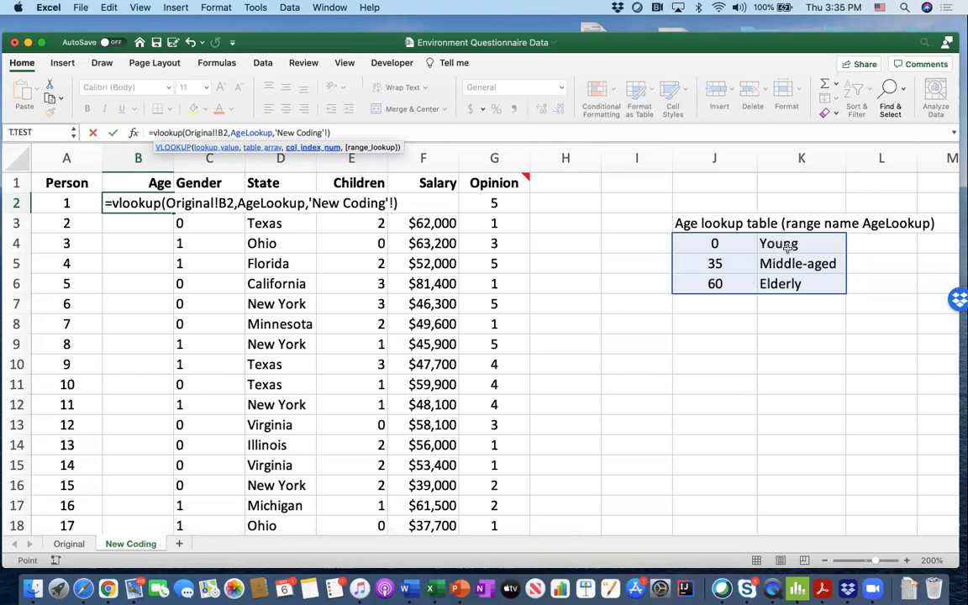
{"action": "mouse_move", "coordinate": [790, 243]}
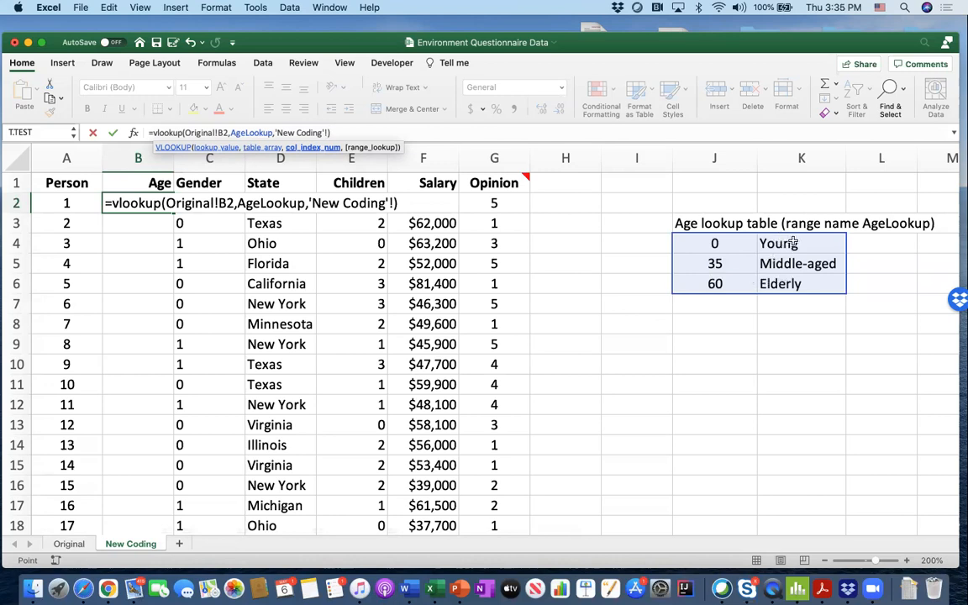
{"action": "mouse_move", "coordinate": [748, 258]}
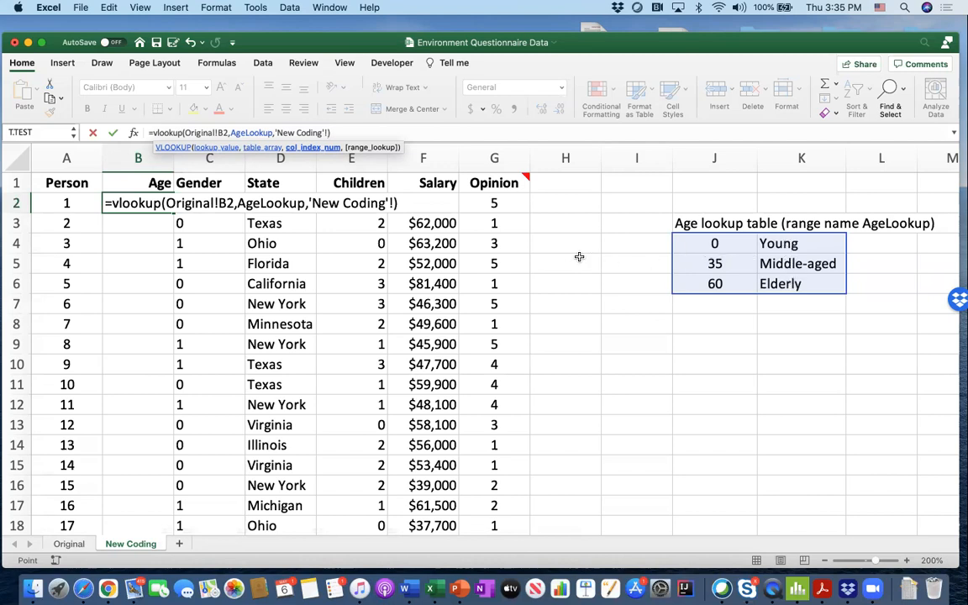
{"action": "mouse_move", "coordinate": [554, 261]}
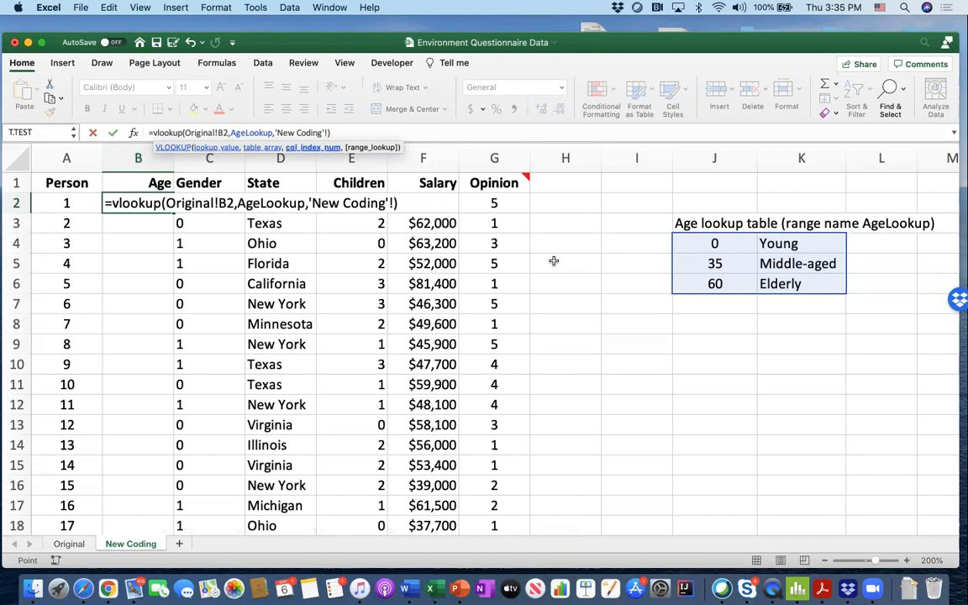
{"action": "mouse_move", "coordinate": [323, 157]}
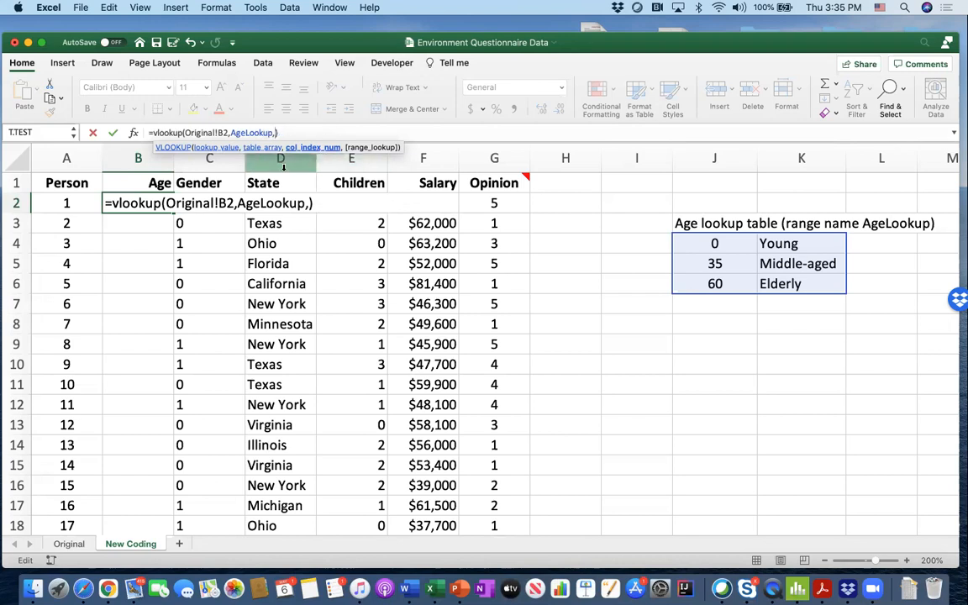
Add column index 2 and the approximate-match argument to the B2 VLOOKUP.
{"action": "type", "text": "2"}
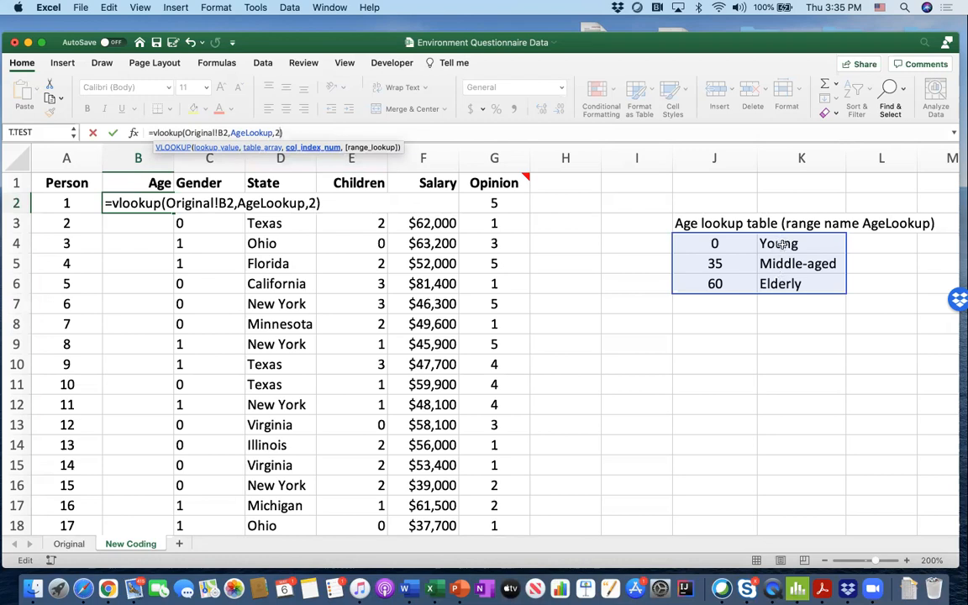
{"action": "mouse_move", "coordinate": [788, 283]}
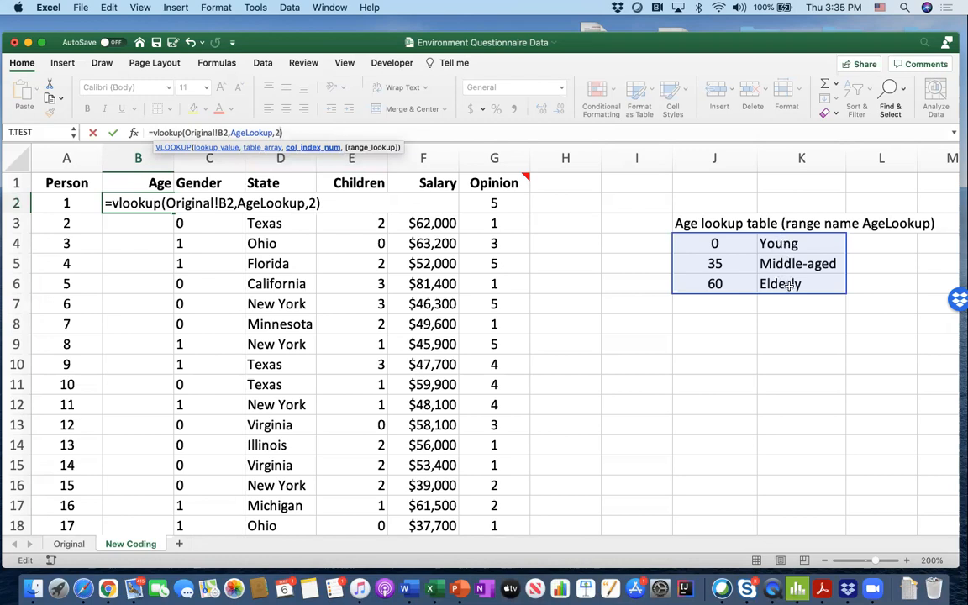
{"action": "mouse_move", "coordinate": [797, 263]}
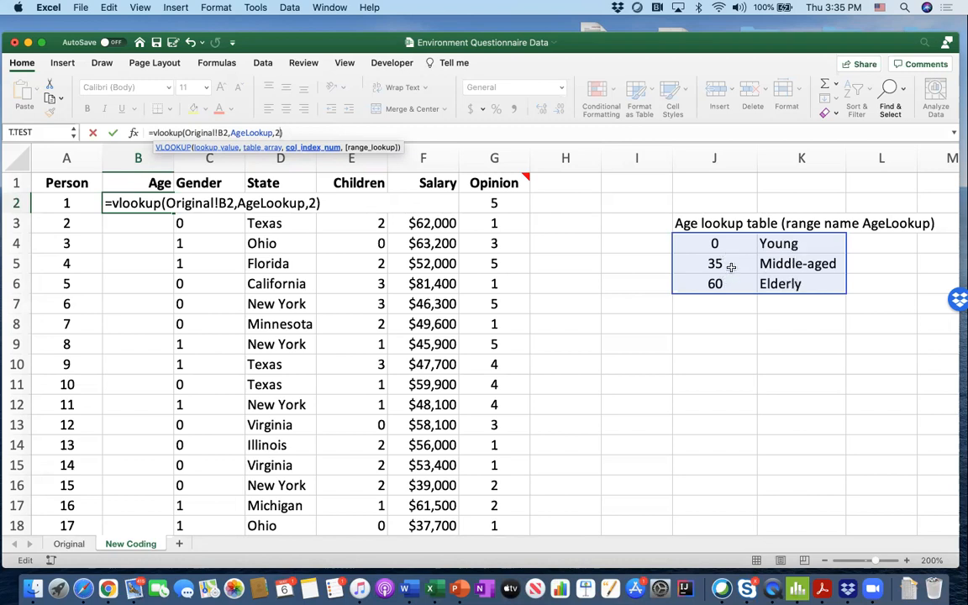
{"action": "mouse_move", "coordinate": [617, 246]}
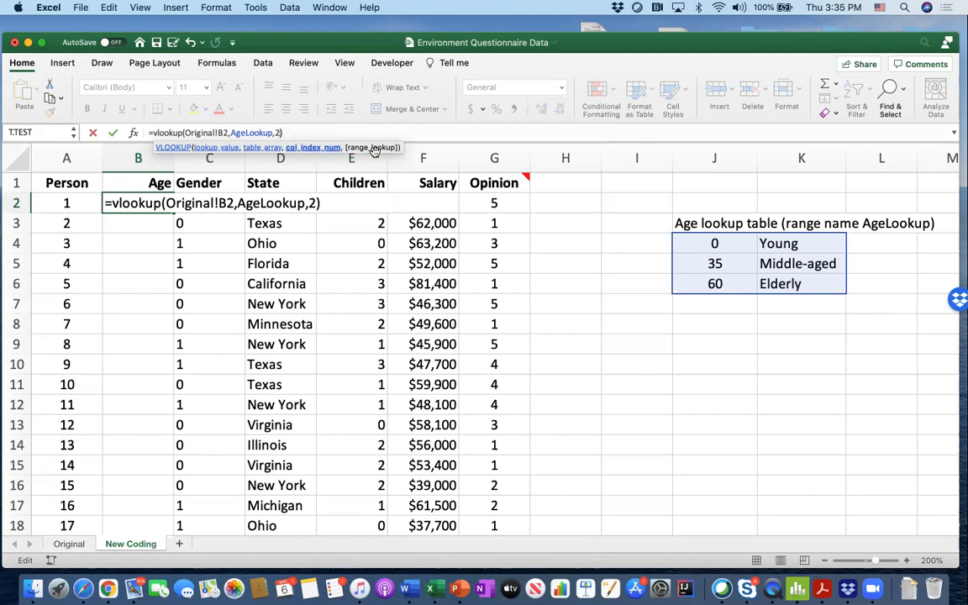
{"action": "type", "text": ",Original!"}
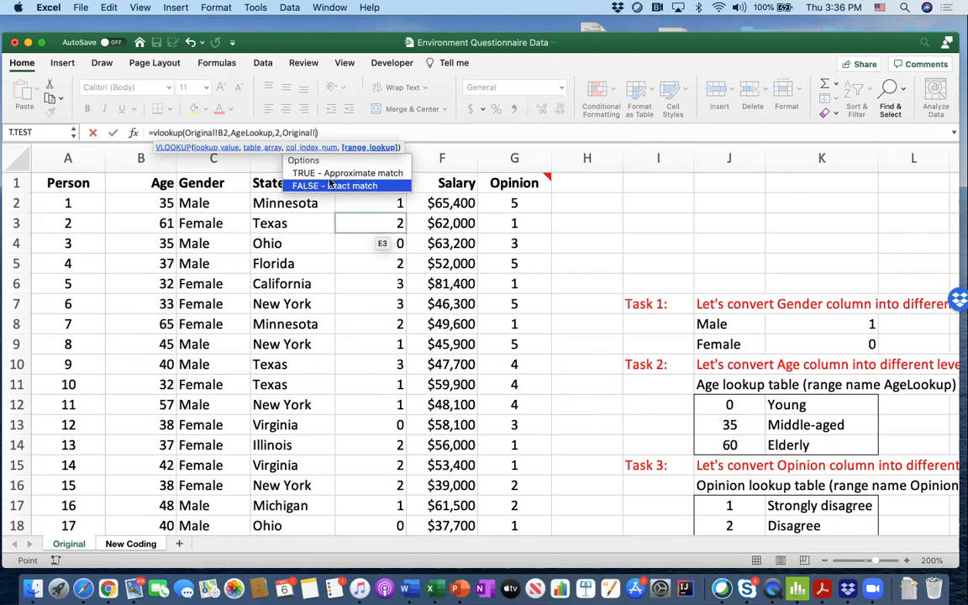
{"action": "mouse_move", "coordinate": [347, 172]}
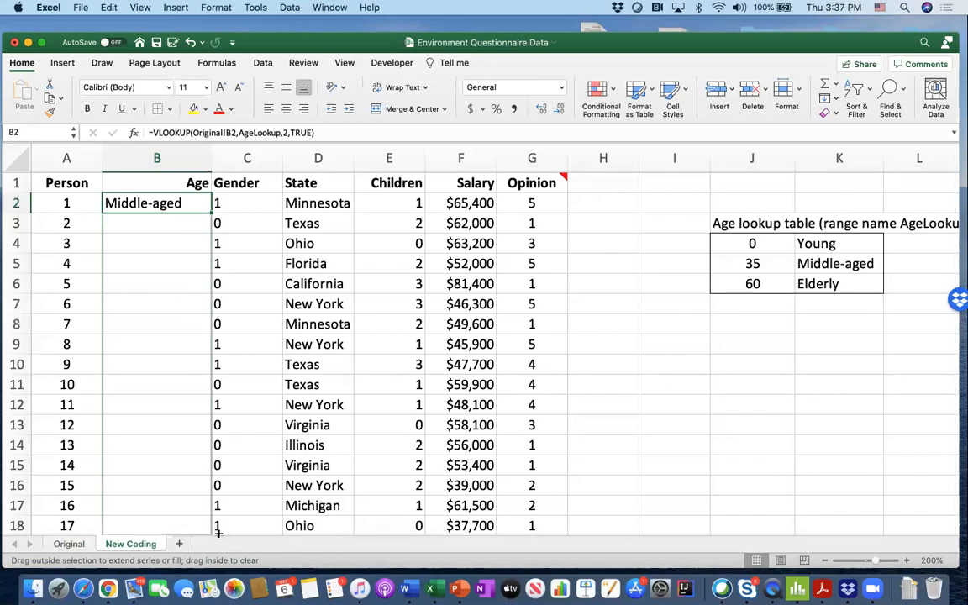
Verify age groups against person 6's original age 33 and inspect the C2 and B2 formulas.
{"action": "scroll", "scroll_direction": "down", "scroll_amount": 3}
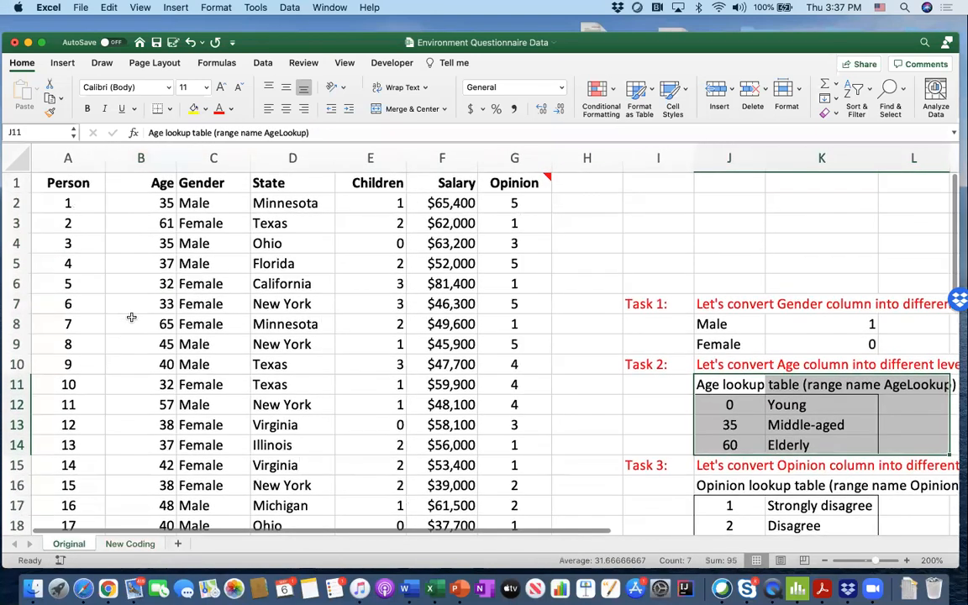
{"action": "left_click", "coordinate": [140, 303]}
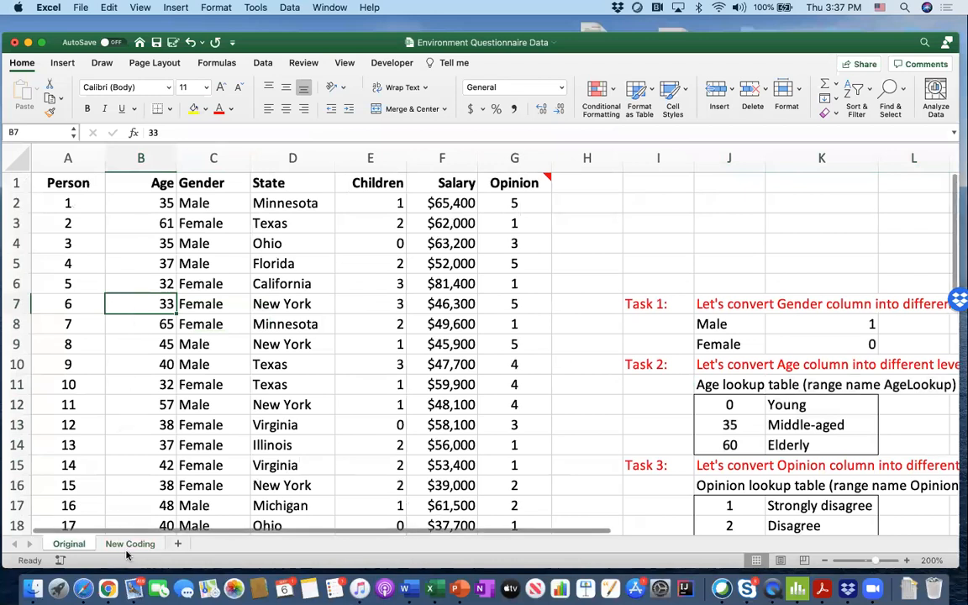
{"action": "left_click", "coordinate": [130, 543]}
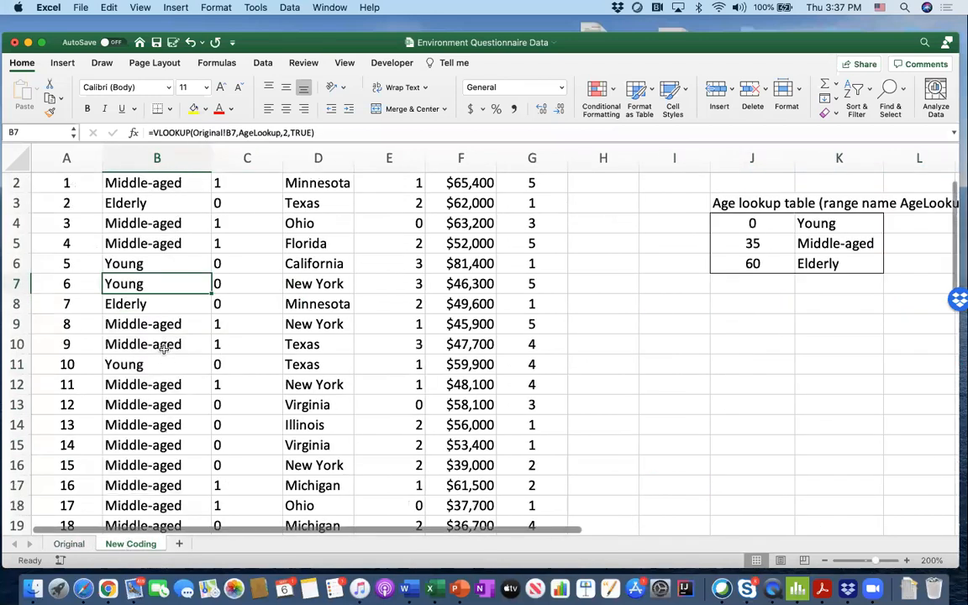
{"action": "scroll", "scroll_direction": "up", "scroll_amount": 3}
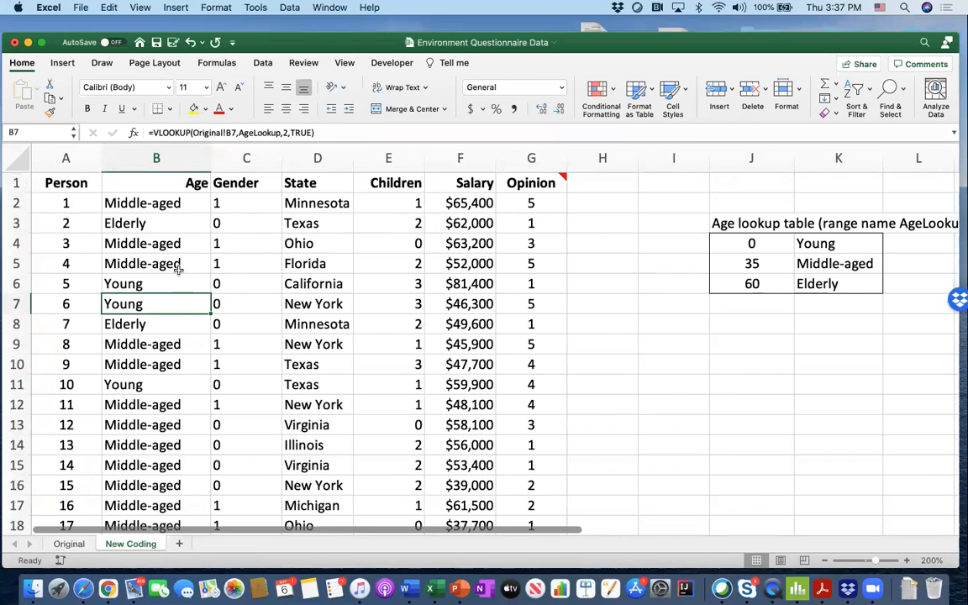
{"action": "mouse_move", "coordinate": [433, 240]}
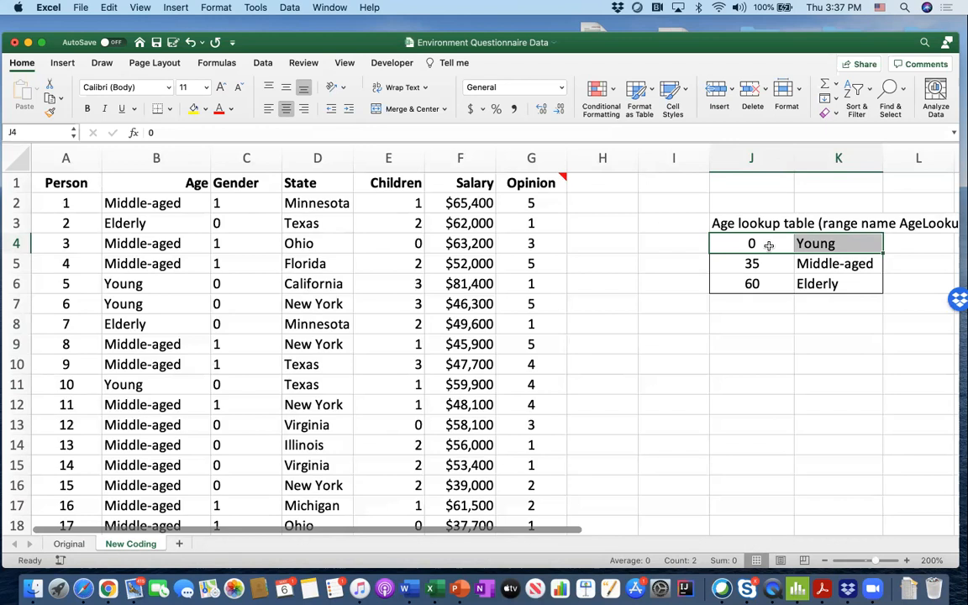
{"action": "mouse_move", "coordinate": [212, 220]}
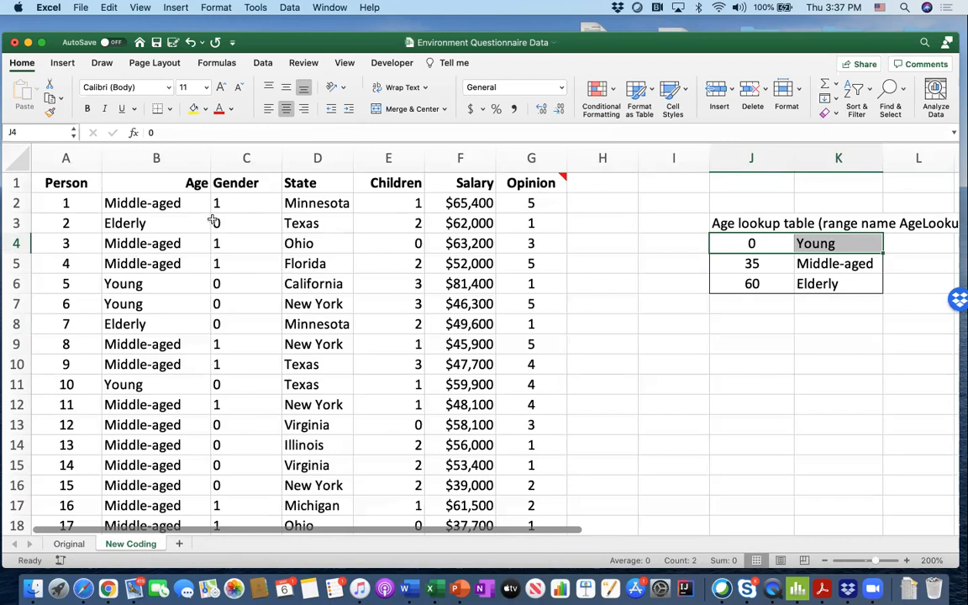
{"action": "left_click", "coordinate": [246, 203]}
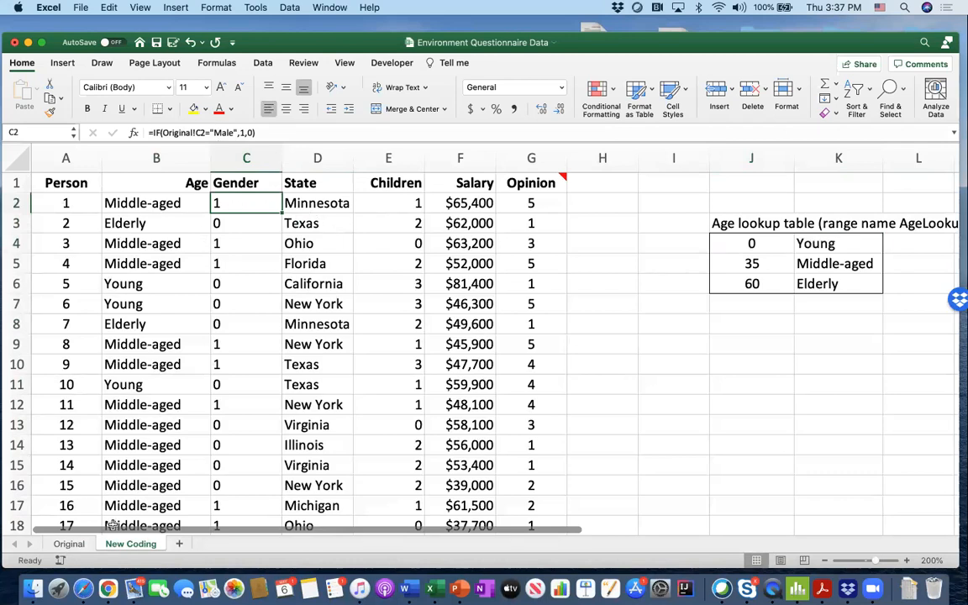
{"action": "left_click", "coordinate": [156, 203]}
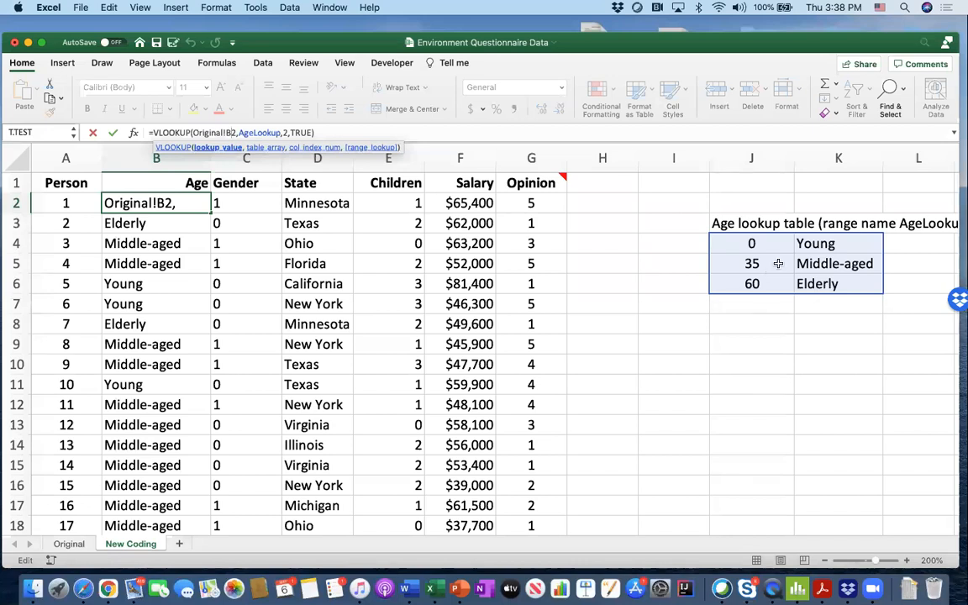
{"action": "mouse_move", "coordinate": [746, 263]}
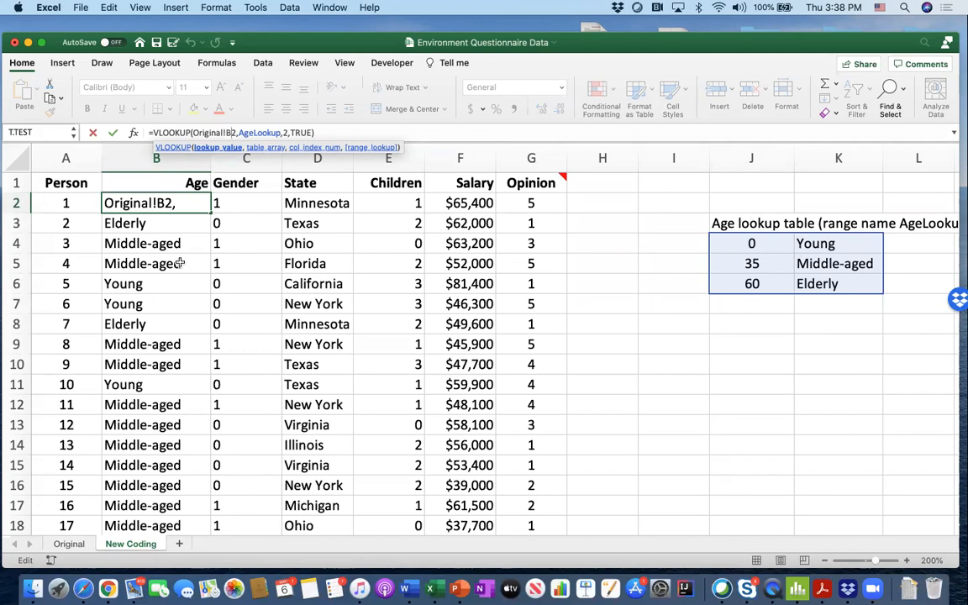
{"action": "mouse_move", "coordinate": [762, 266]}
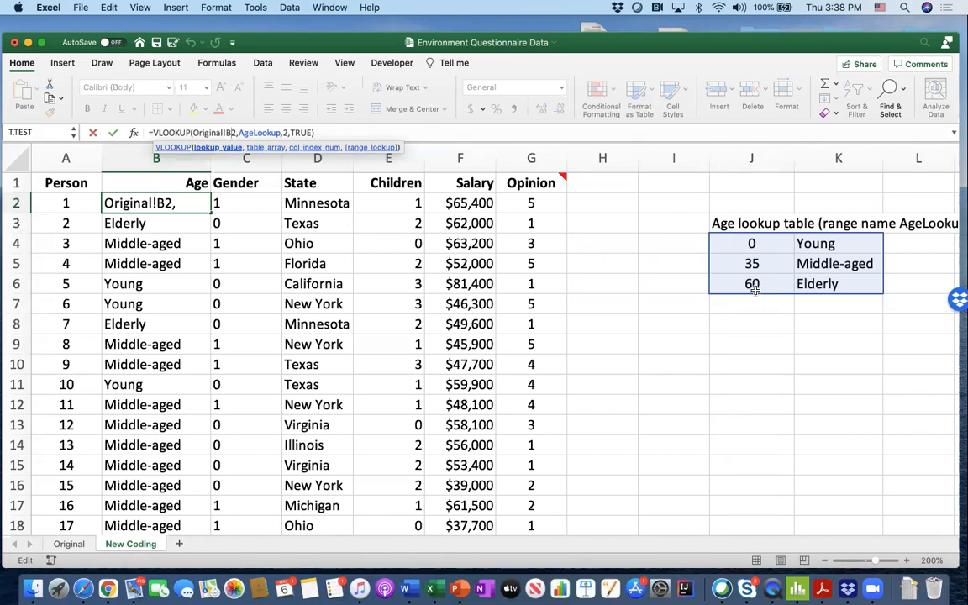
{"action": "mouse_move", "coordinate": [706, 296]}
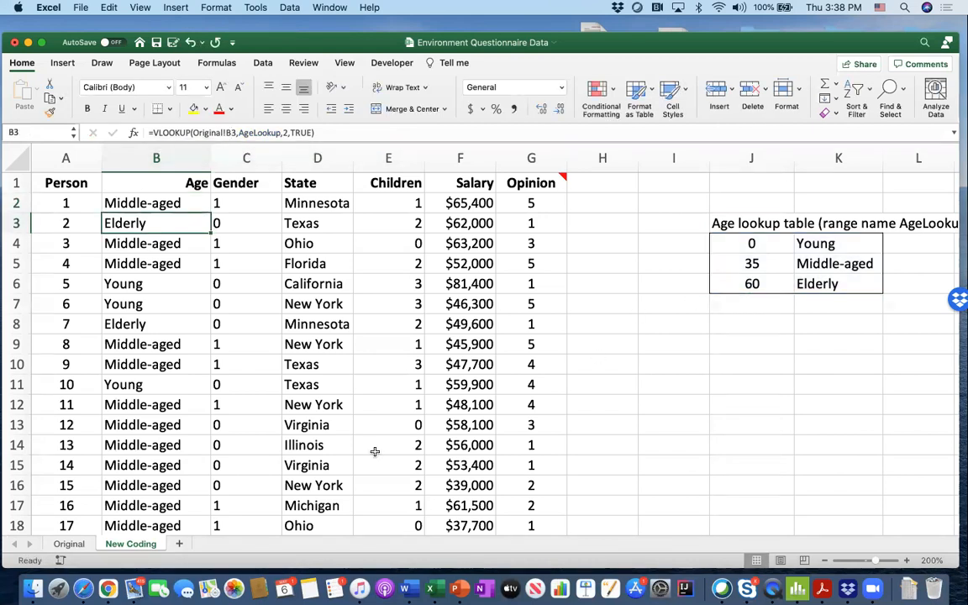
Return to the Original sheet and scroll to the Task 3 note and OpinionLookup table.
{"action": "left_click", "coordinate": [156, 324]}
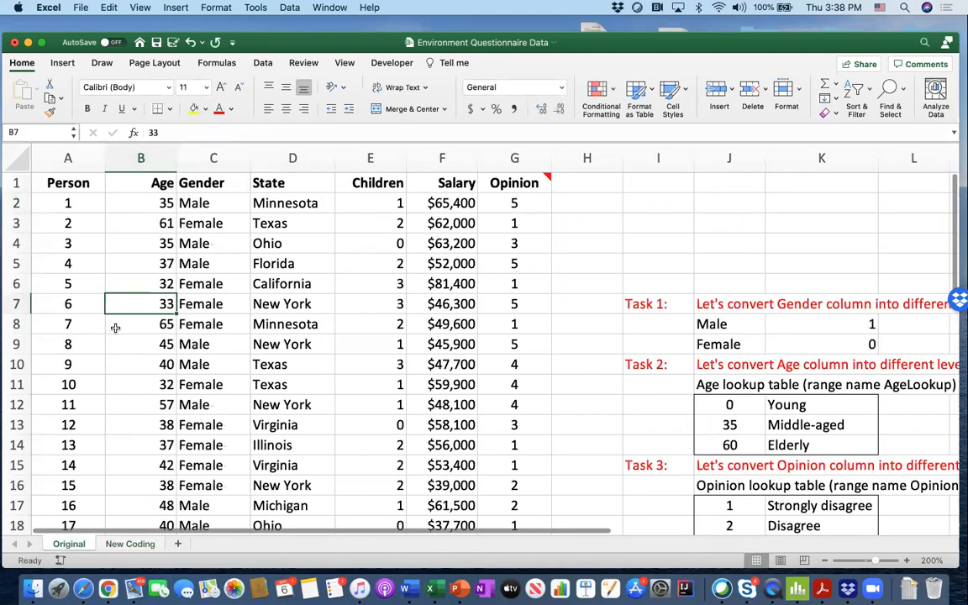
{"action": "mouse_move", "coordinate": [149, 324]}
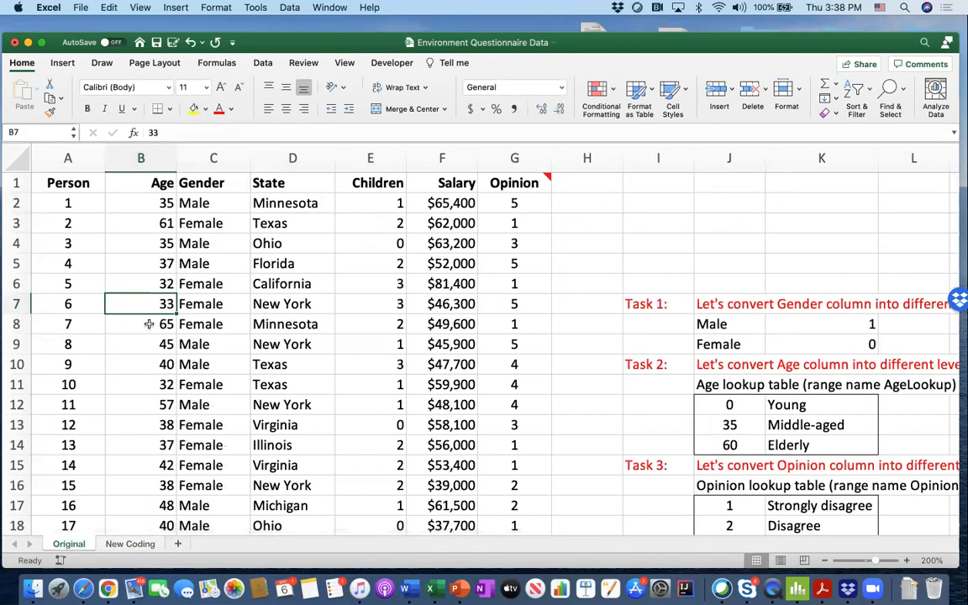
{"action": "scroll", "scroll_direction": "down", "scroll_amount": 3}
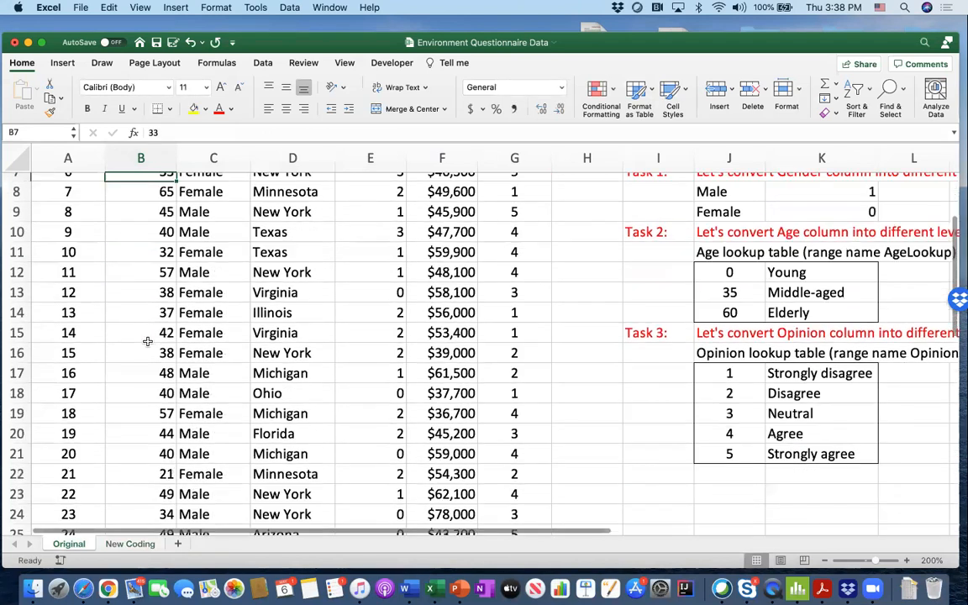
{"action": "scroll", "scroll_direction": "down", "scroll_amount": 3}
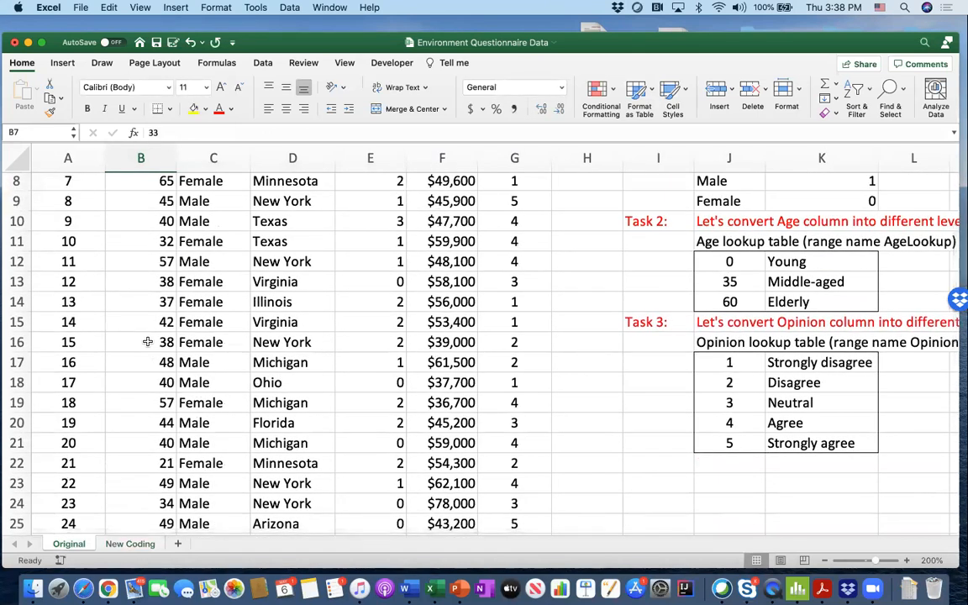
{"action": "left_click", "coordinate": [131, 544]}
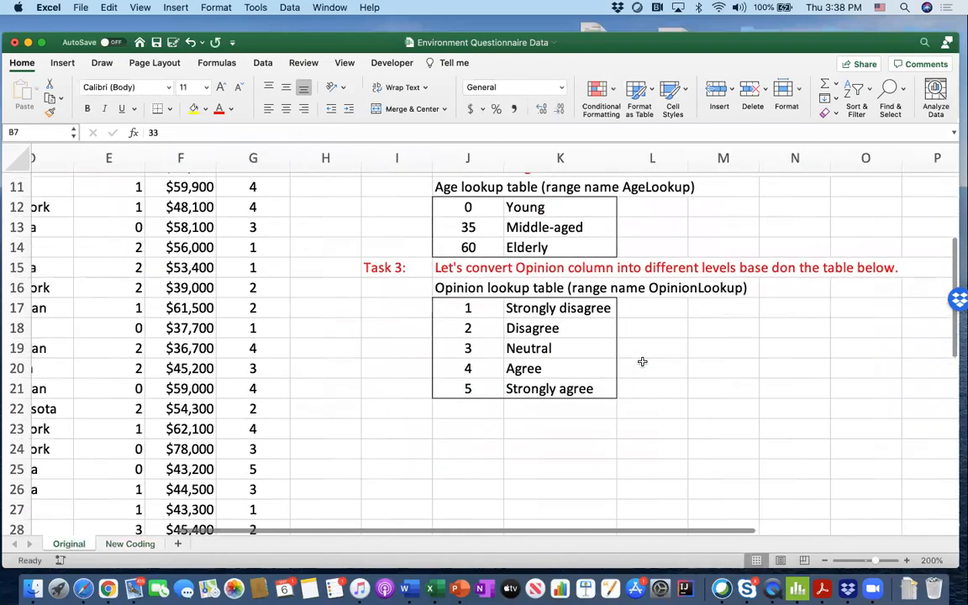
Correct the Task 3 note's typo so it reads 'based on the table below'.
{"action": "scroll", "scroll_direction": "down", "scroll_amount": 3}
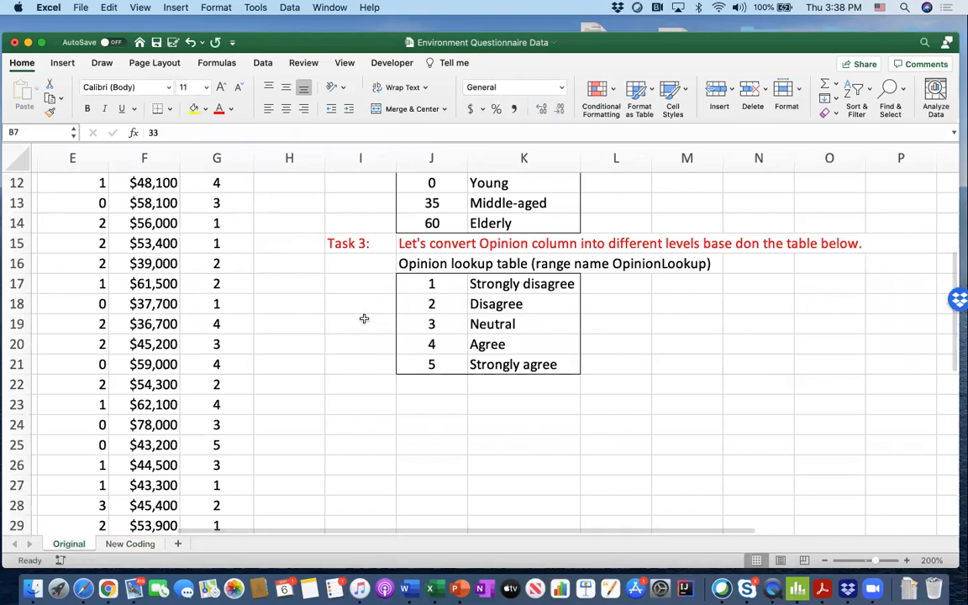
{"action": "left_click", "coordinate": [360, 323]}
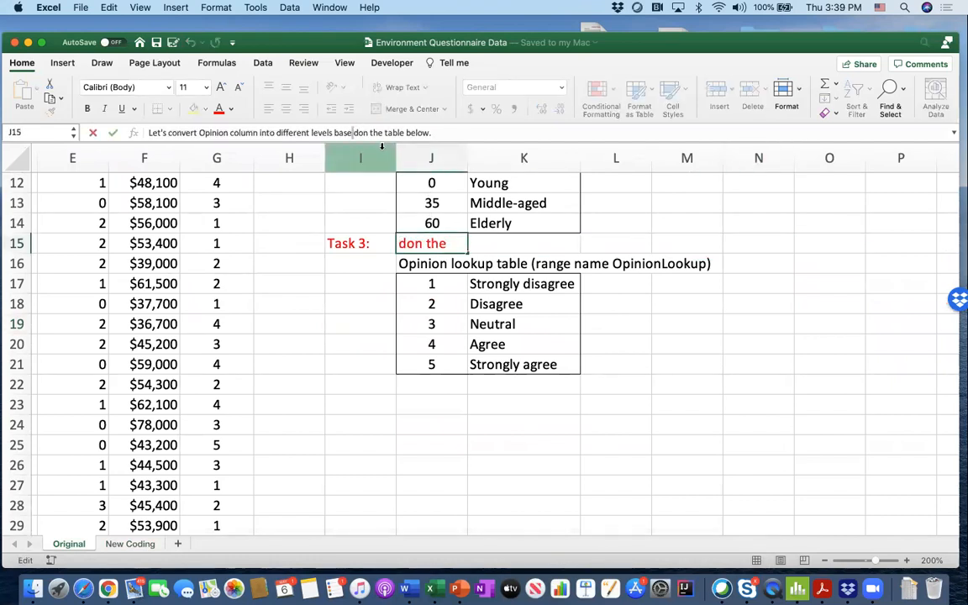
{"action": "type", "text": "based on"}
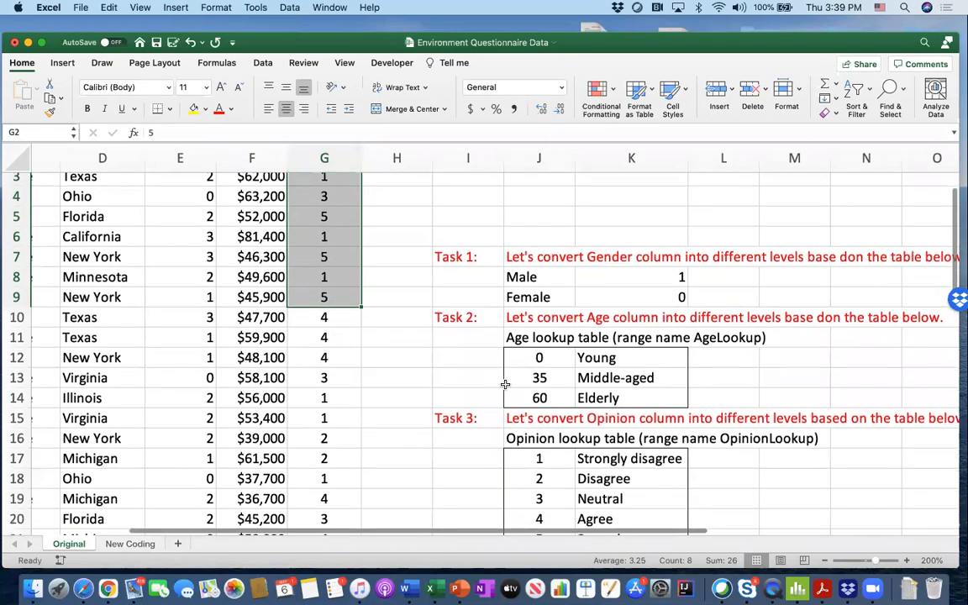
Switch to the New Coding sheet.
{"action": "scroll", "scroll_direction": "down", "scroll_amount": 3}
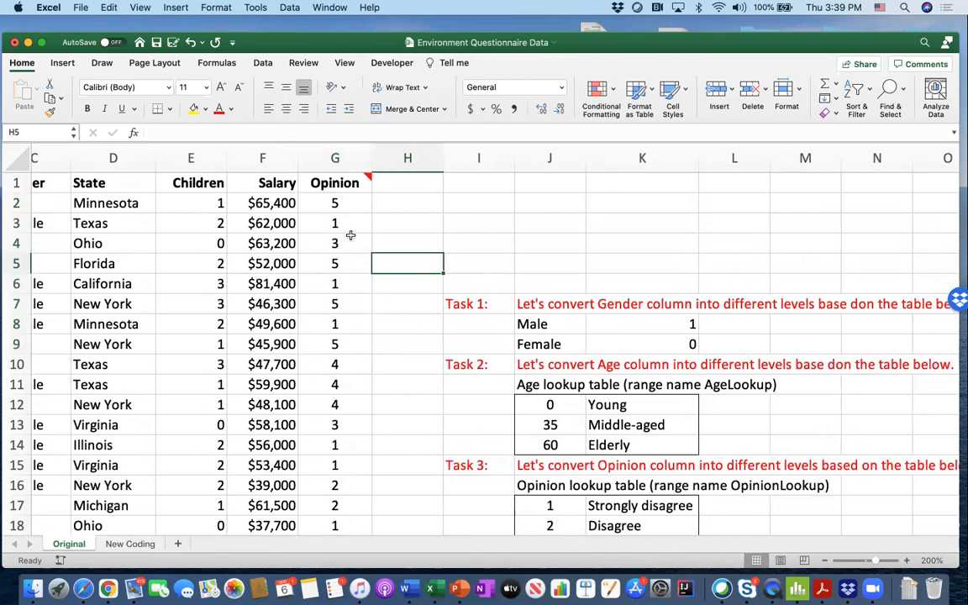
{"action": "scroll", "scroll_direction": "down", "scroll_amount": 3}
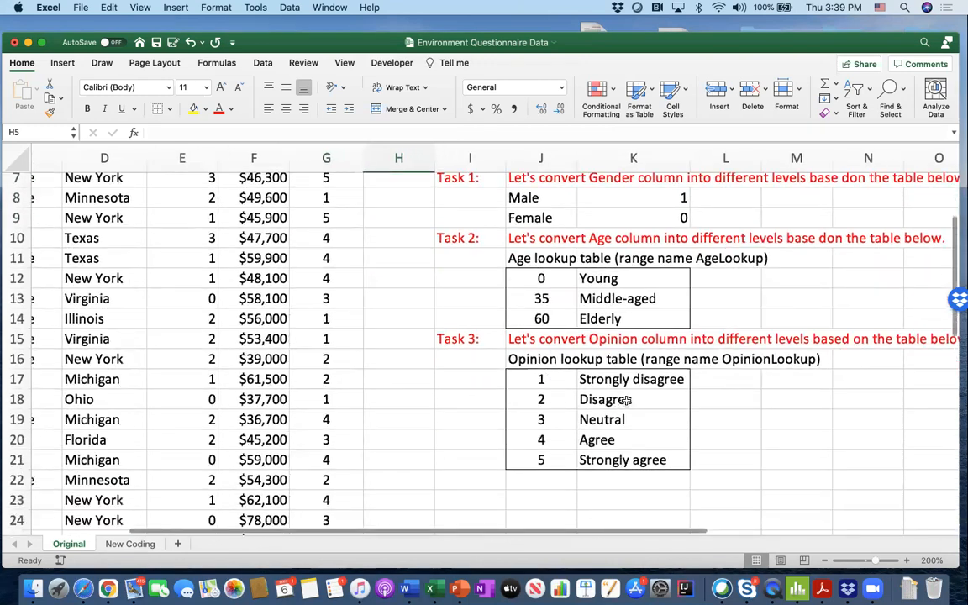
{"action": "left_click", "coordinate": [130, 543]}
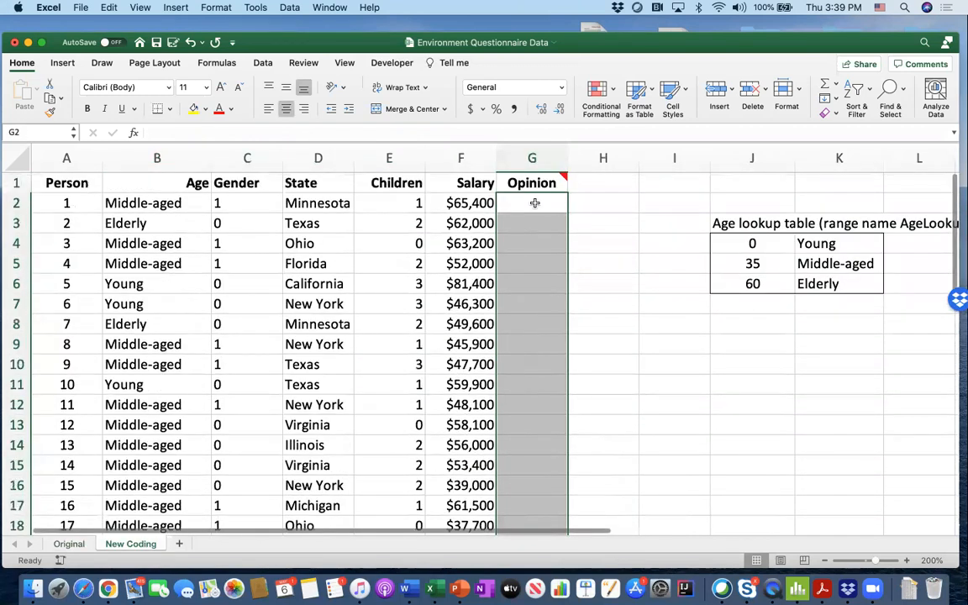
Select the pasted Opinion values J9:K13 on New Coding to confirm the OpinionLookup name.
{"action": "scroll", "scroll_direction": "right", "scroll_amount": 3}
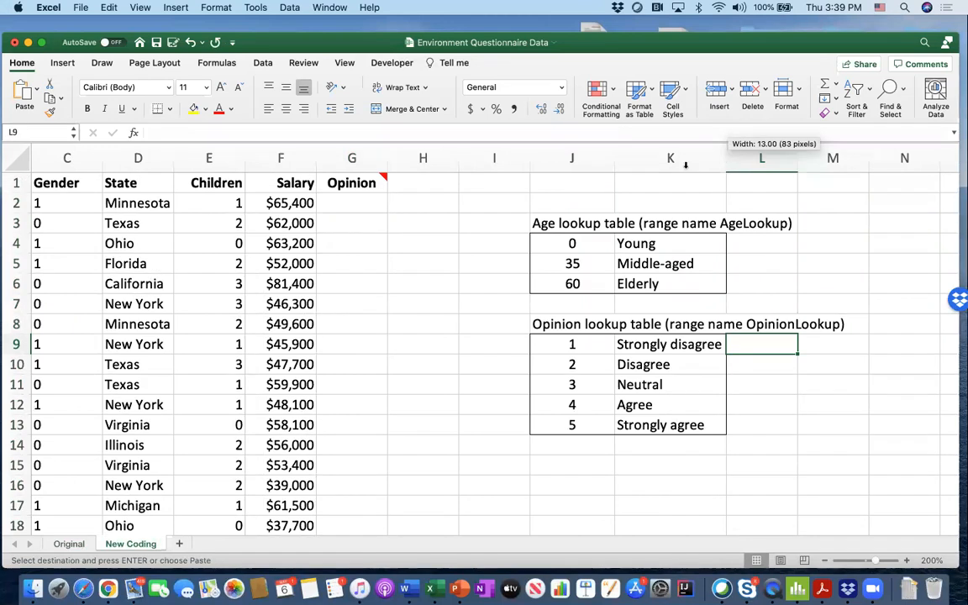
{"action": "left_click_drag", "start_coordinate": [572, 343], "coordinate": [664, 404]}
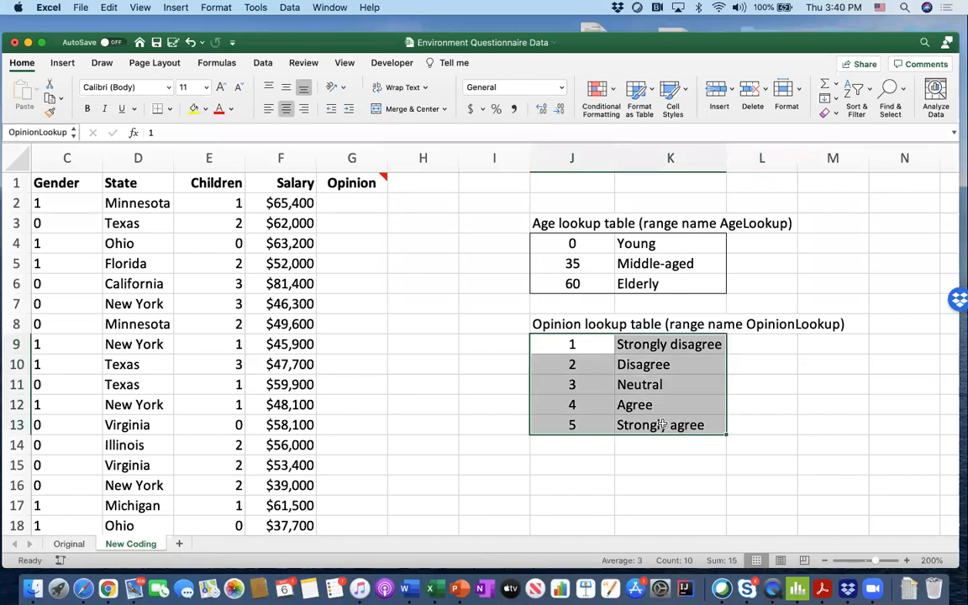
Enter =VLOOKUP(Original!G2,OpinionLookup,2,FALSE) in G2 to show 'Strongly agree'.
{"action": "left_click", "coordinate": [352, 202]}
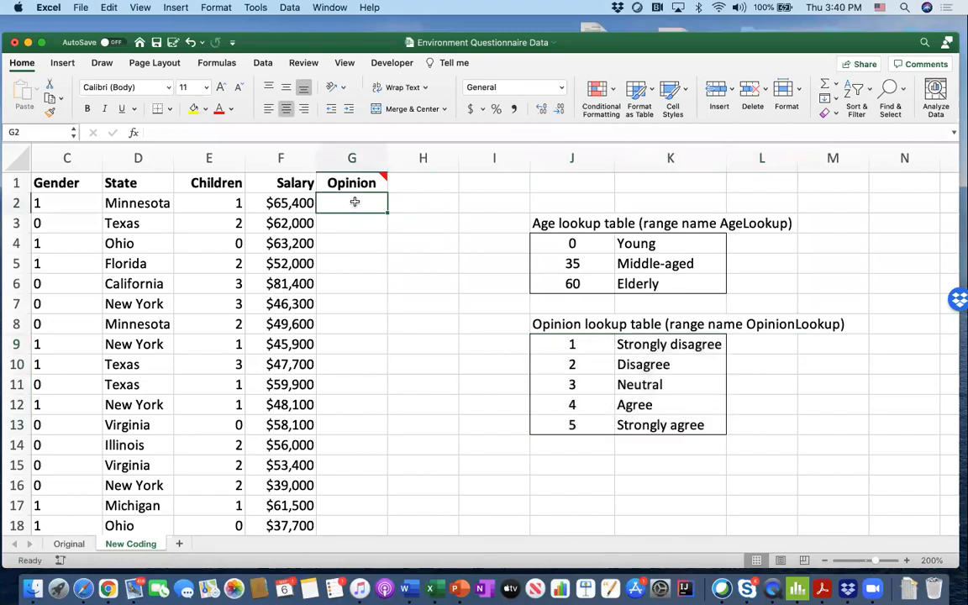
{"action": "type", "text": "=vlook"}
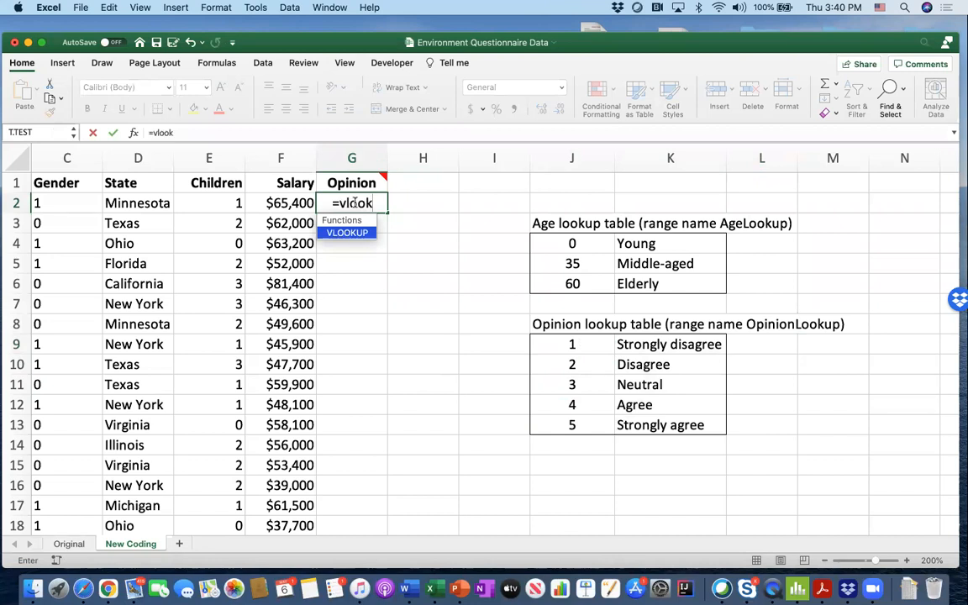
{"action": "type", "text": "up"}
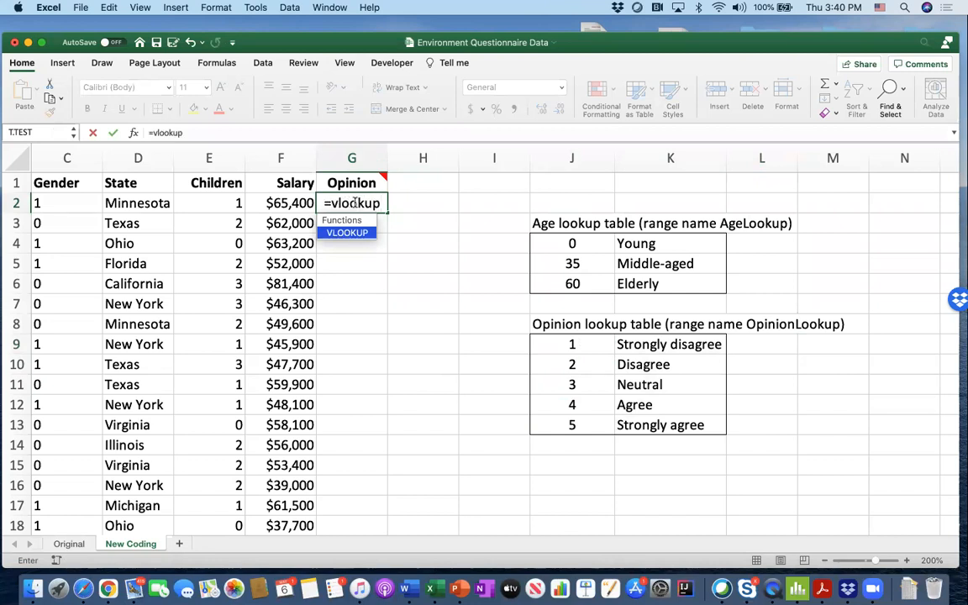
{"action": "type", "text": "(Original!G2"}
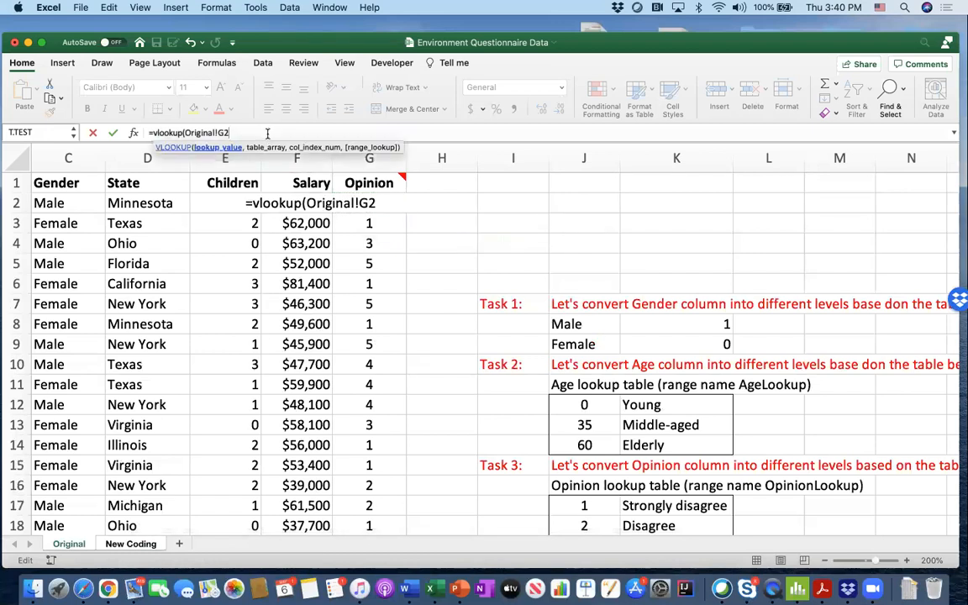
{"action": "type", "text": ","}
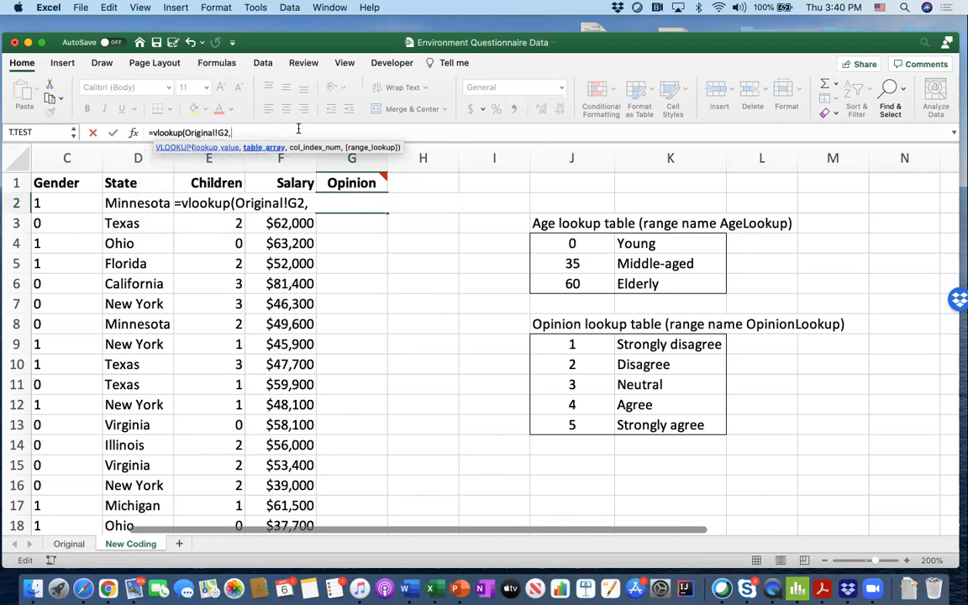
{"action": "type", "text": "op"}
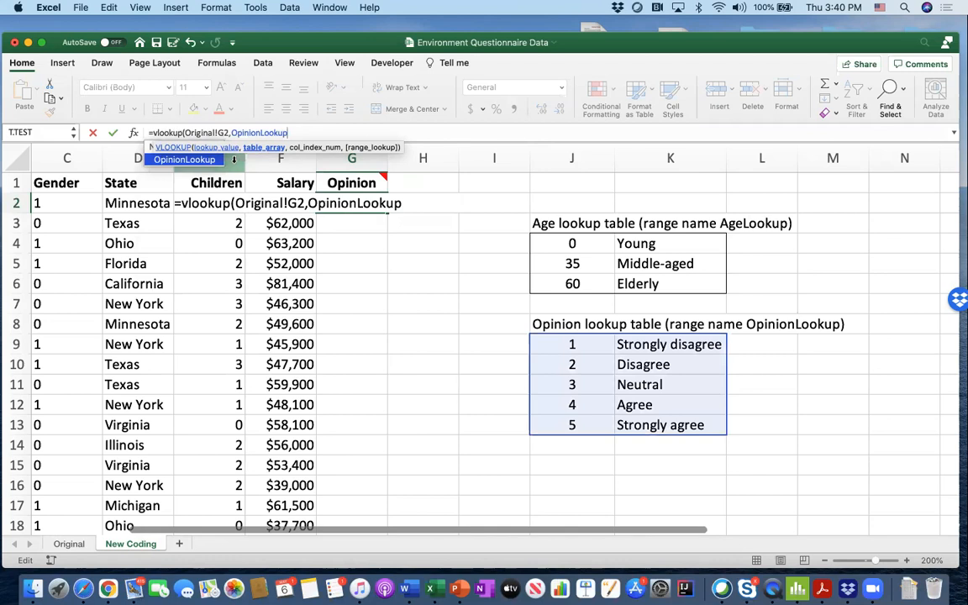
{"action": "type", "text": ","}
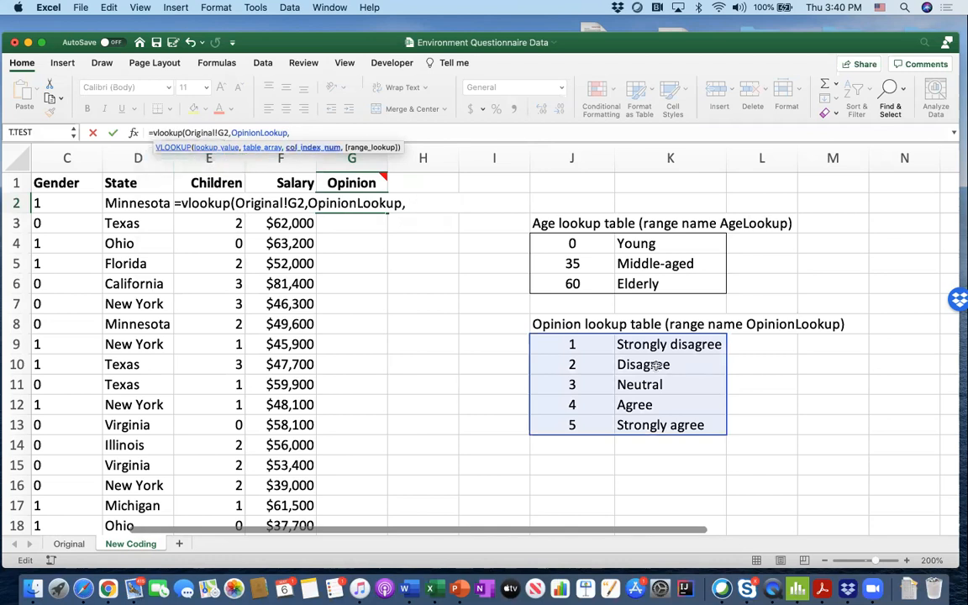
{"action": "mouse_move", "coordinate": [460, 231]}
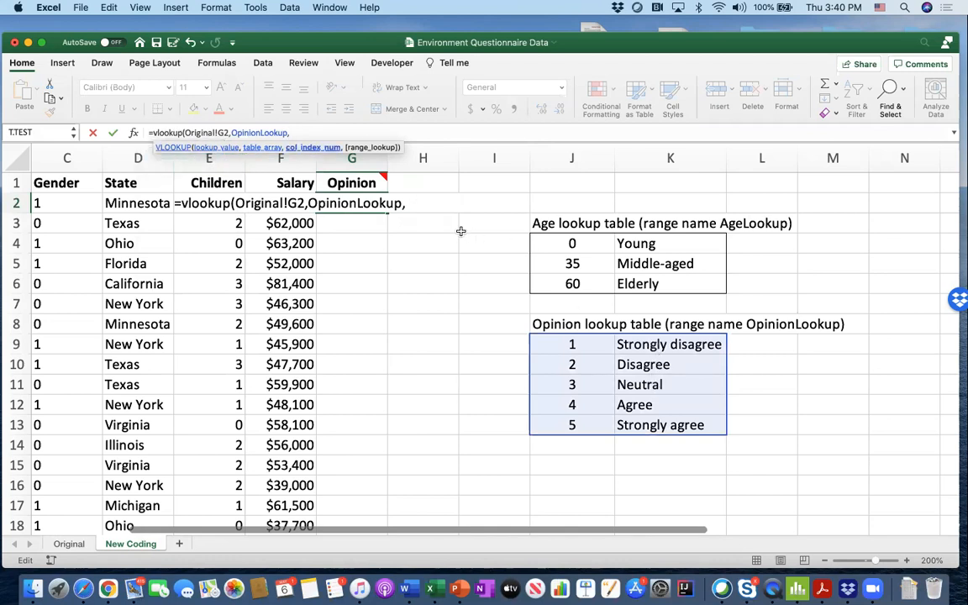
{"action": "type", "text": "2,"}
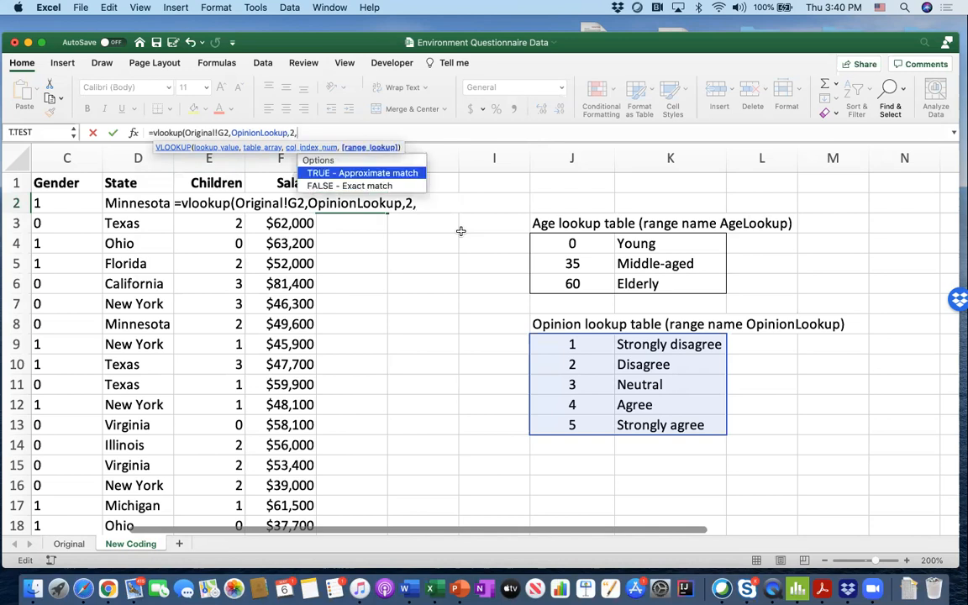
{"action": "mouse_move", "coordinate": [394, 172]}
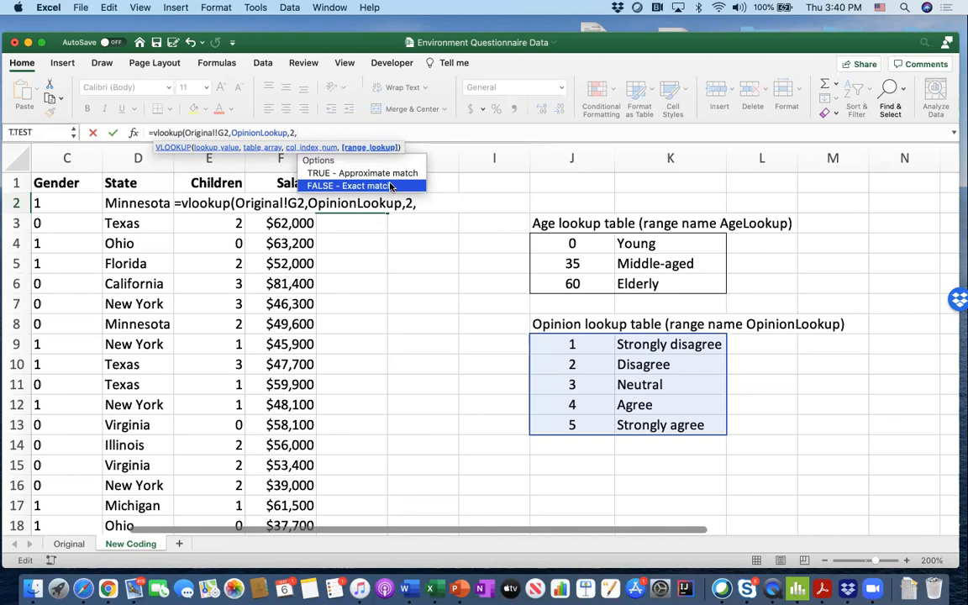
{"action": "left_click", "coordinate": [347, 185]}
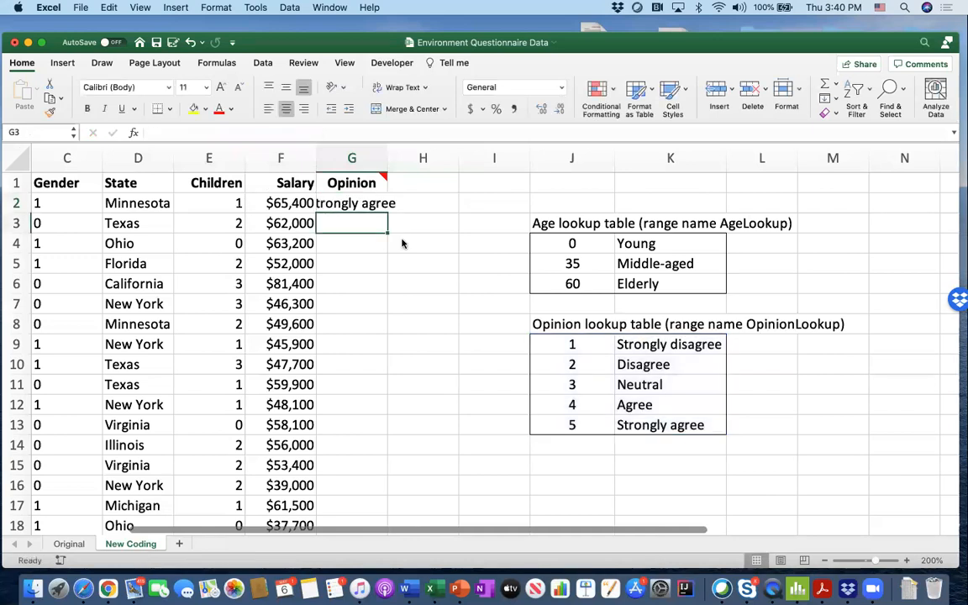
Fill the G2 VLOOKUP formula down the Opinion column and check a filled cell's formula.
{"action": "left_click_drag", "start_coordinate": [387, 158], "coordinate": [420, 158]}
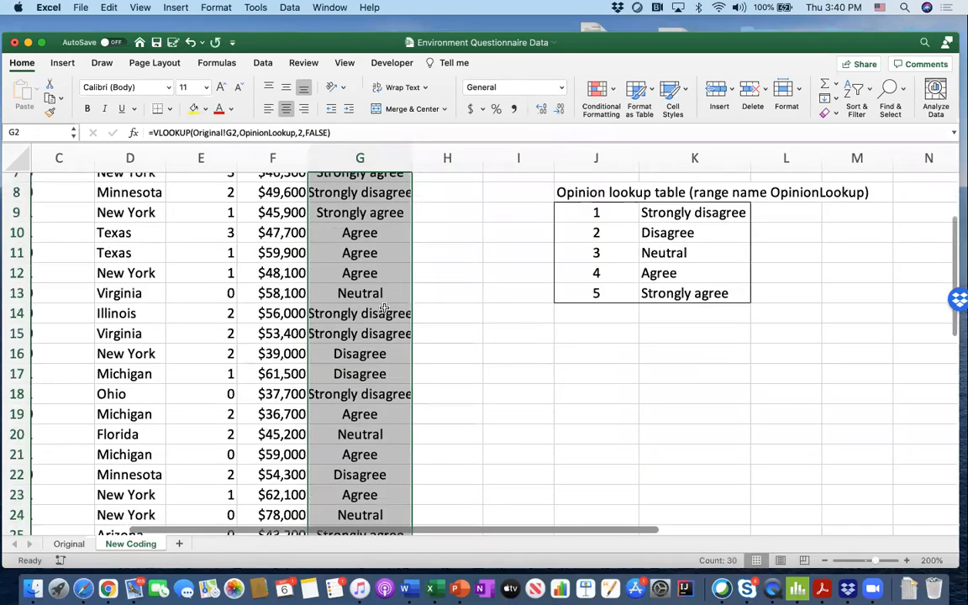
{"action": "scroll", "scroll_direction": "down", "scroll_amount": 3}
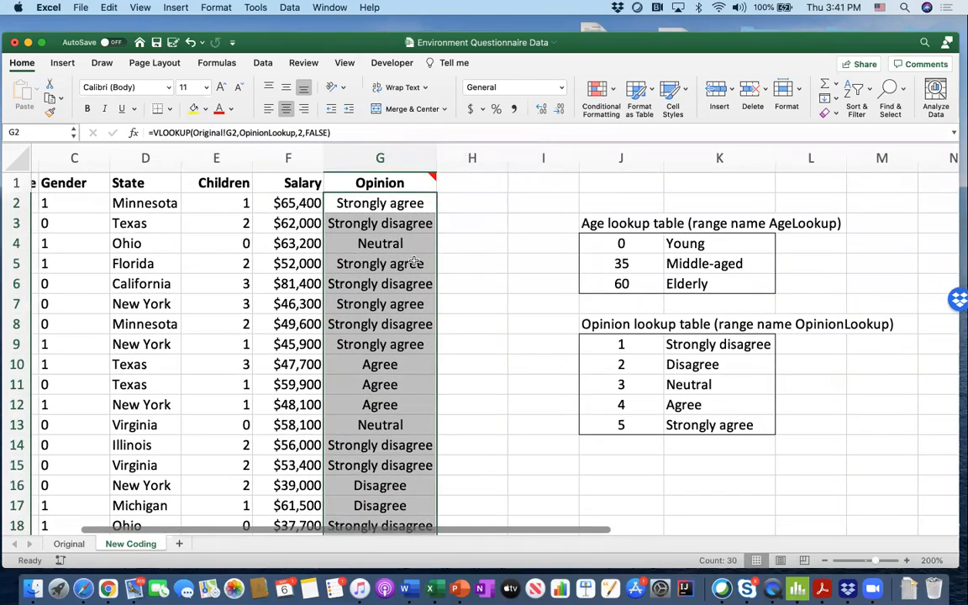
{"action": "left_click", "coordinate": [380, 384]}
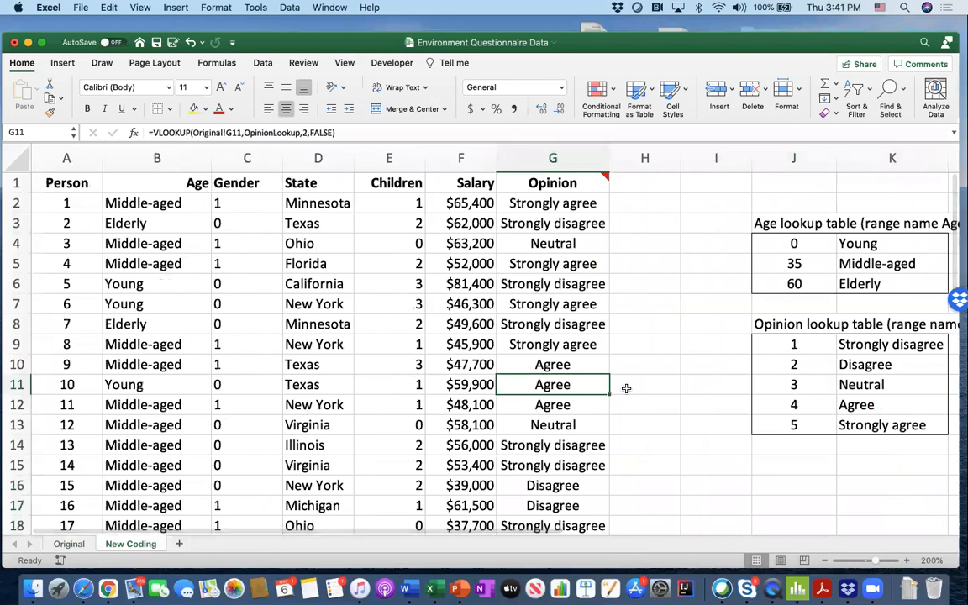
{"action": "mouse_move", "coordinate": [857, 406]}
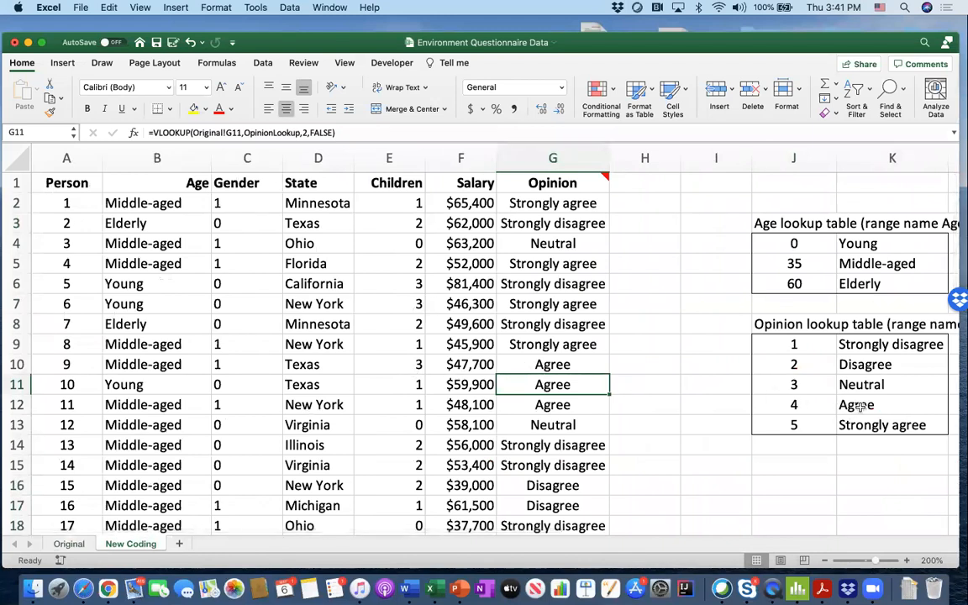
{"action": "scroll", "scroll_direction": "down", "scroll_amount": 3}
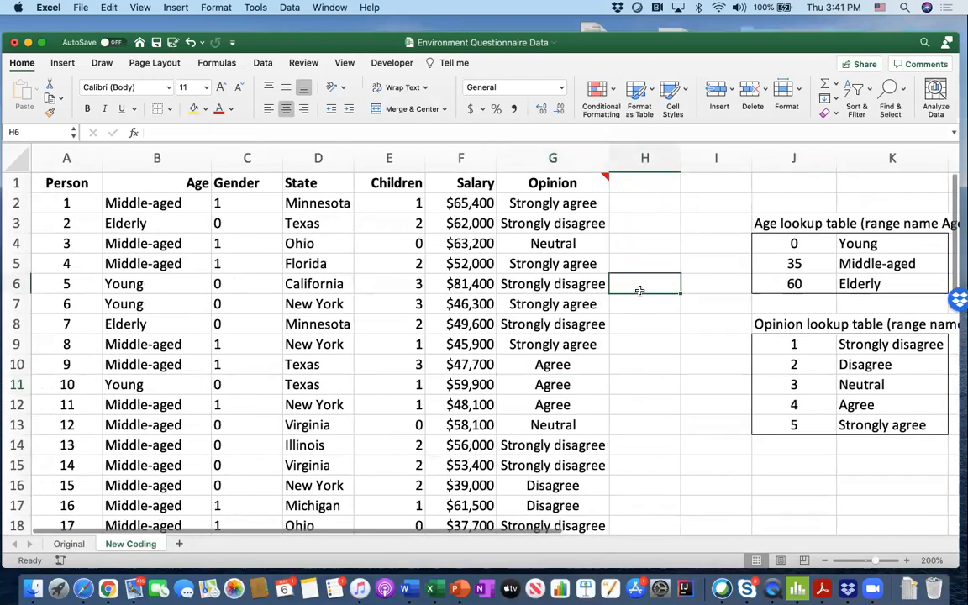
{"action": "mouse_move", "coordinate": [600, 177]}
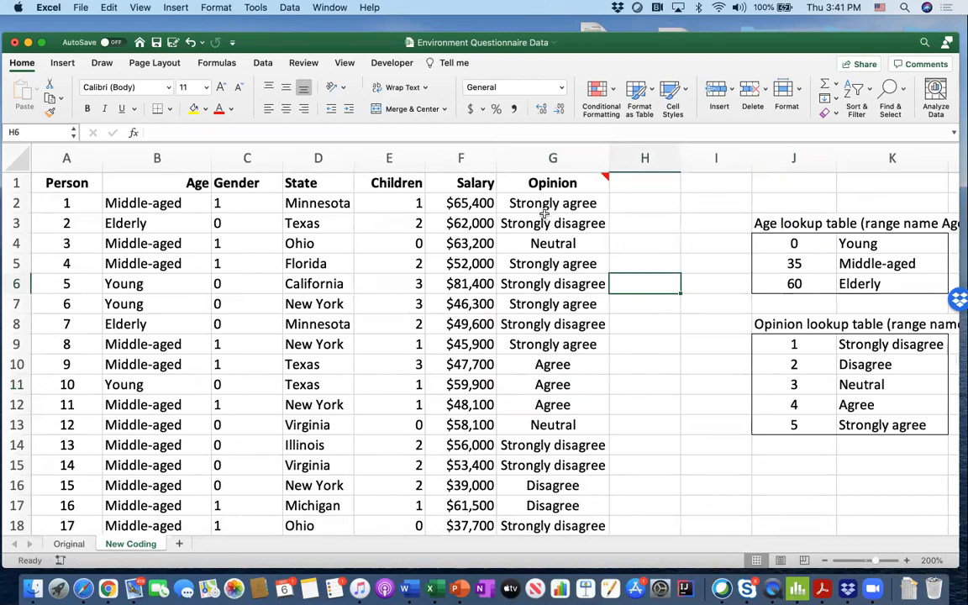
{"action": "mouse_move", "coordinate": [594, 44]}
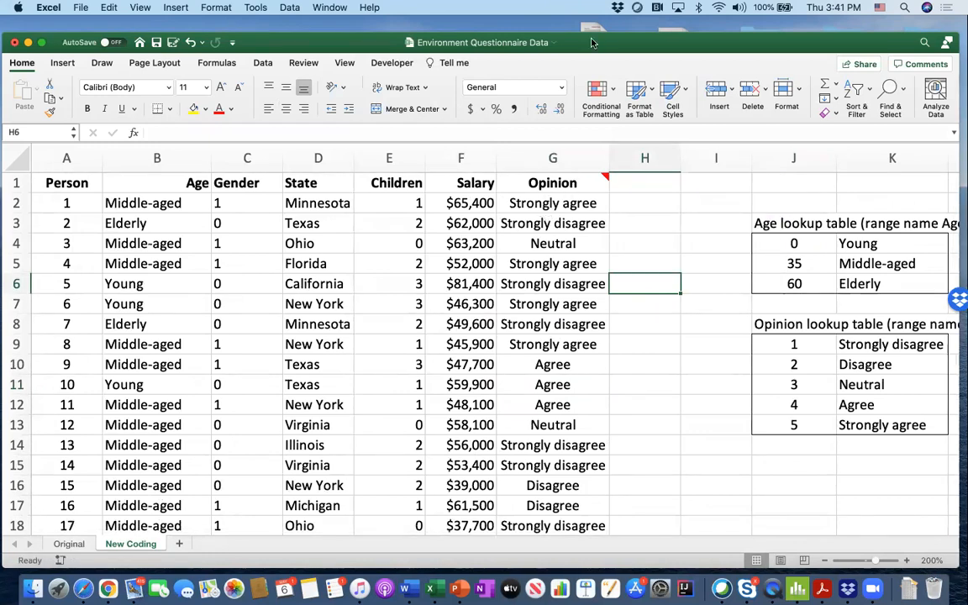